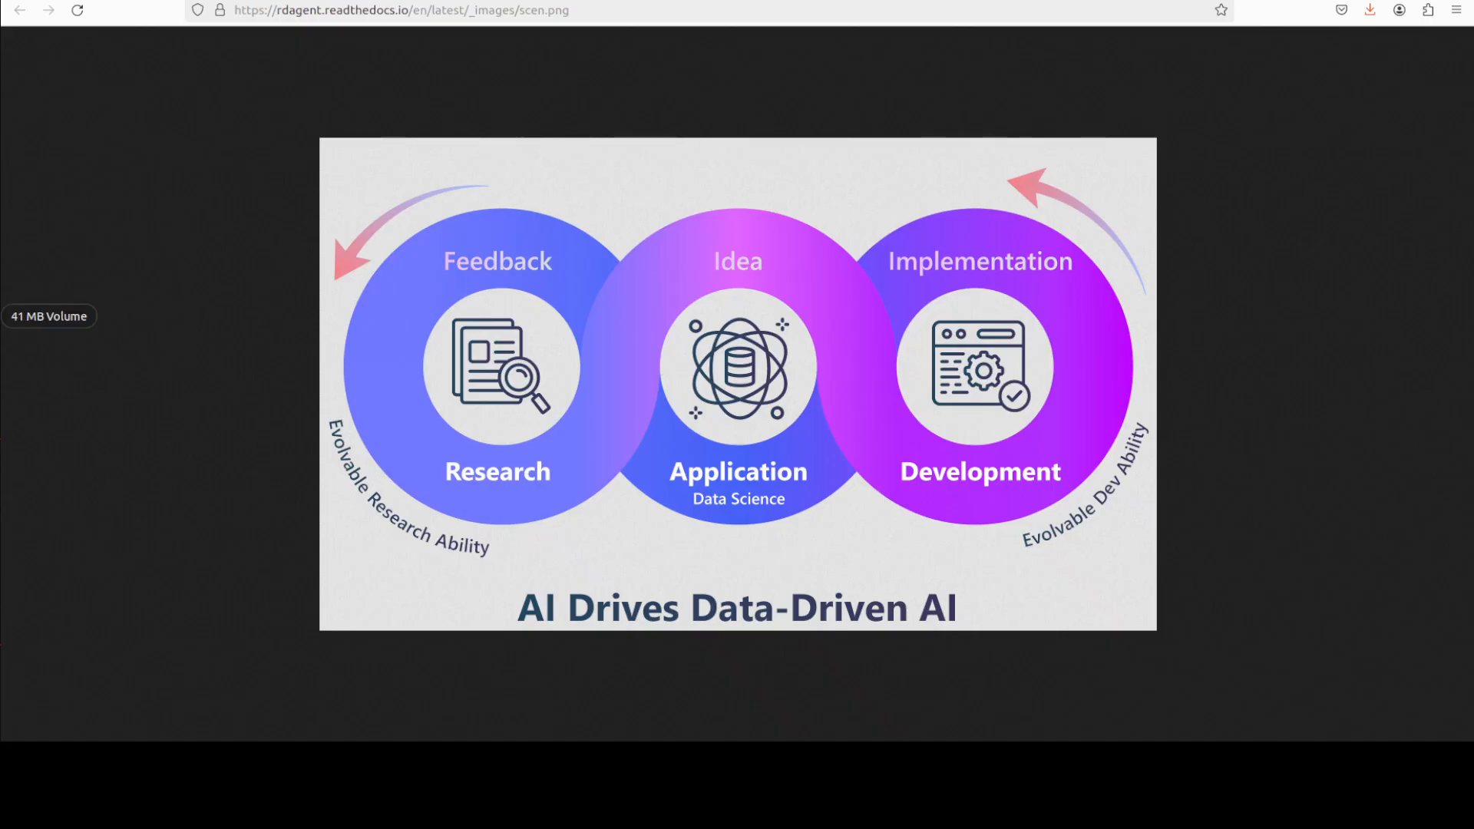
{"action": "mouse_move", "coordinate": [181, 514]}
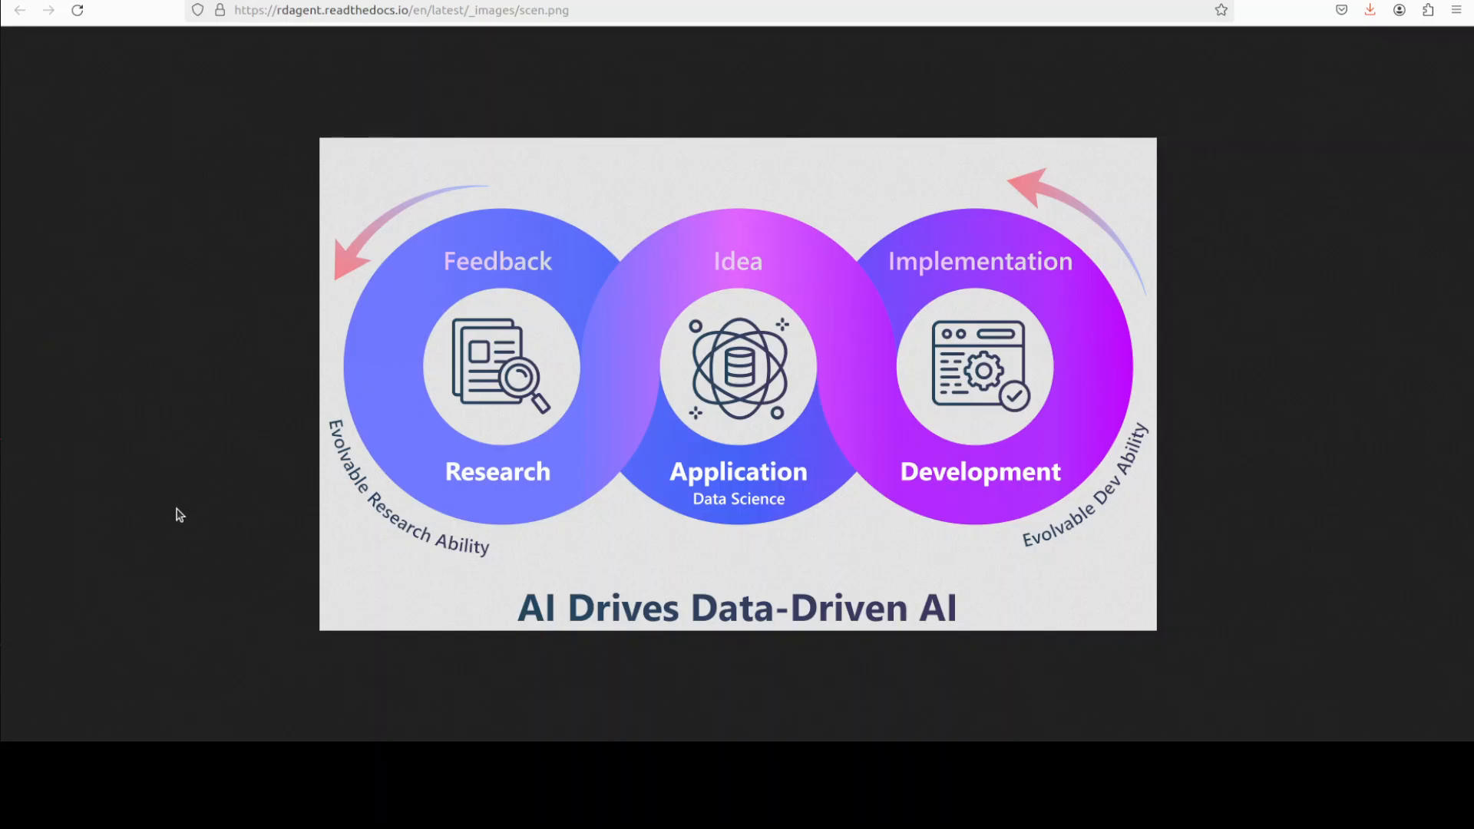
{"action": "mouse_move", "coordinate": [1022, 577]}
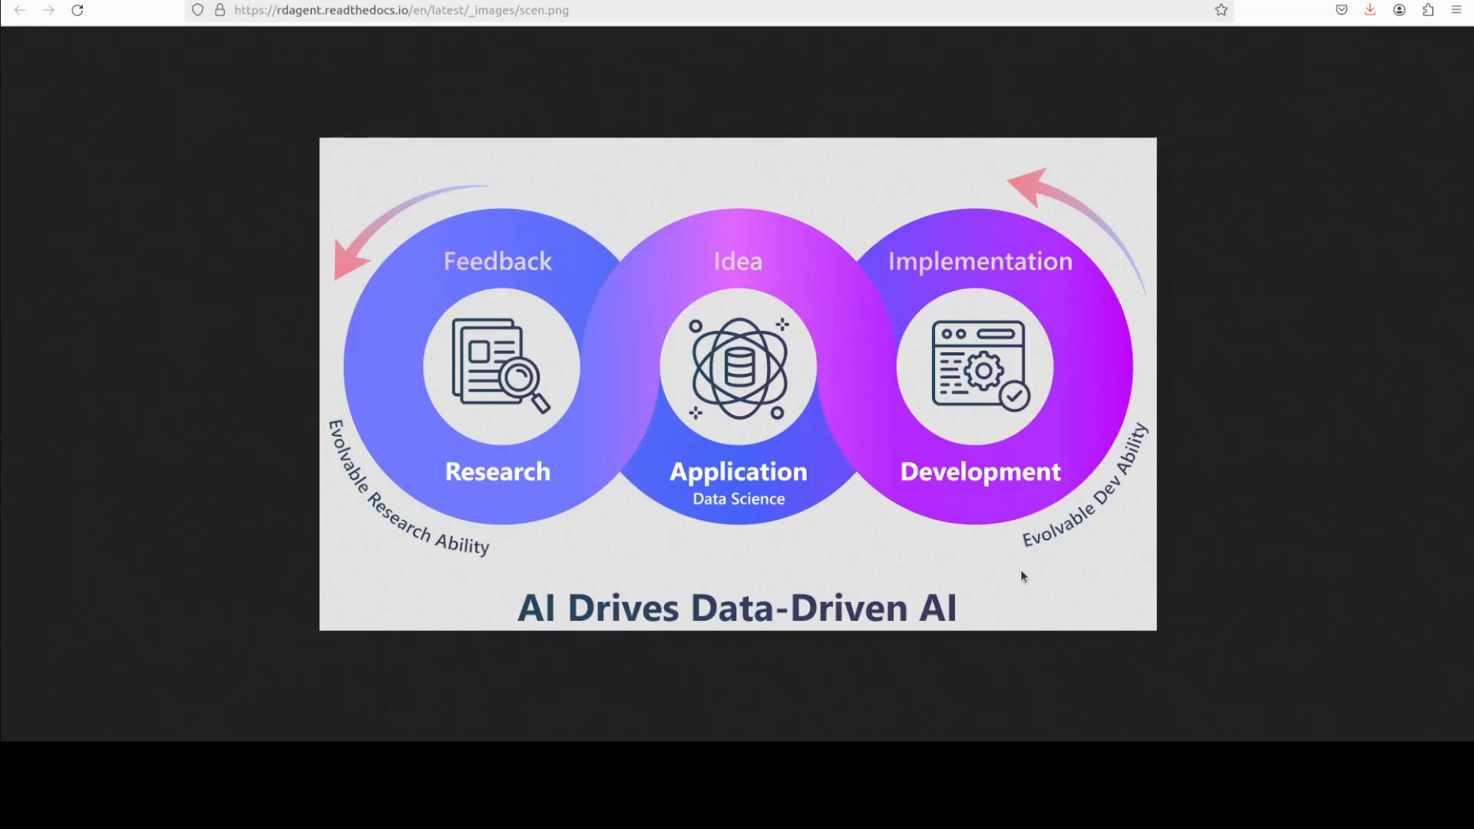
{"action": "mouse_move", "coordinate": [1135, 503]}
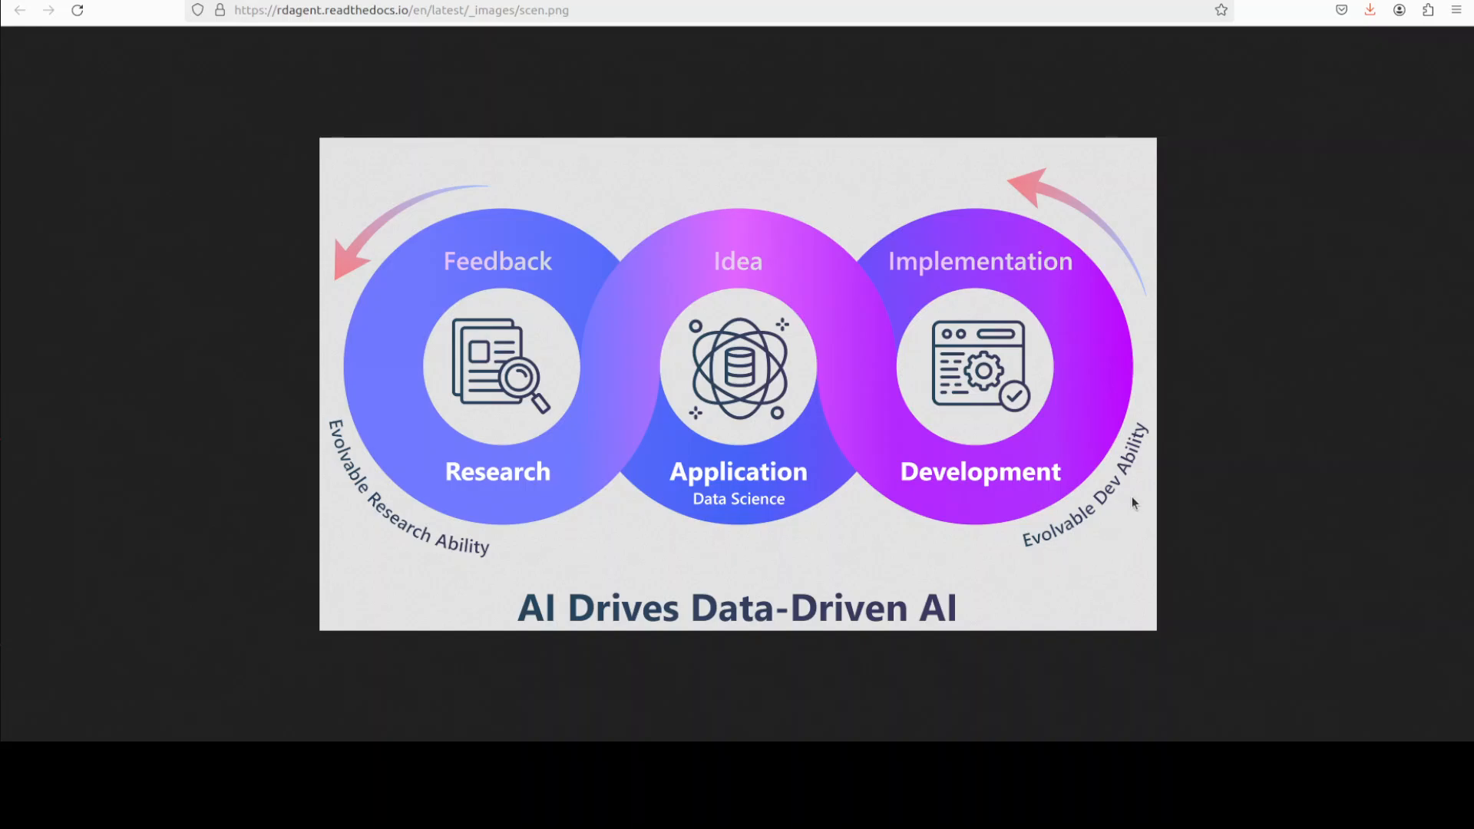
{"action": "mouse_move", "coordinate": [1136, 494]}
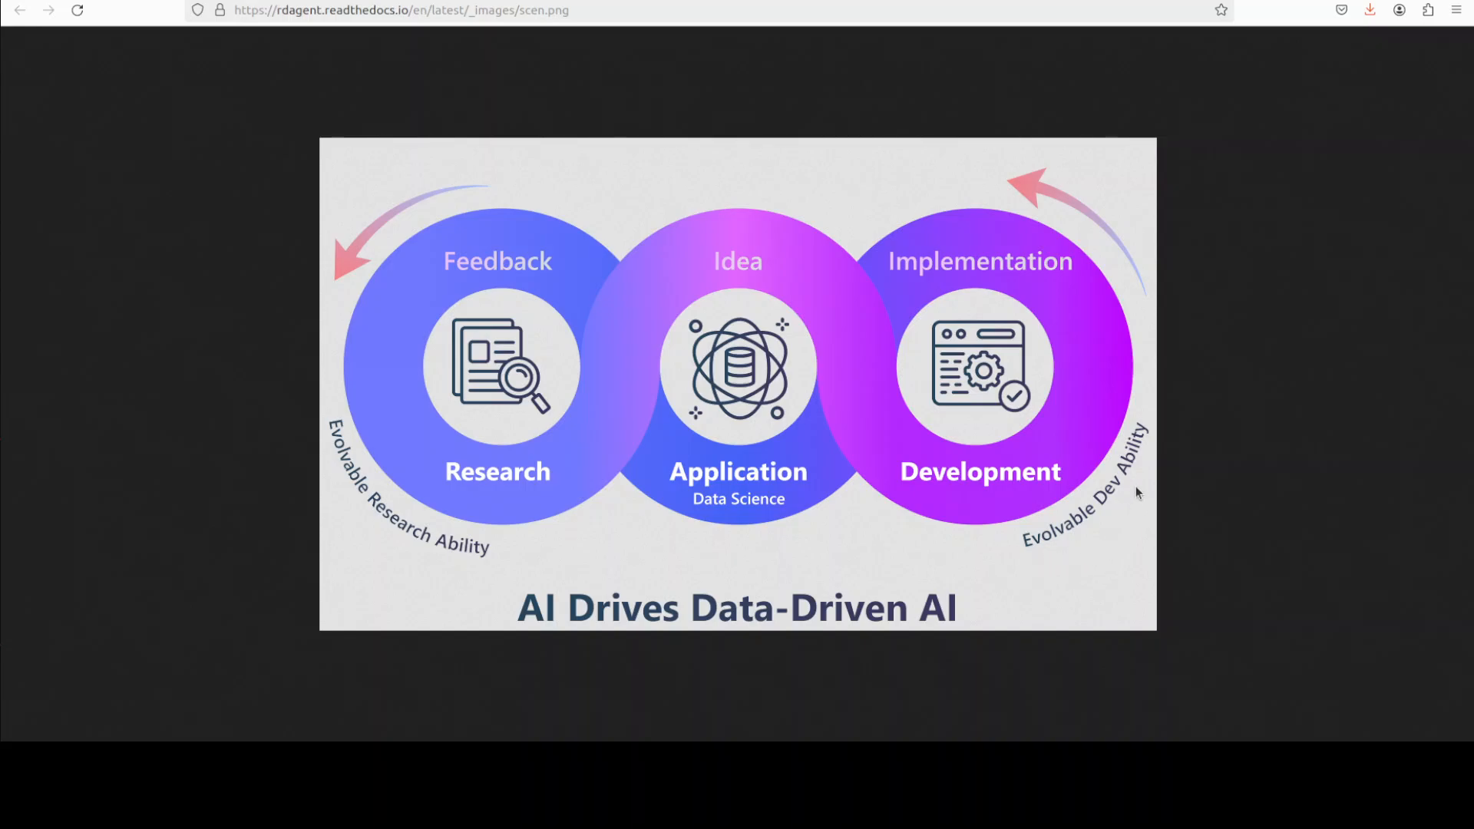
{"action": "mouse_move", "coordinate": [1144, 468]}
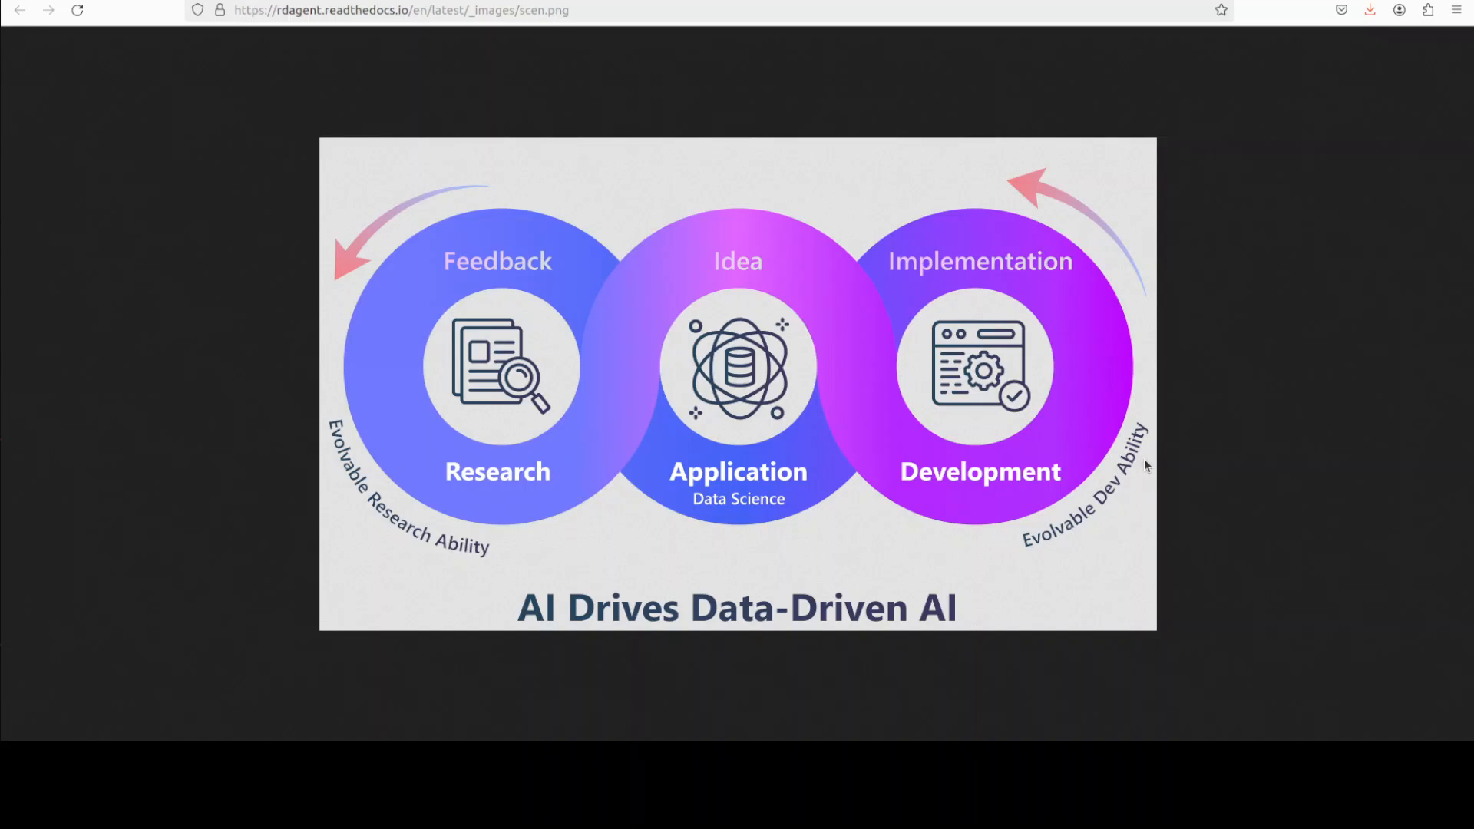
{"action": "mouse_move", "coordinate": [1266, 332]}
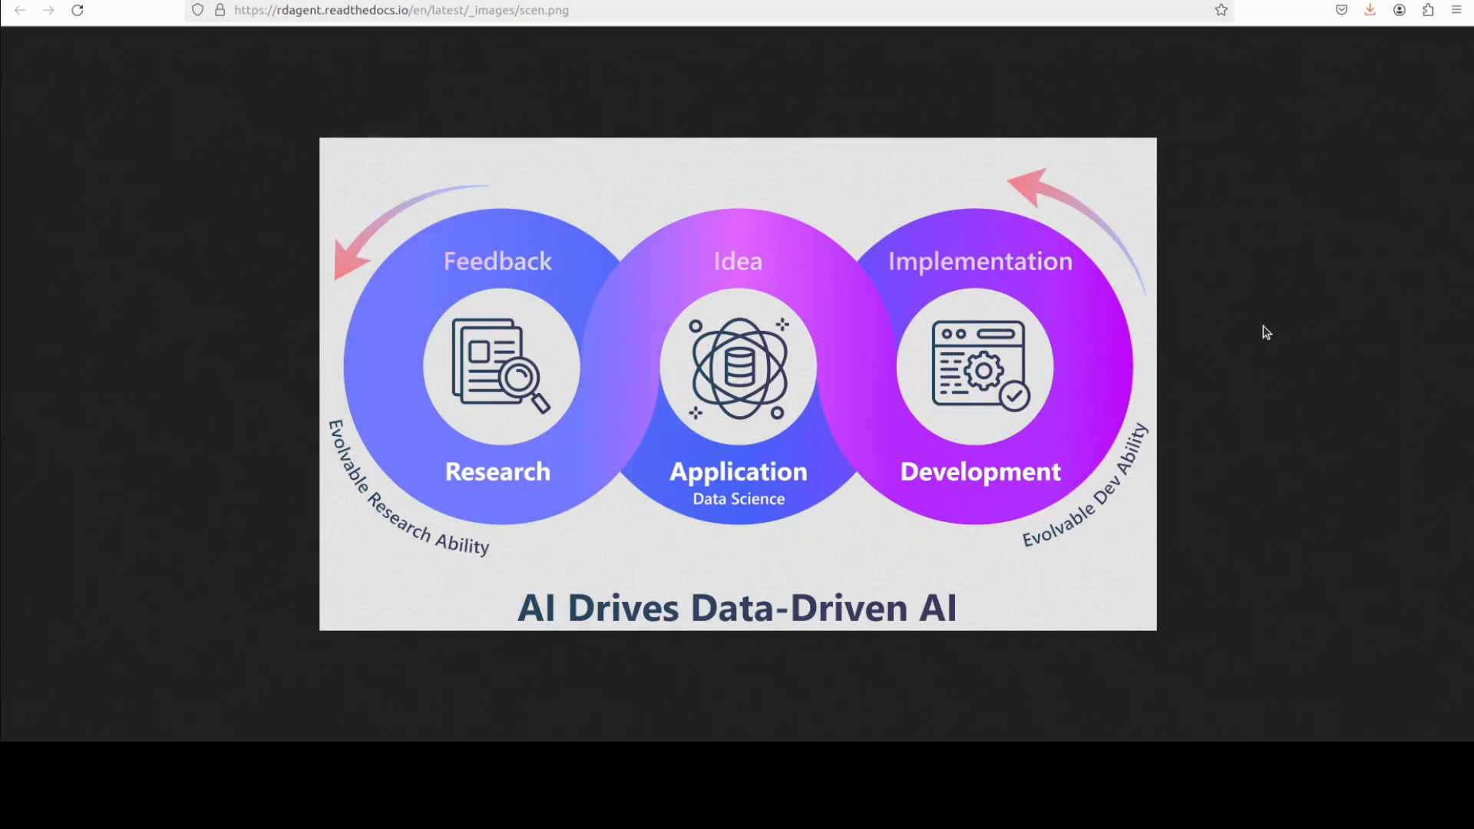
{"action": "mouse_move", "coordinate": [1171, 395]}
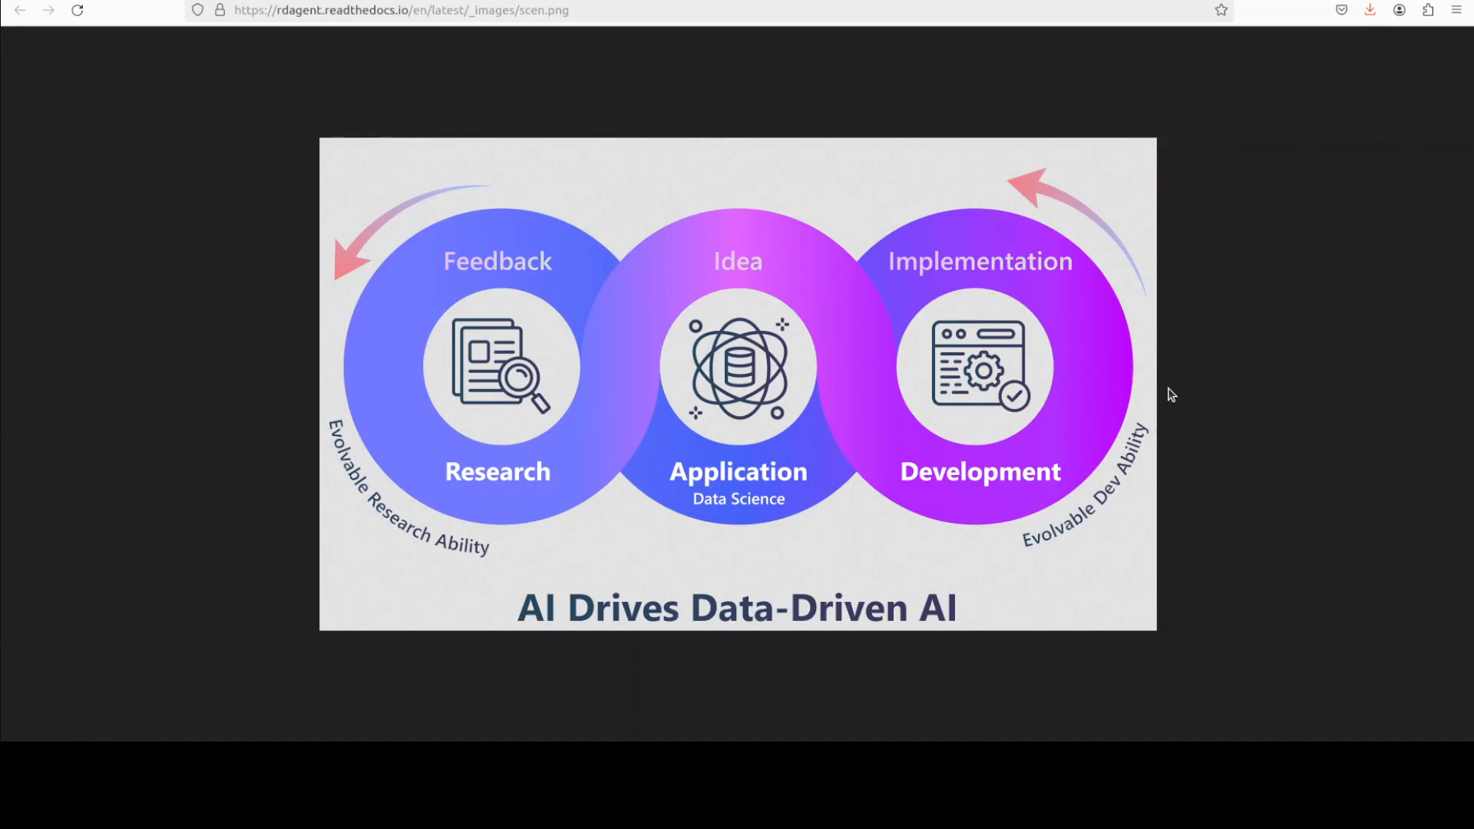
{"action": "mouse_move", "coordinate": [1159, 390]}
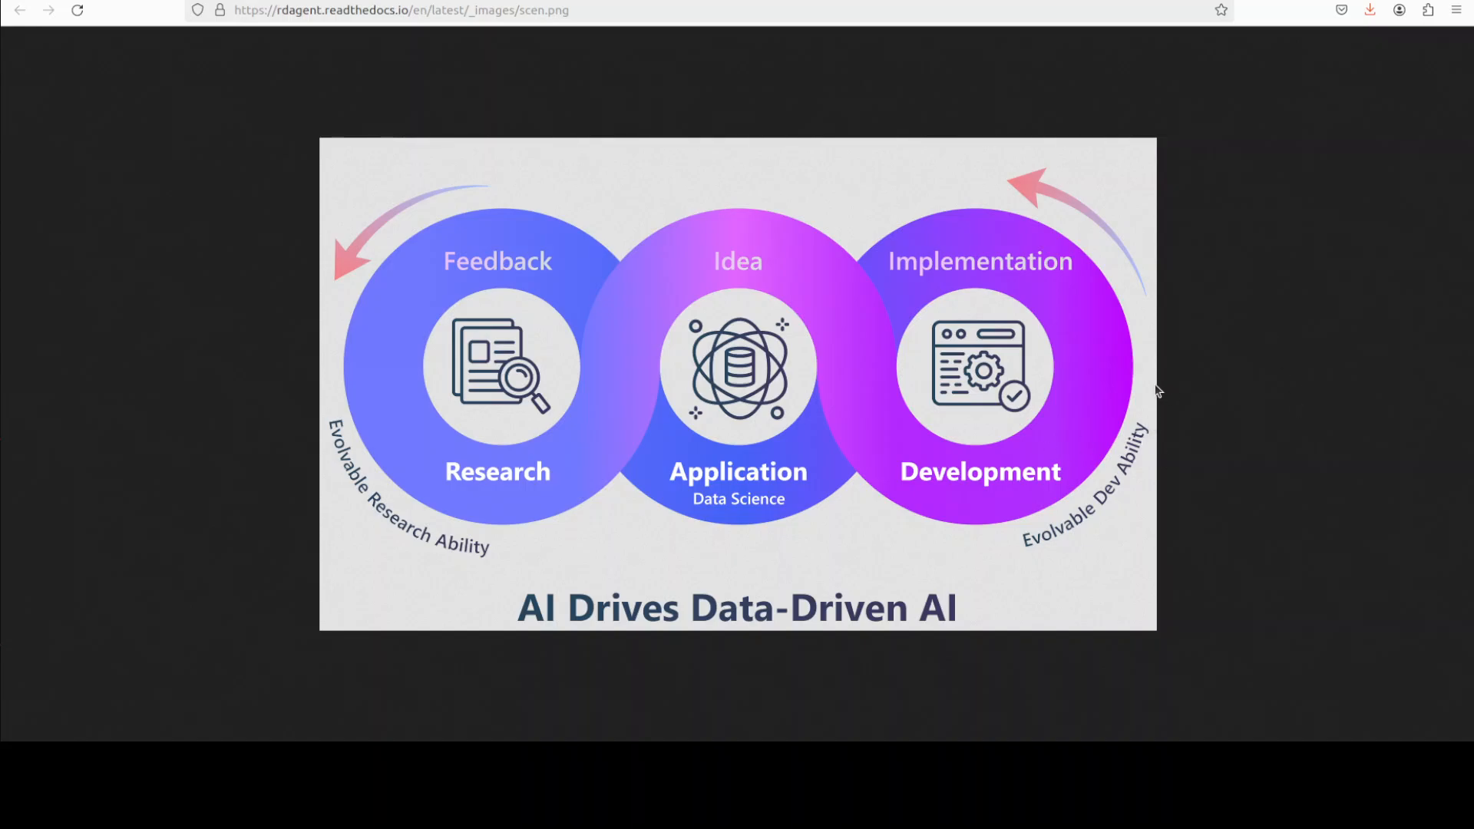
{"action": "mouse_move", "coordinate": [1394, 355]}
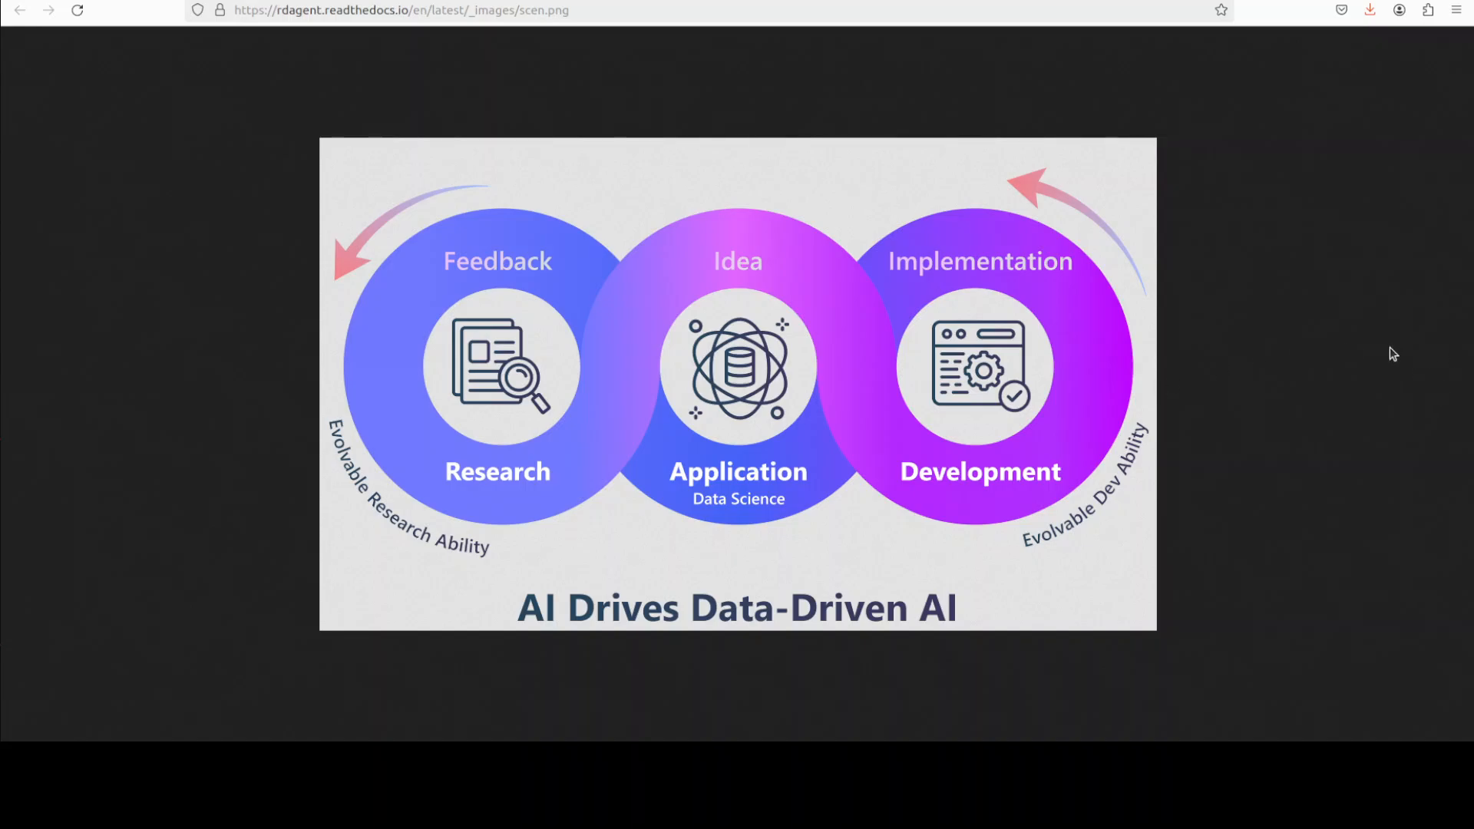
{"action": "mouse_move", "coordinate": [1147, 301]}
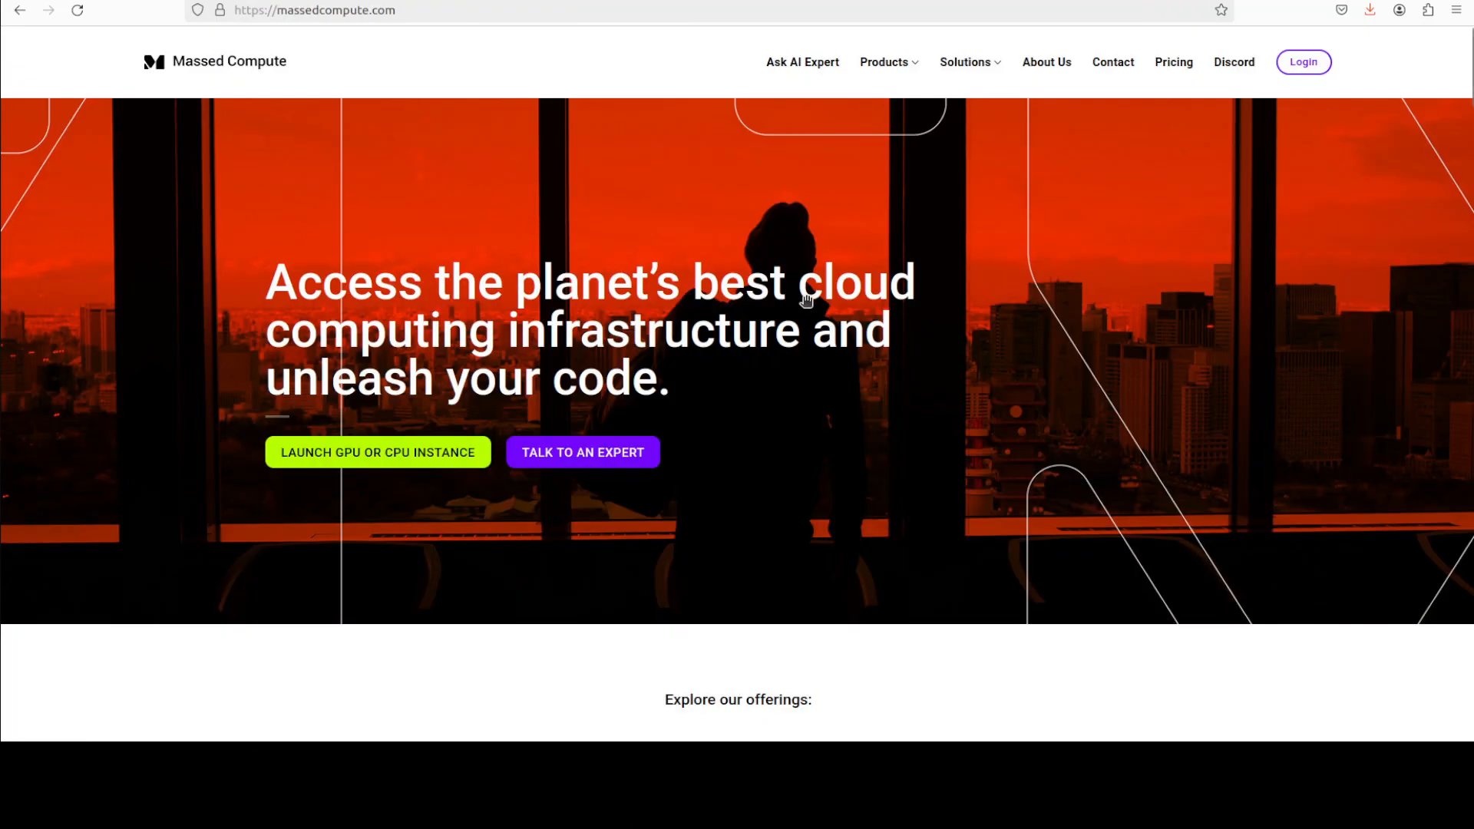
{"action": "mouse_move", "coordinate": [517, 214]}
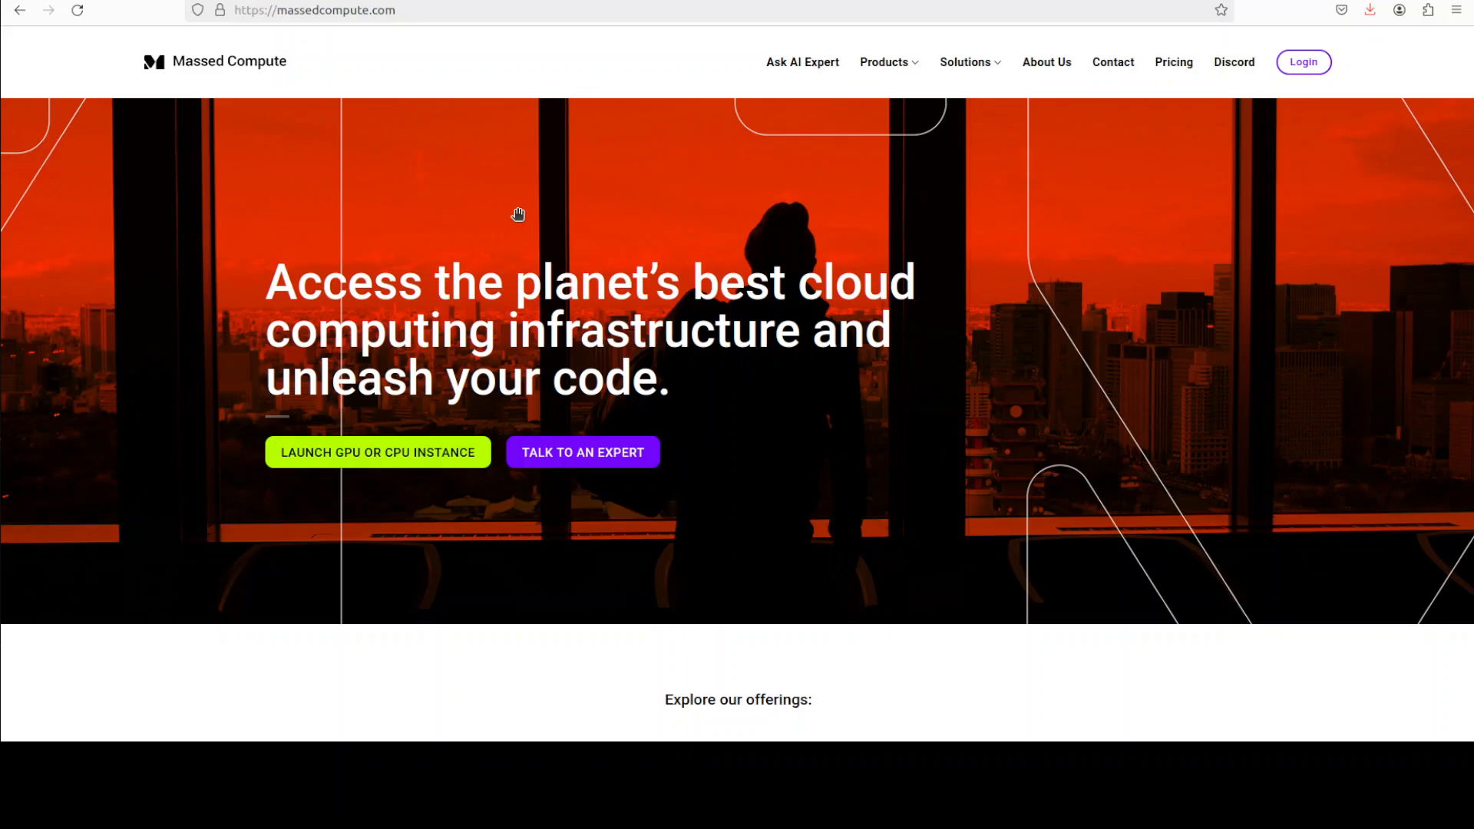
{"action": "mouse_move", "coordinate": [541, 289]}
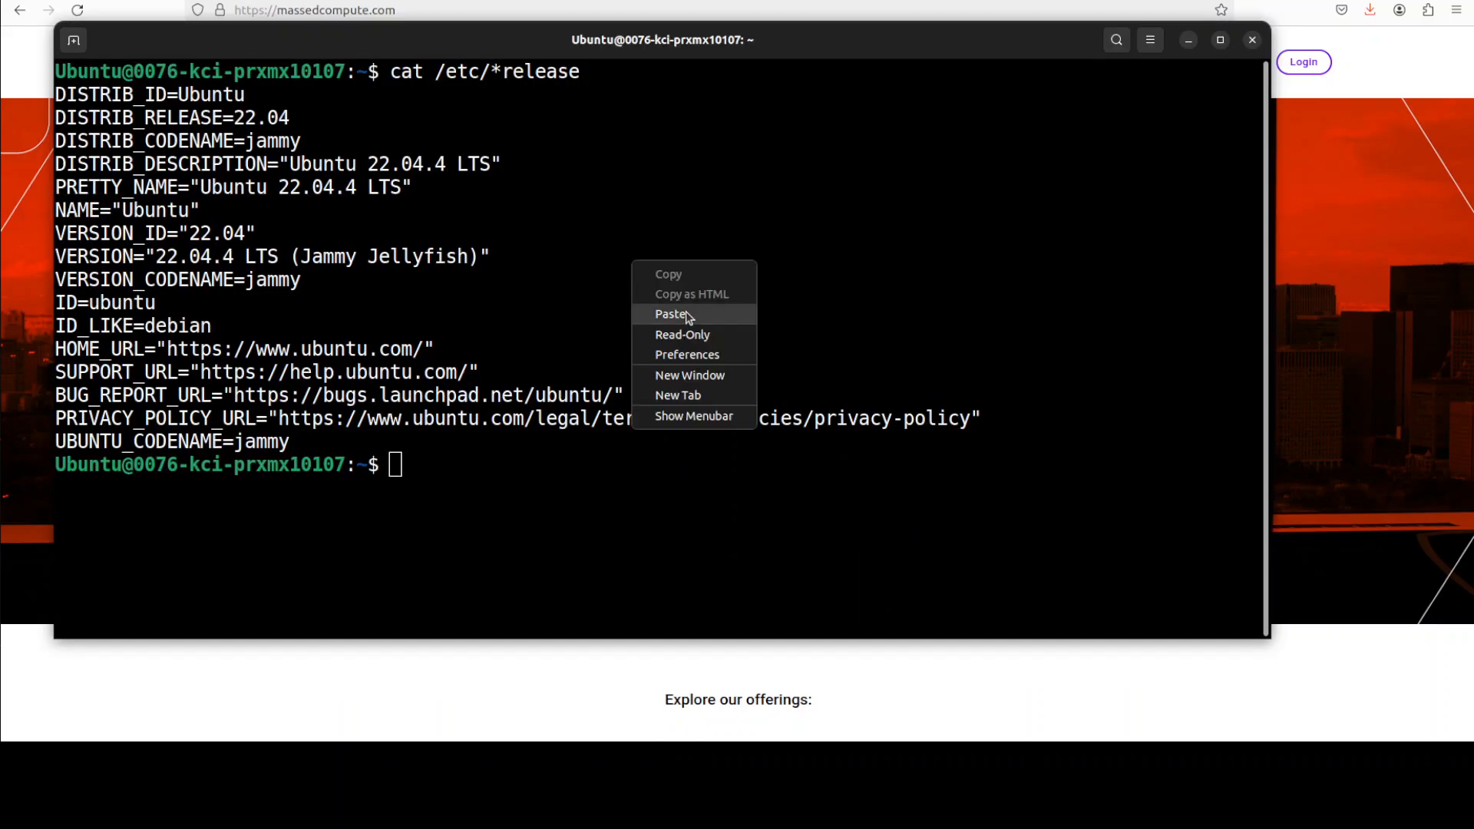
- Paste and run the git clone, conda create -n rdagent python=3.10 and conda activate rdagent commands
{"action": "left_click", "coordinate": [674, 313]}
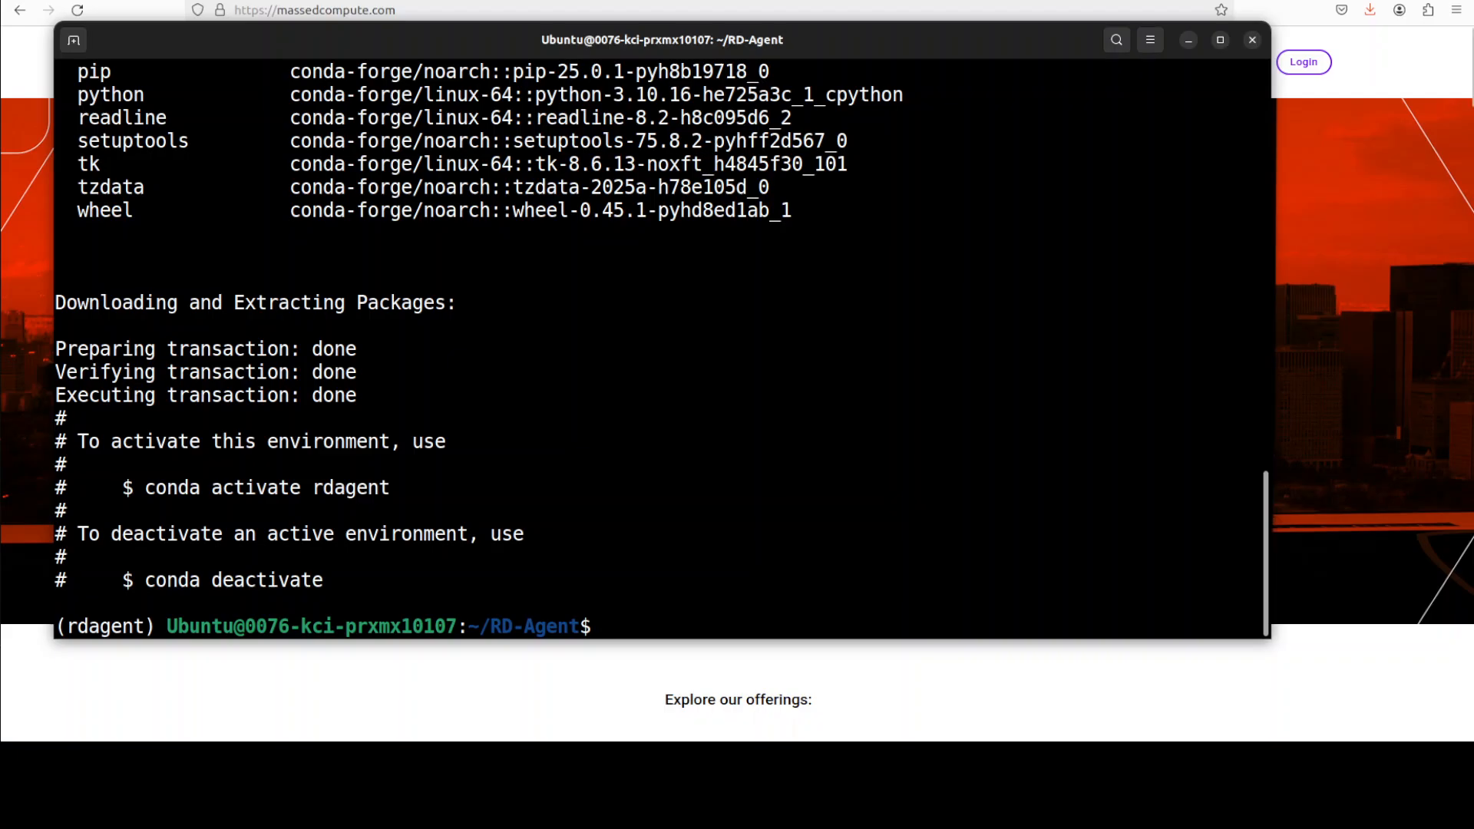
- Install rdagent with pip, copy .env.example to .env, and open the project via 'code .'
{"action": "type", "text": "pip install rdagent"}
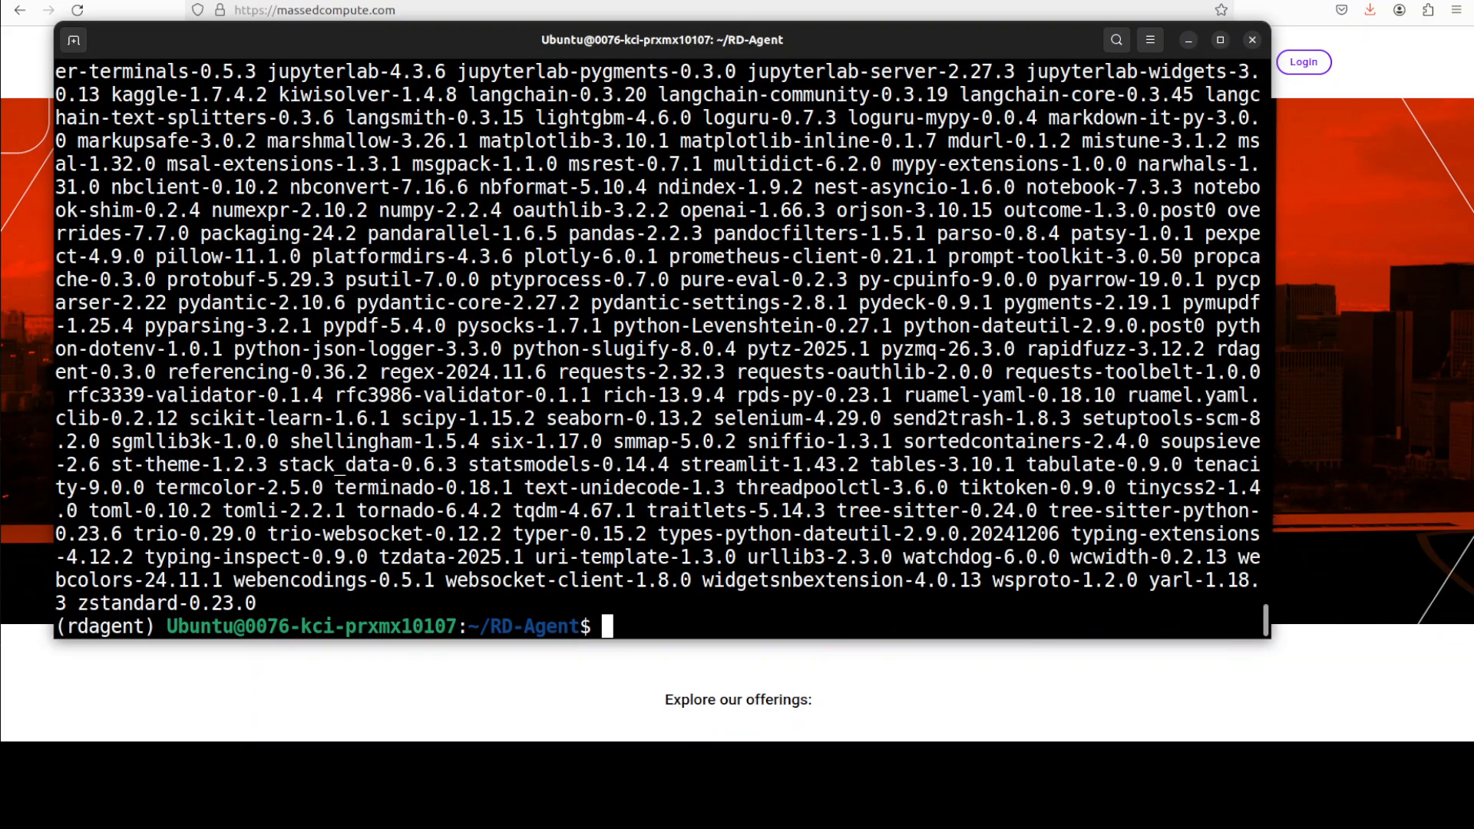
{"action": "right_click", "coordinate": [527, 376]}
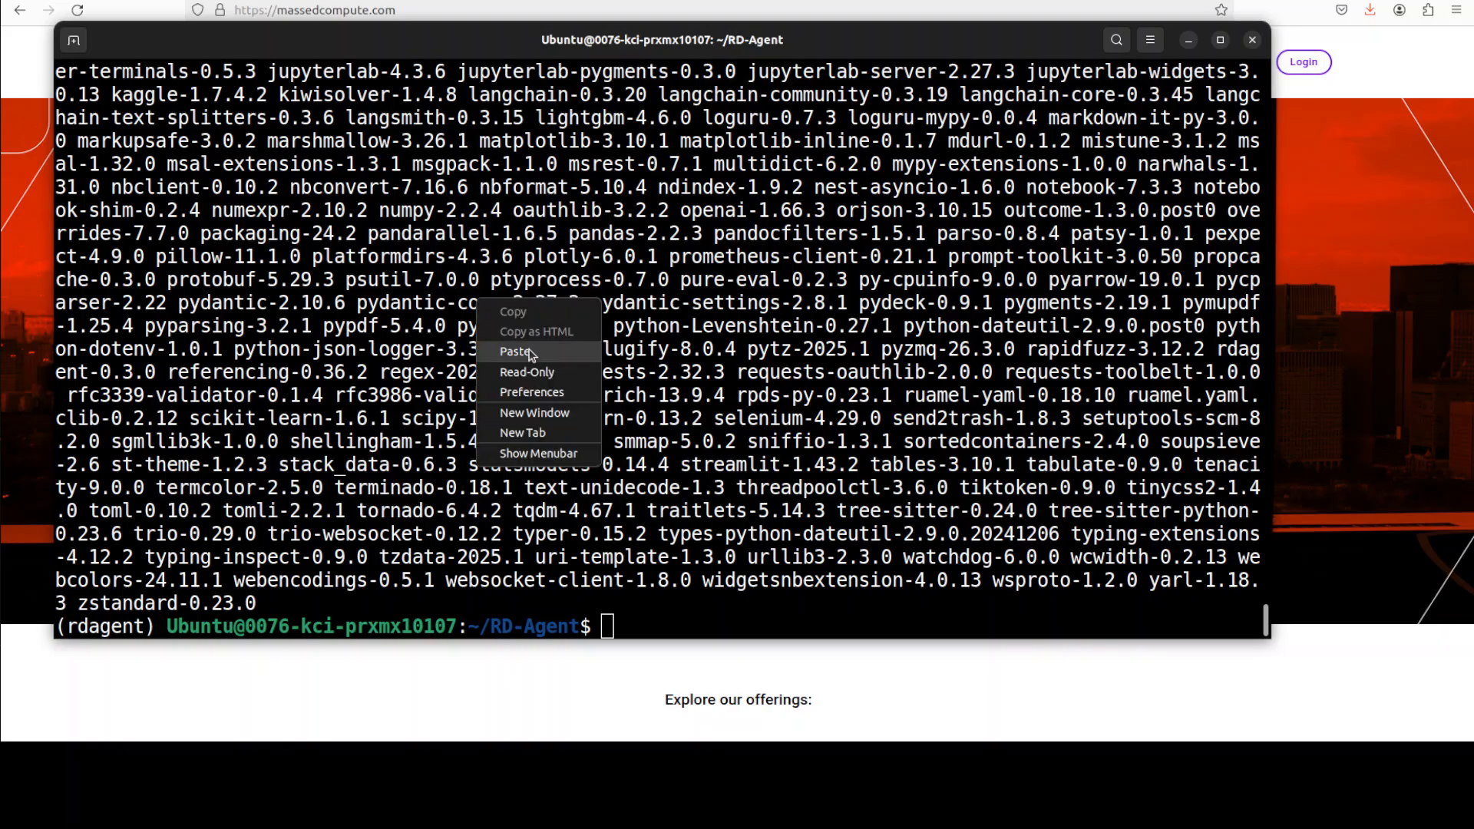
{"action": "left_click", "coordinate": [516, 351]}
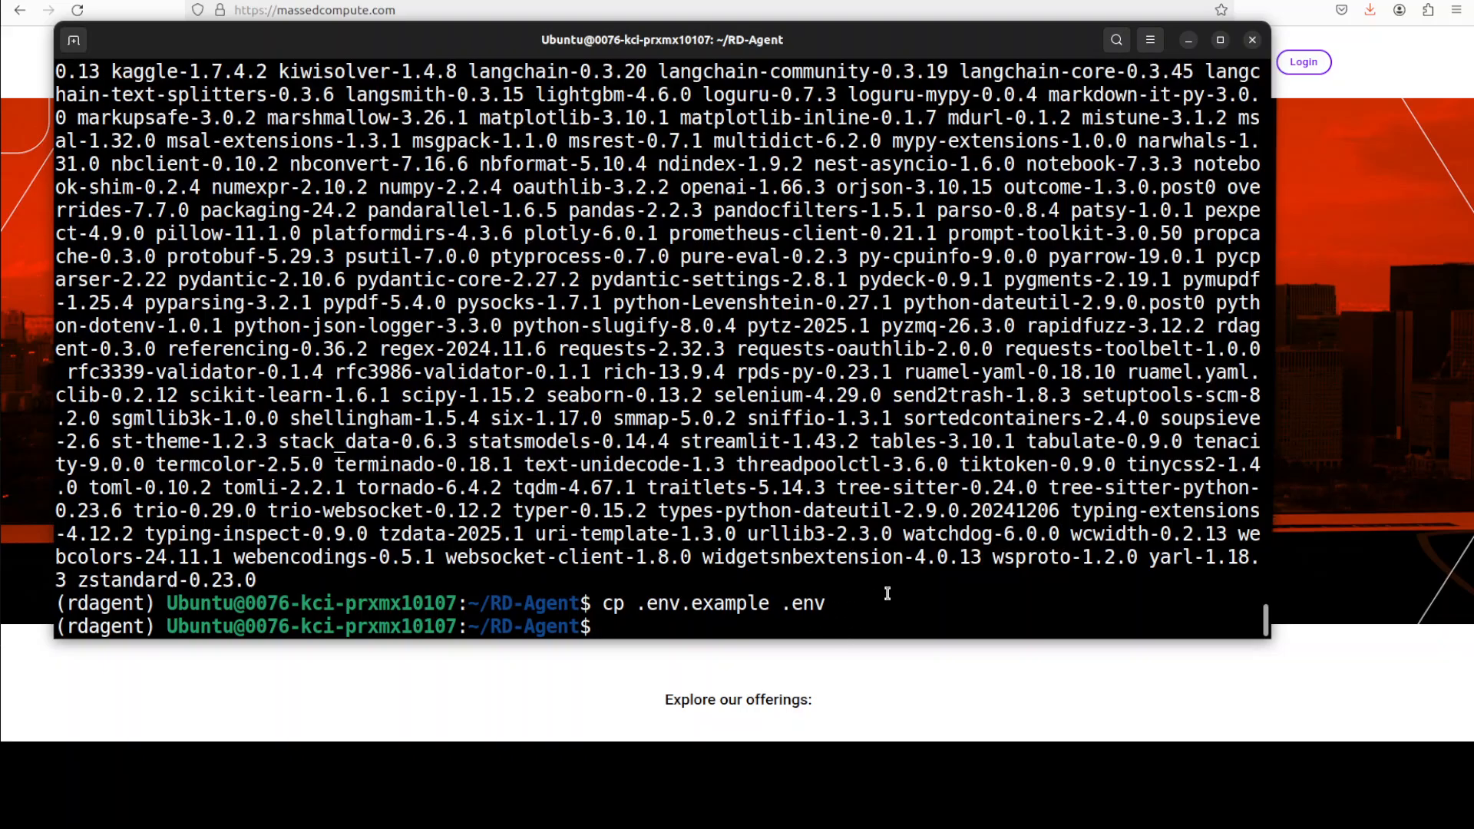
{"action": "type", "text": "code ."}
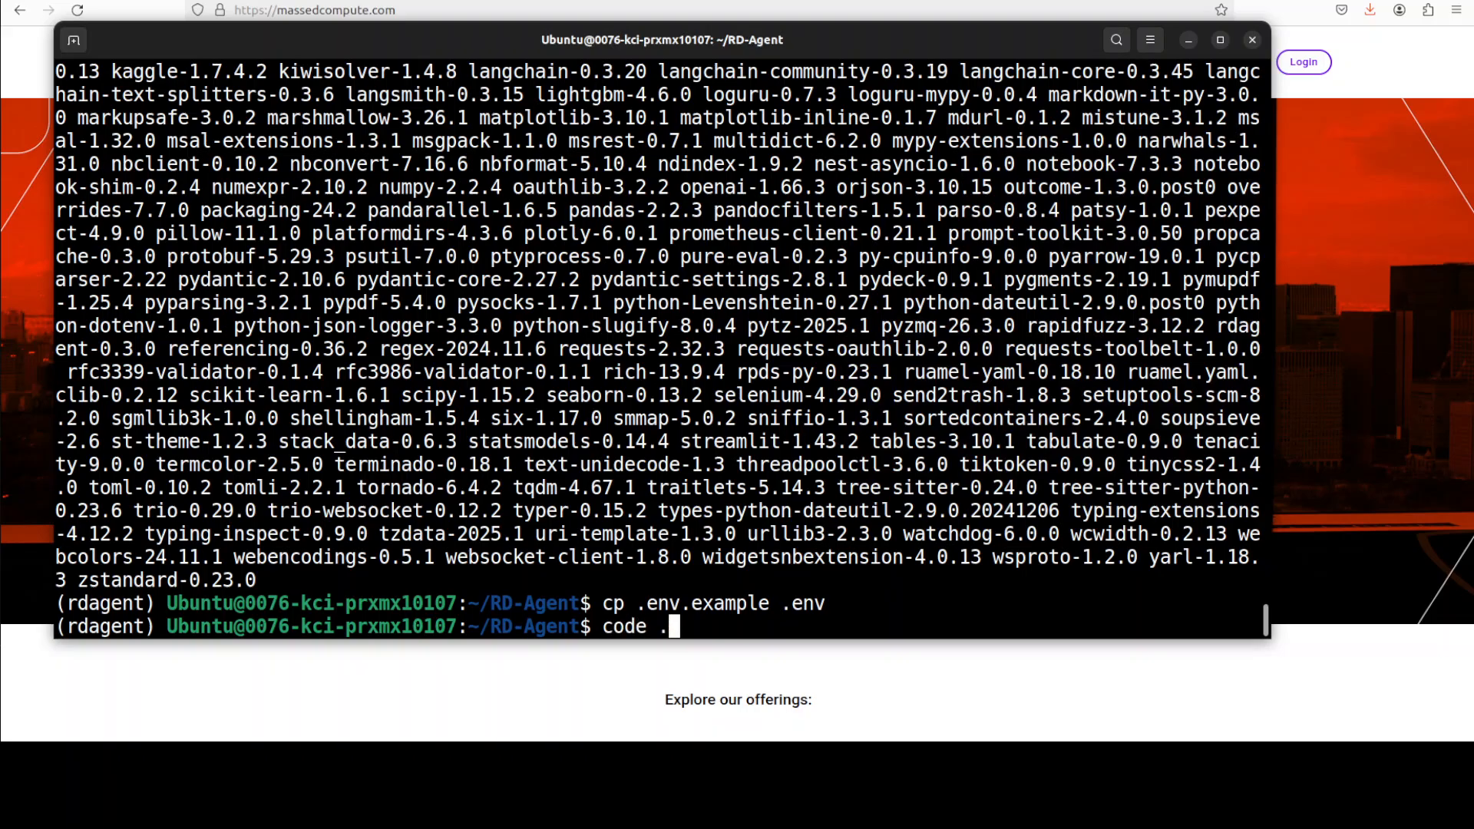
{"action": "key", "text": "Return"}
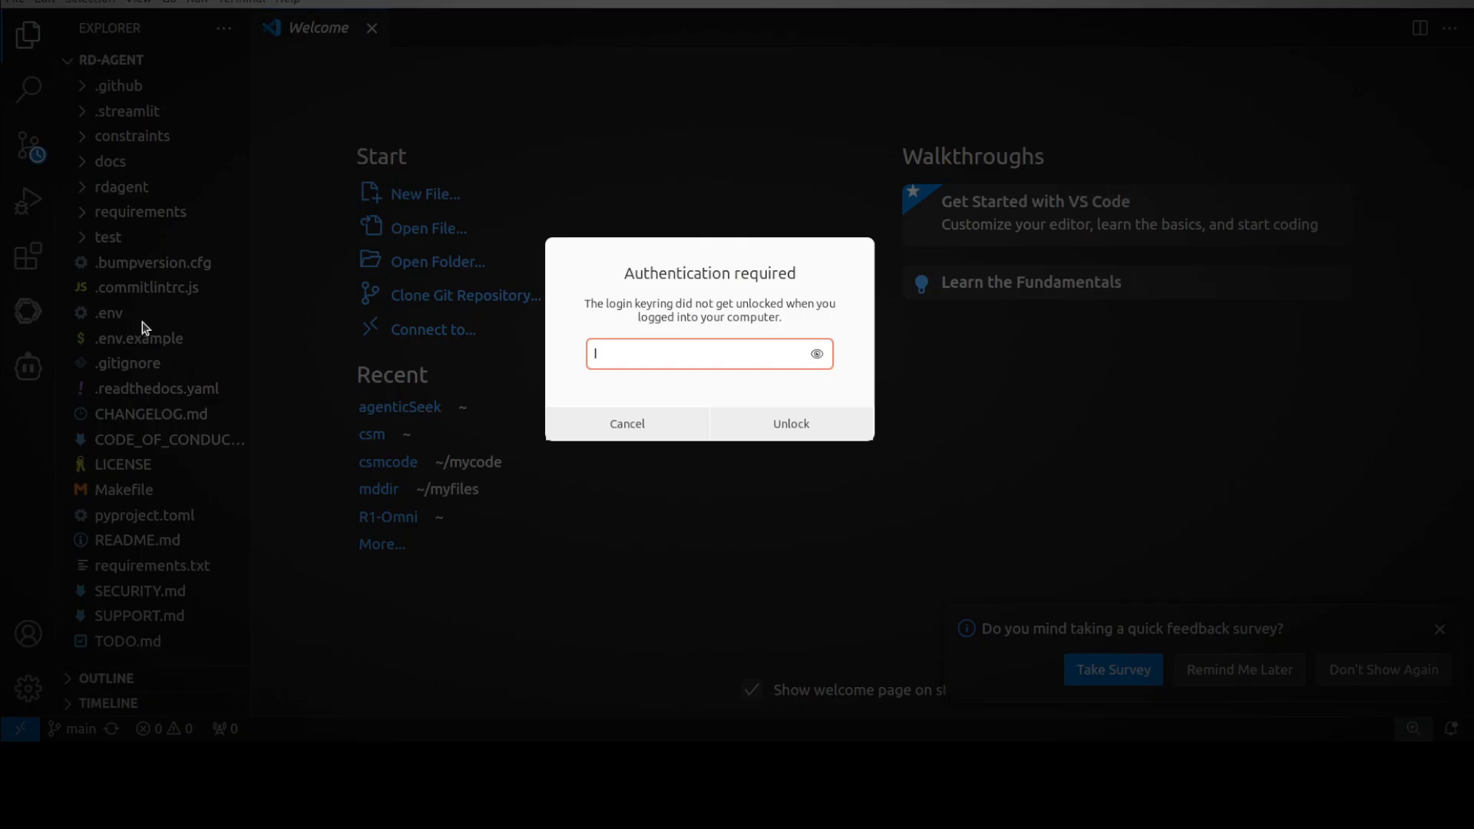
{"action": "mouse_move", "coordinate": [113, 322]}
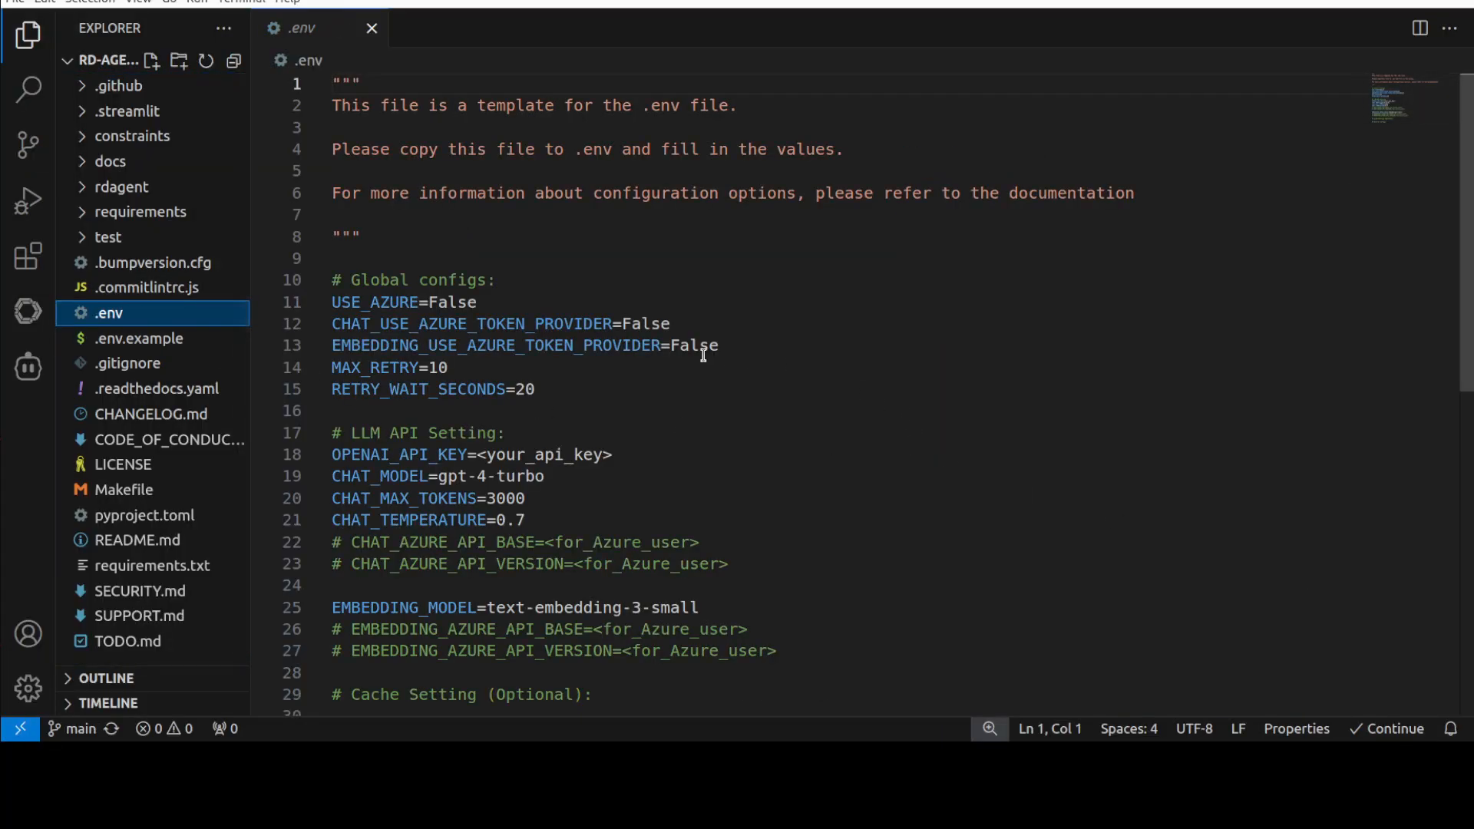
- Select the <your_api_key> placeholder of OPENAI_API_KEY in the .env file
{"action": "left_click_drag", "start_coordinate": [332, 302], "coordinate": [449, 367]}
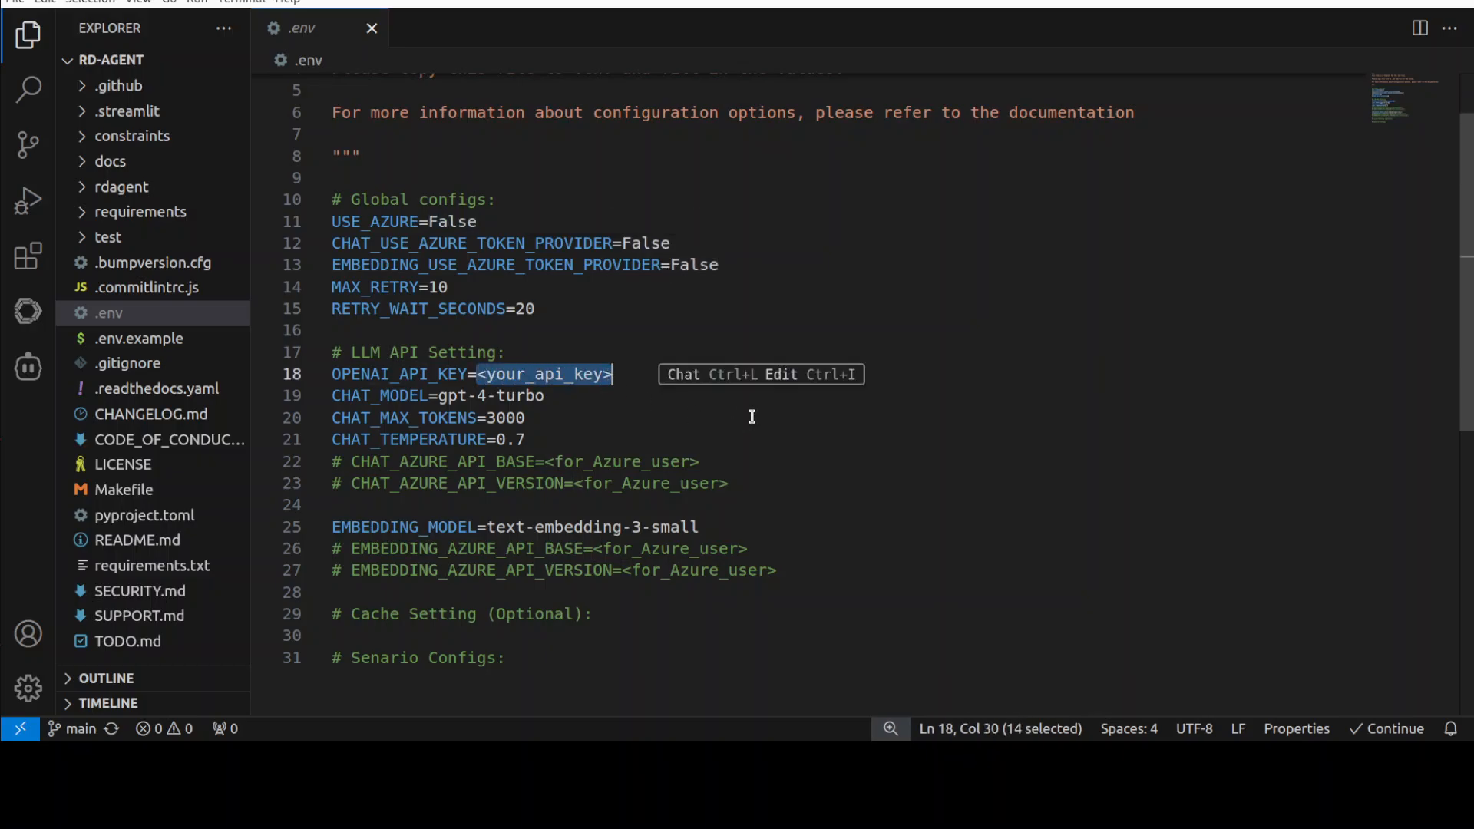
{"action": "mouse_move", "coordinate": [653, 346]}
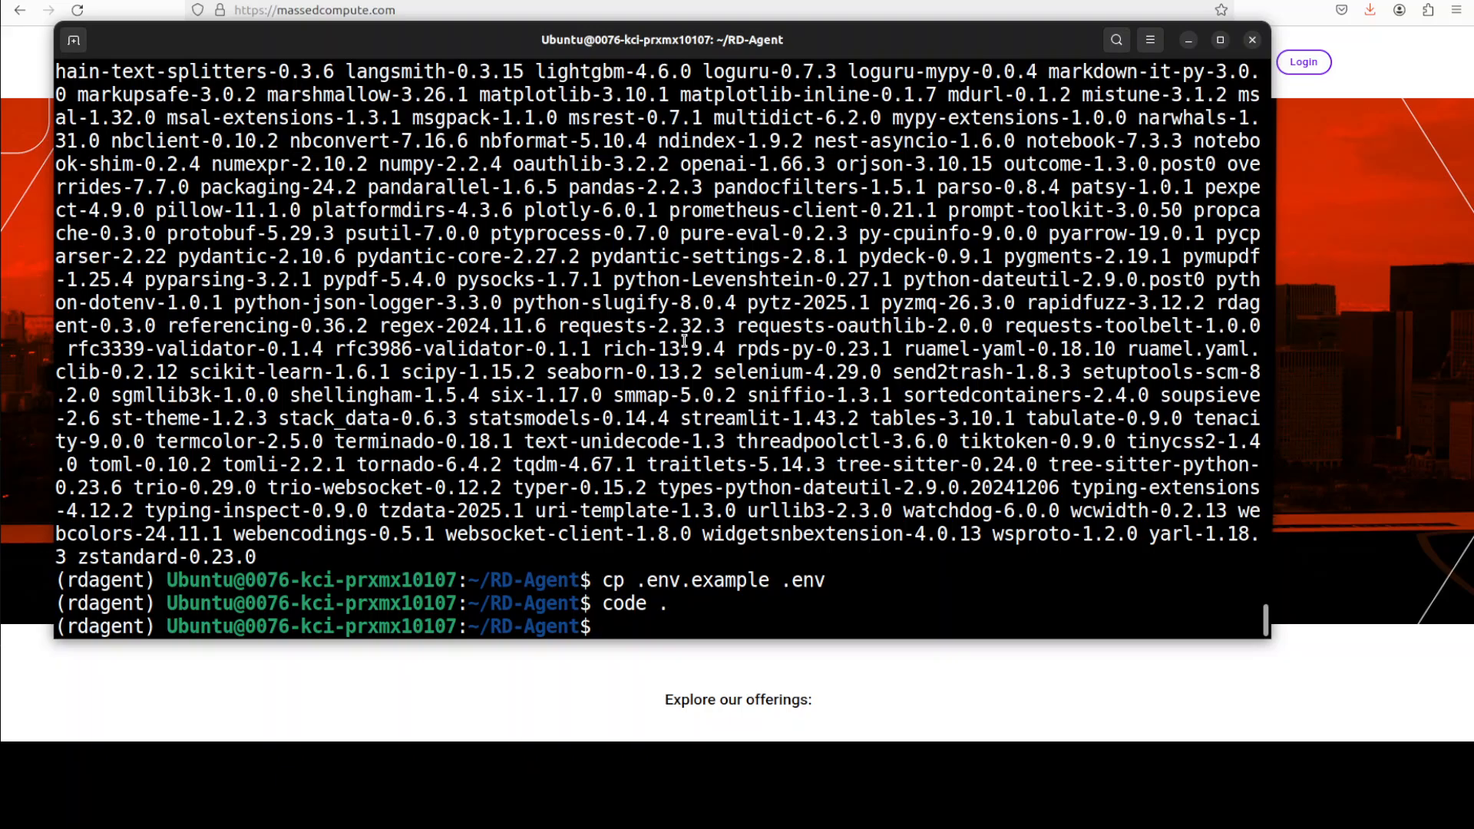
- Clear the terminal output with the clear command
{"action": "type", "text": "clear"}
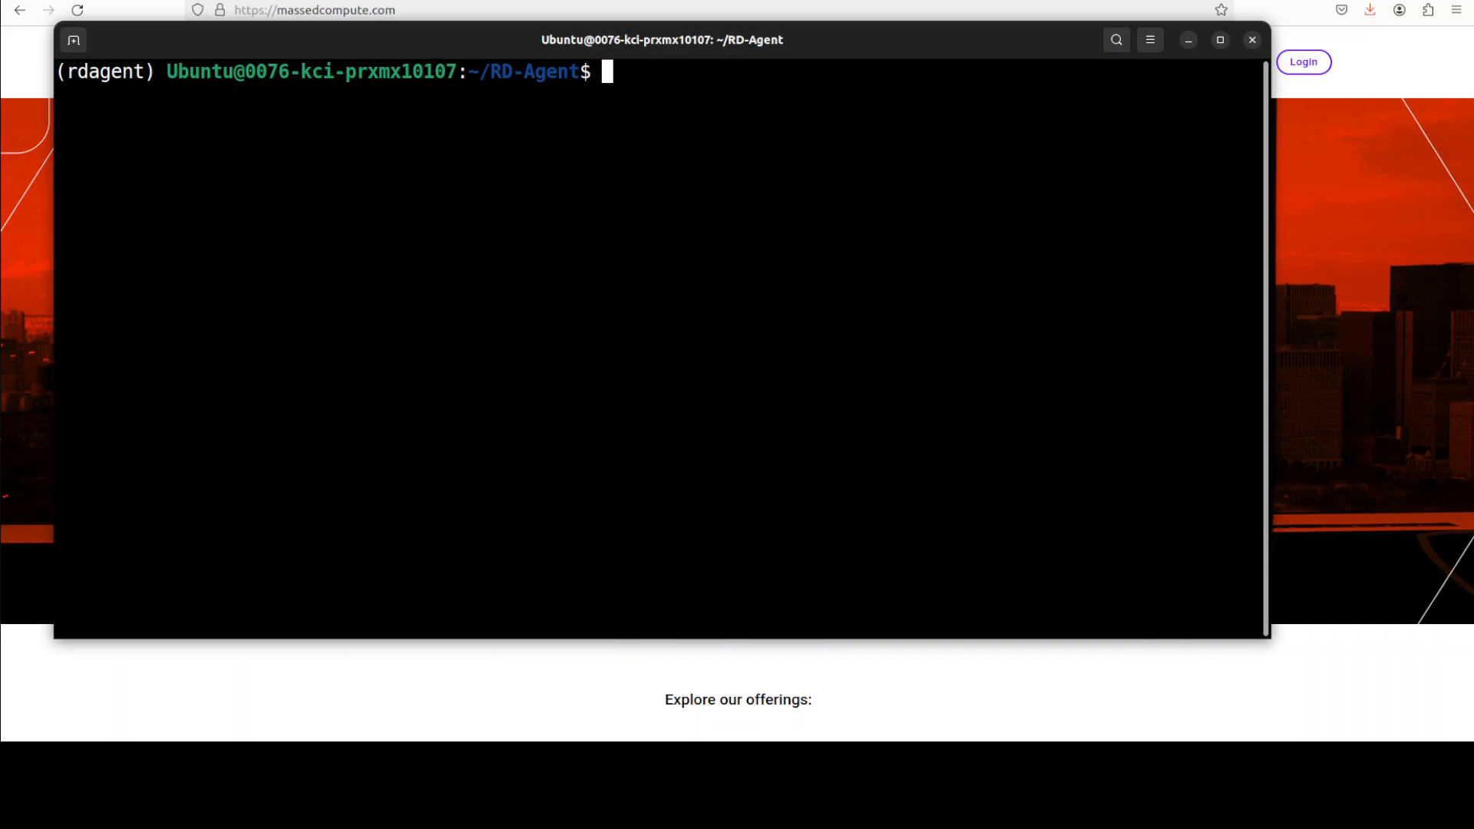
{"action": "mouse_move", "coordinate": [645, 259]}
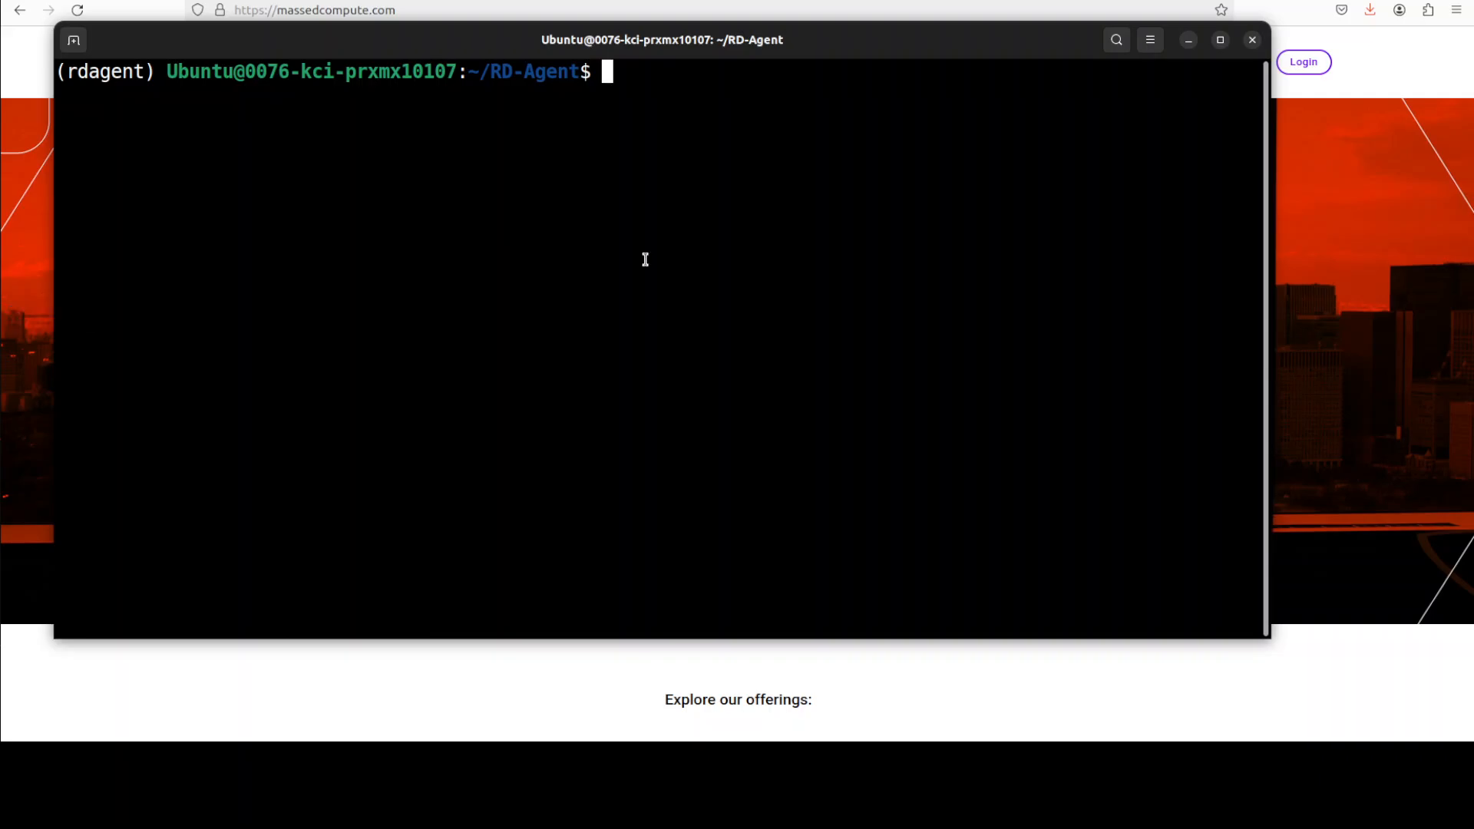
- Launch the 'rdagent fin_factor' command and let the Docker data preparation finish
{"action": "type", "text": "rdagent fin_factor"}
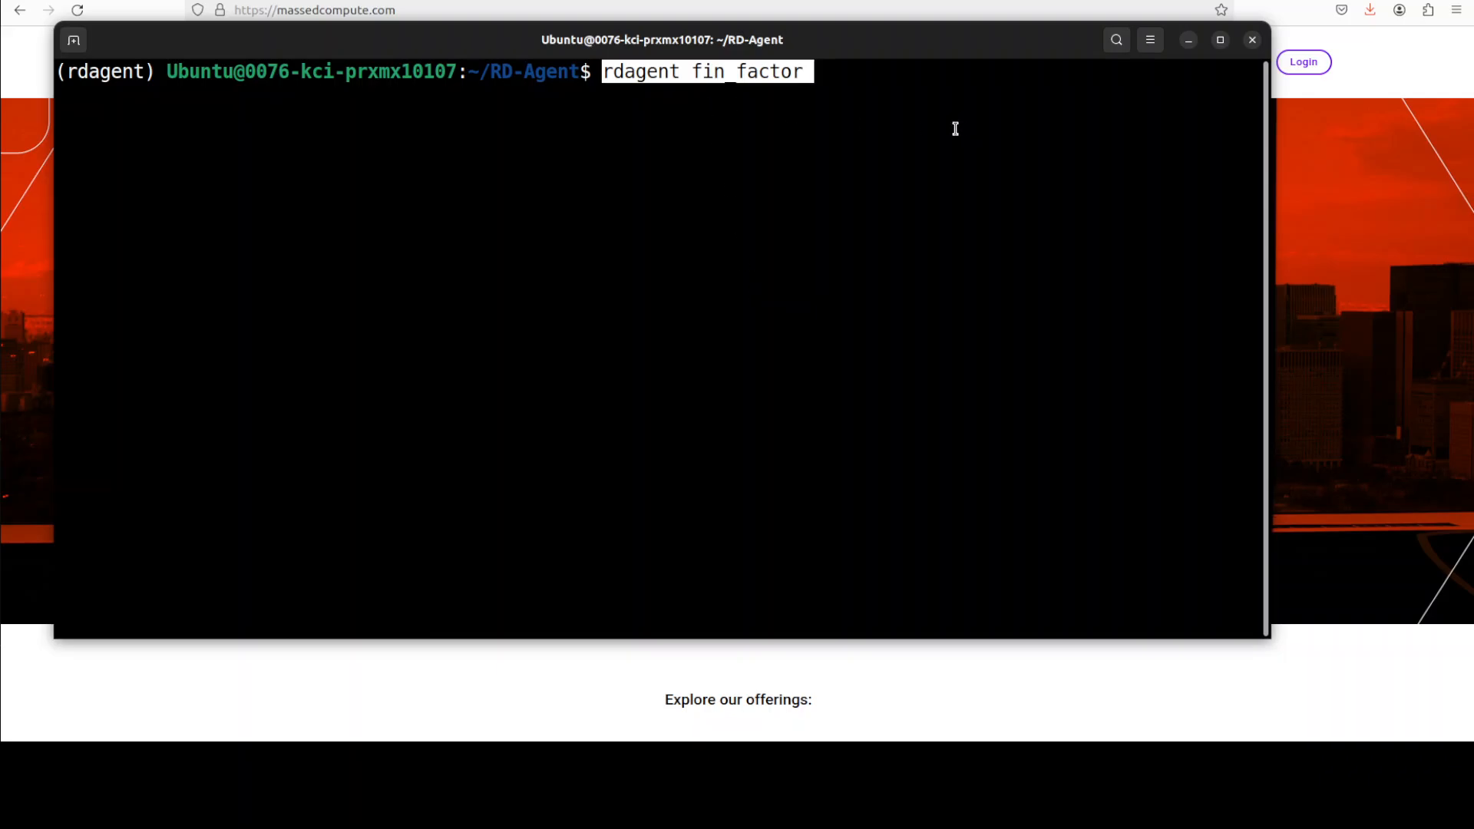
{"action": "type", "text": "rd"}
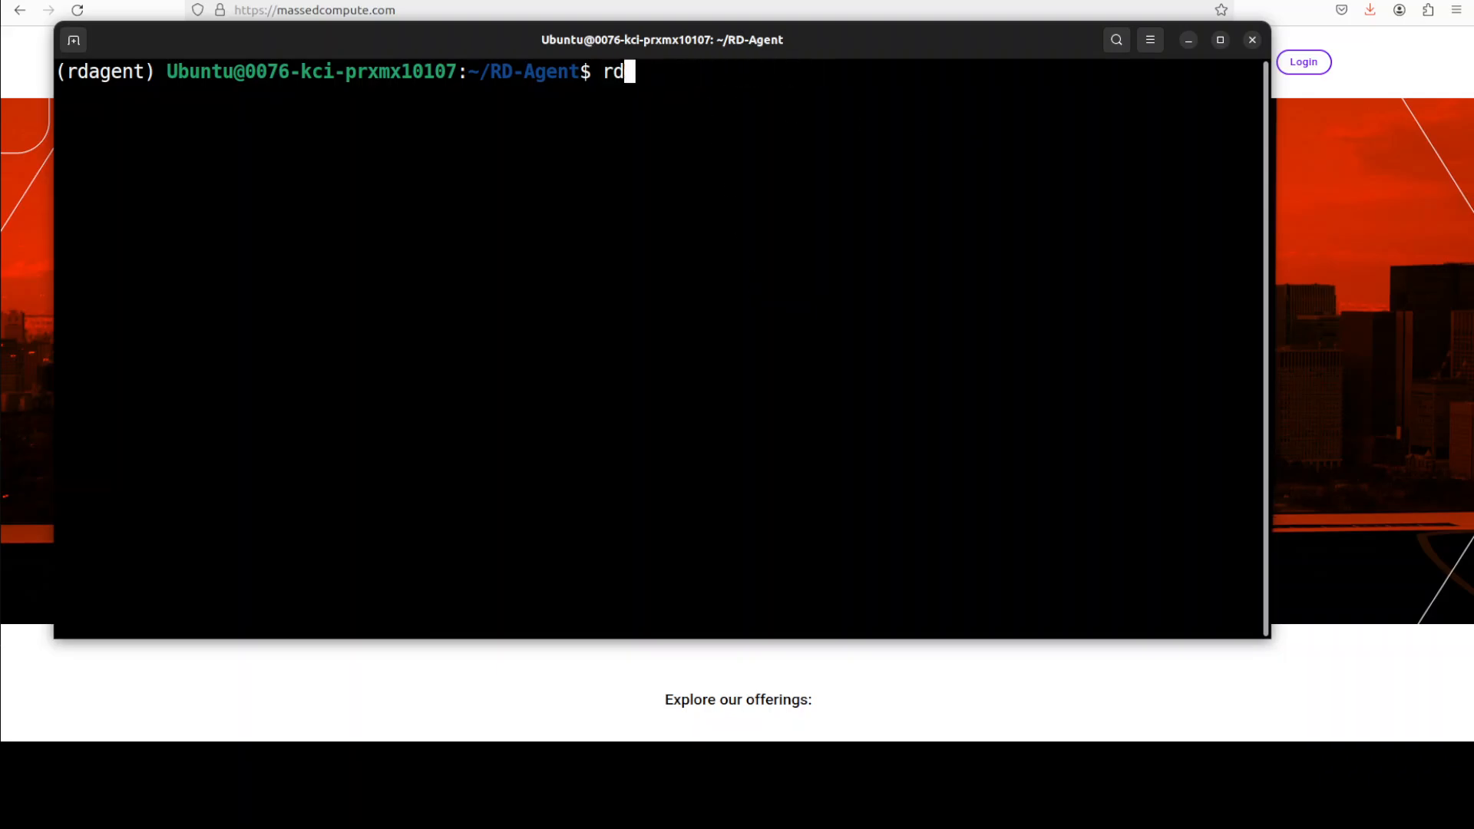
{"action": "type", "text": "ocker"}
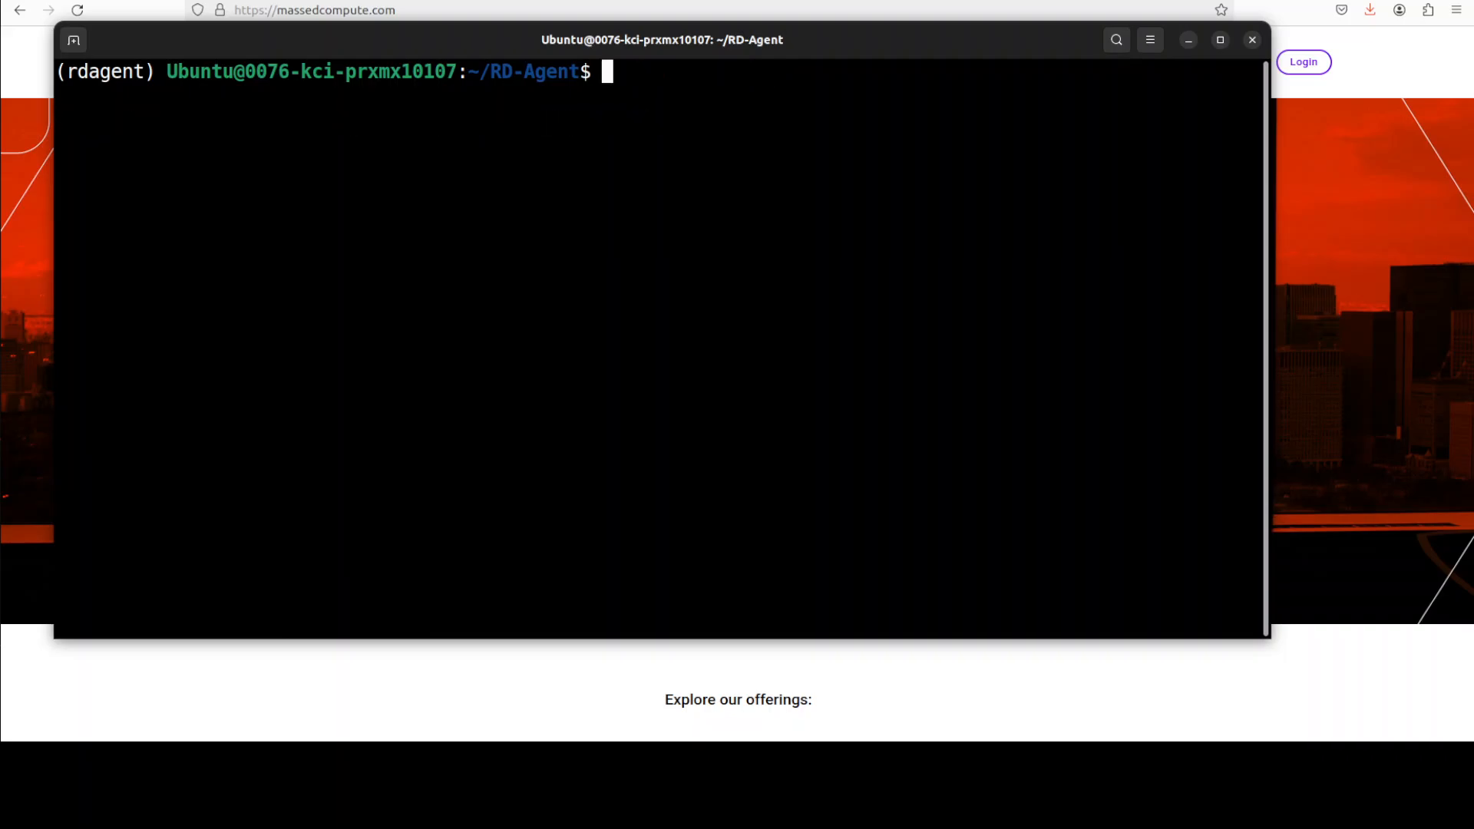
{"action": "right_click", "coordinate": [663, 259]}
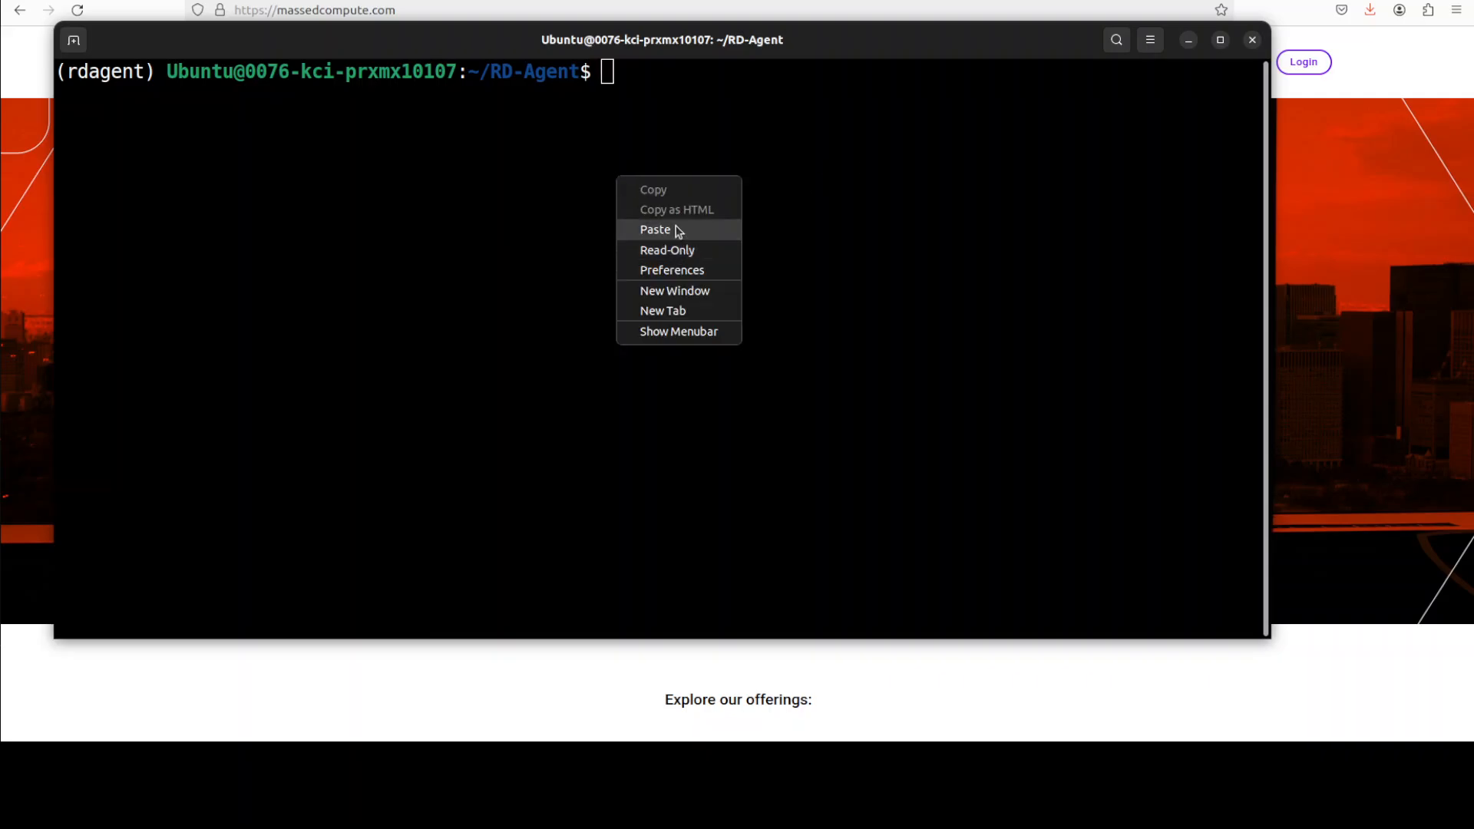
{"action": "left_click", "coordinate": [655, 229]}
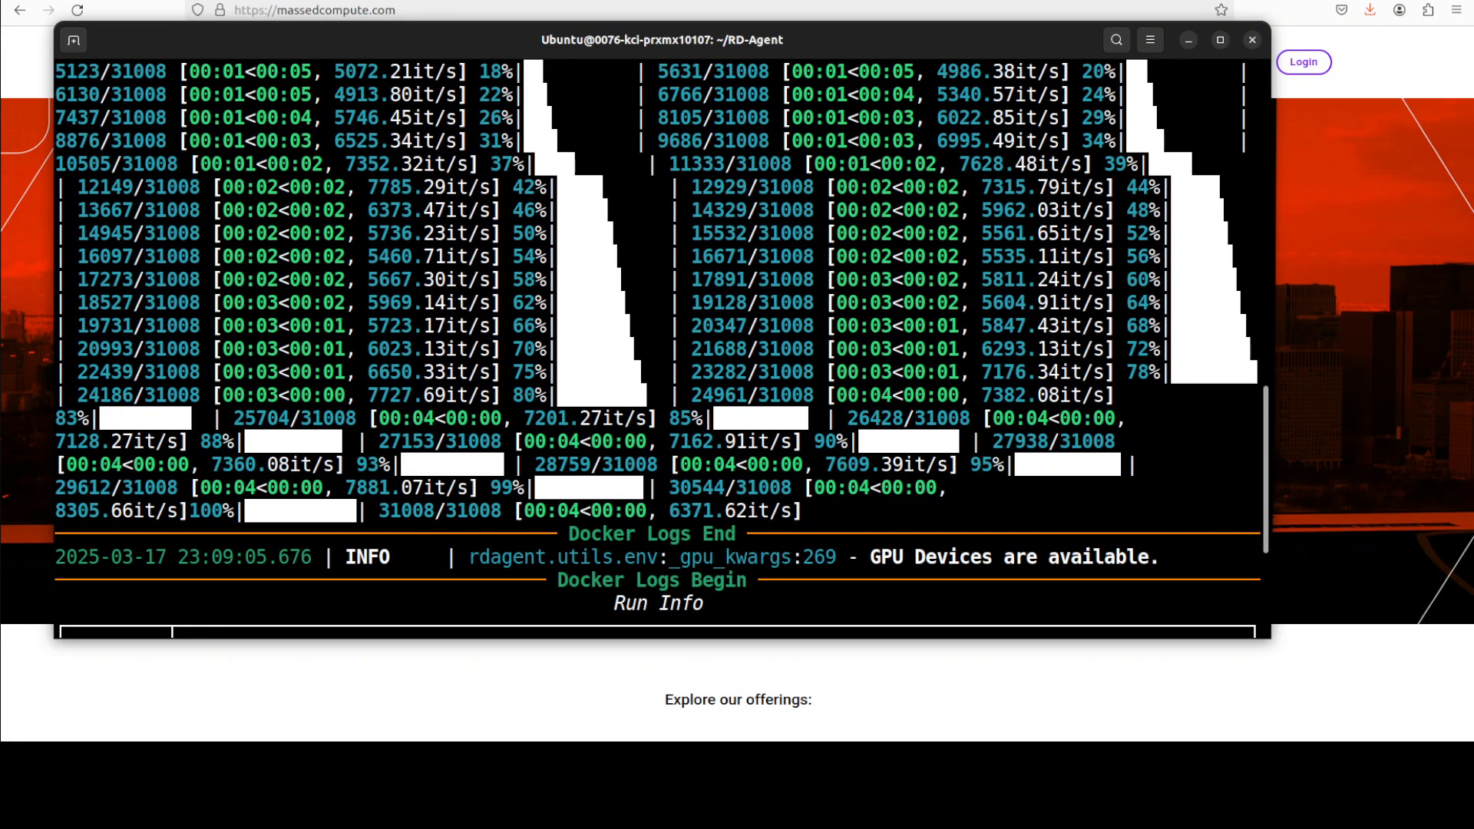
- Scroll the log to read the 'Volume Shock' hypothesis and daily_pv.h5 data description
{"action": "scroll", "scroll_direction": "down", "scroll_amount": 3}
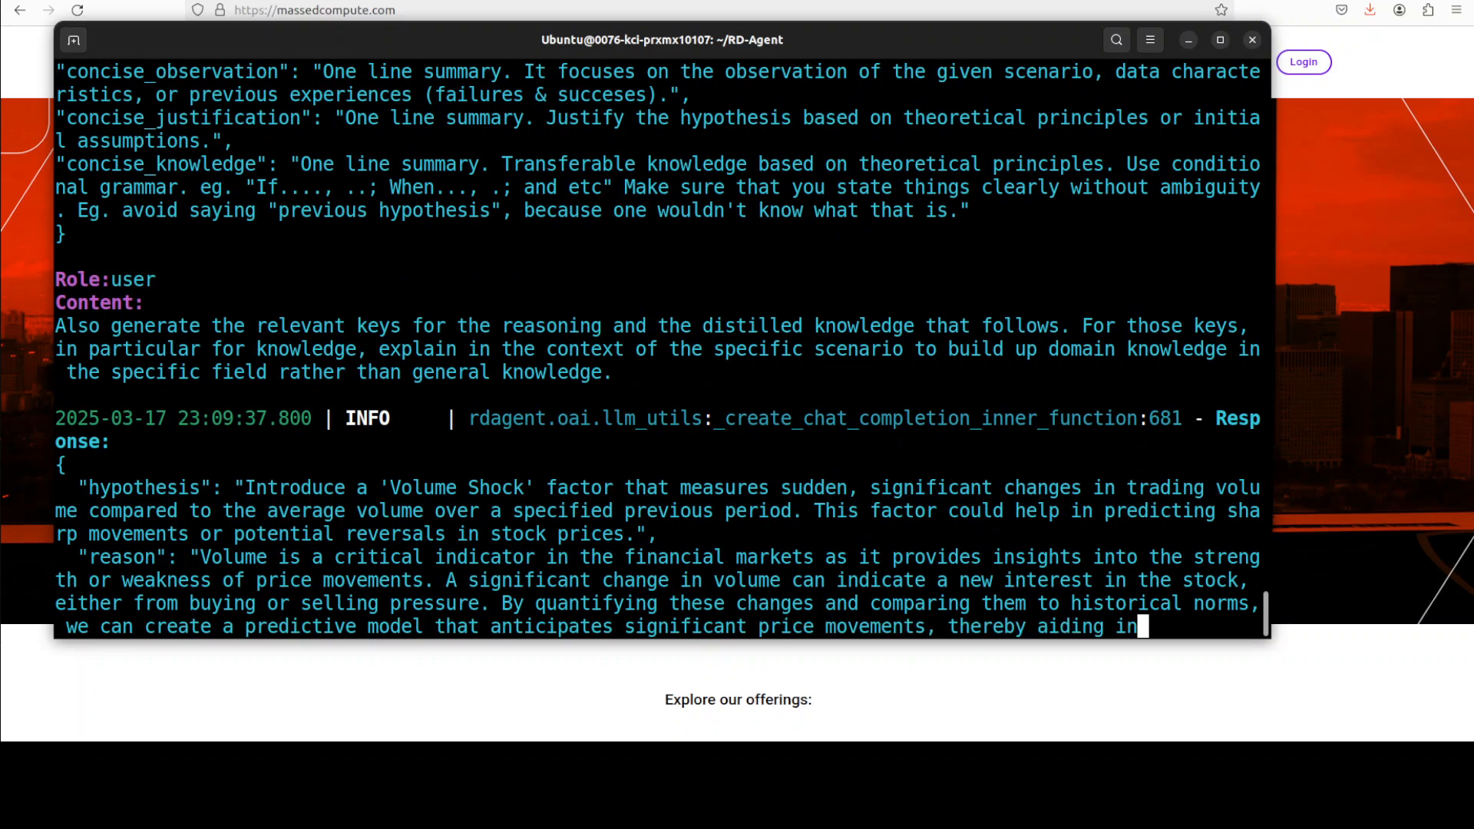
{"action": "scroll", "scroll_direction": "down", "scroll_amount": 3}
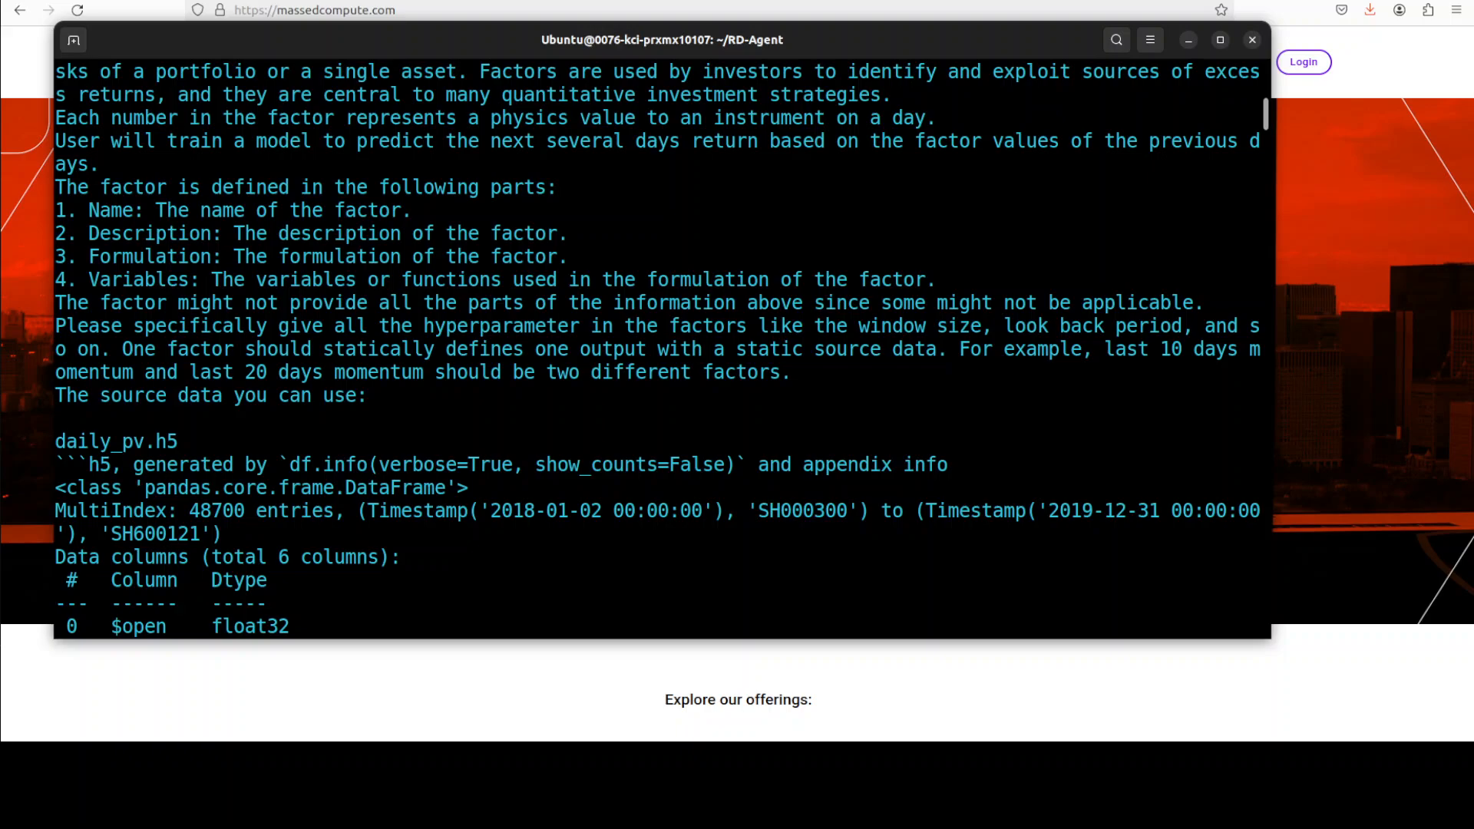
{"action": "scroll", "scroll_direction": "down", "scroll_amount": 3}
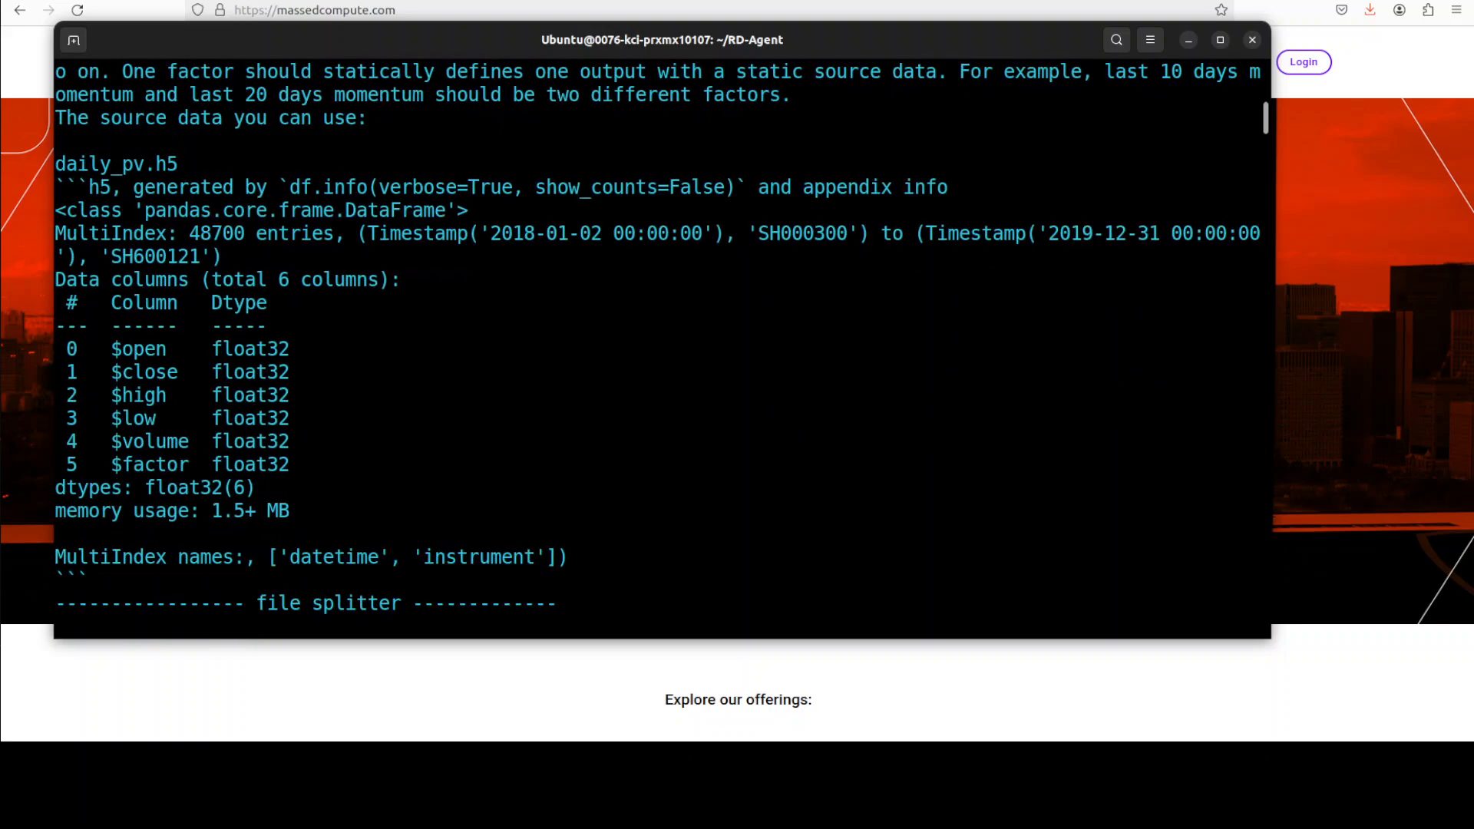
{"action": "scroll", "scroll_direction": "down", "scroll_amount": 3}
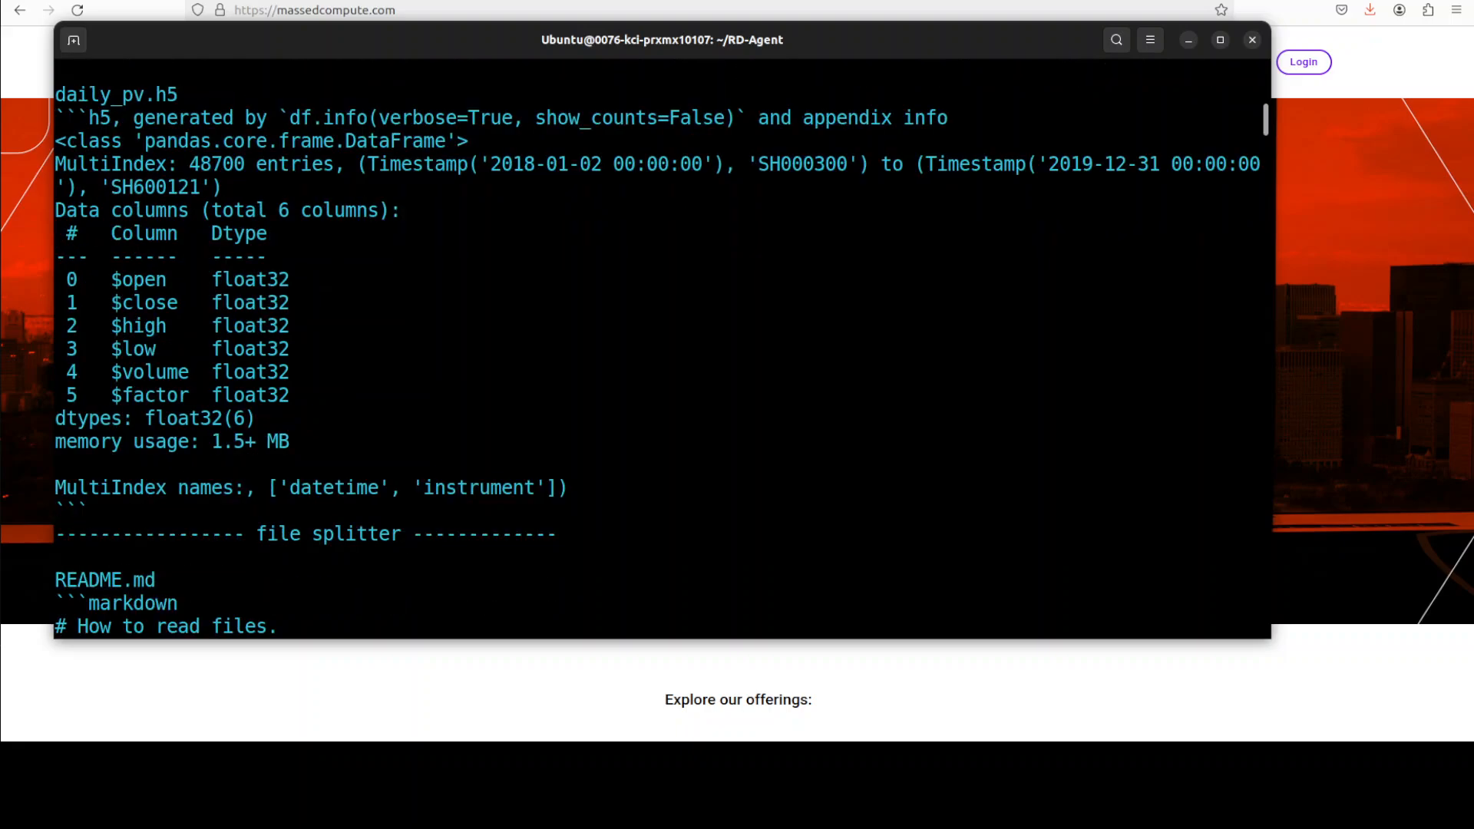
{"action": "scroll", "scroll_direction": "down", "scroll_amount": 3}
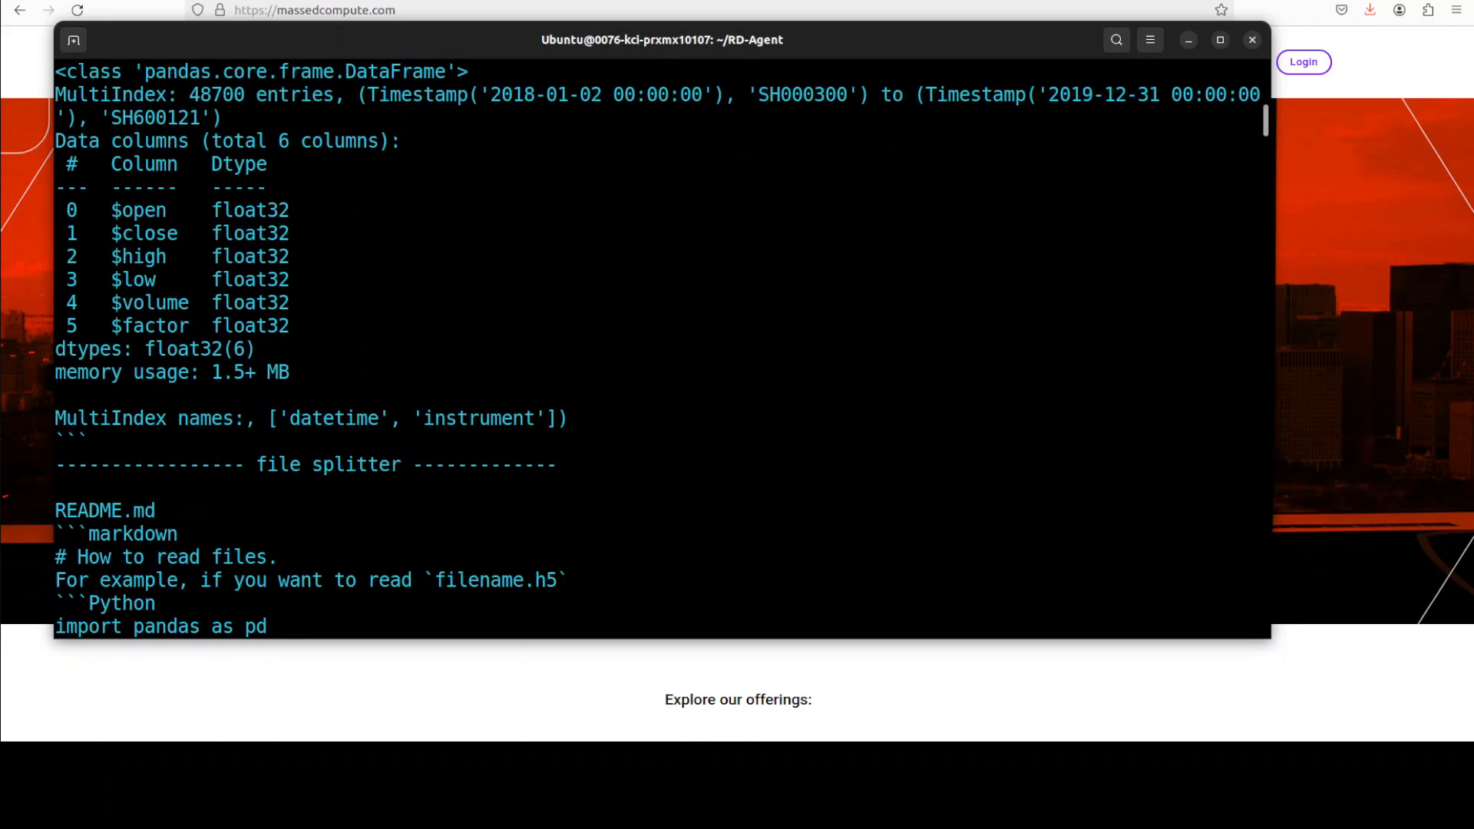
{"action": "scroll", "scroll_direction": "down", "scroll_amount": 3}
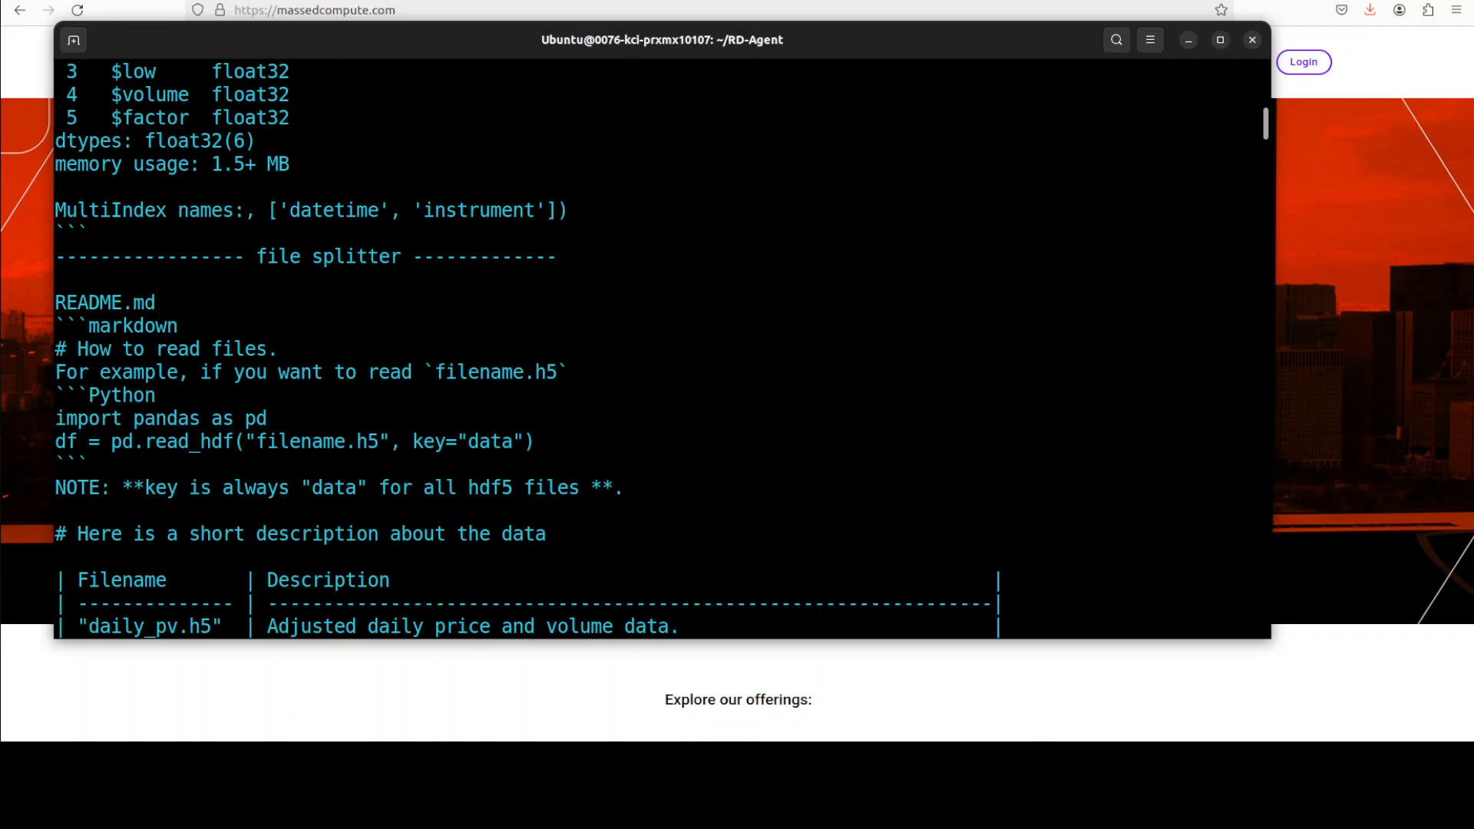
{"action": "scroll", "scroll_direction": "down", "scroll_amount": 3}
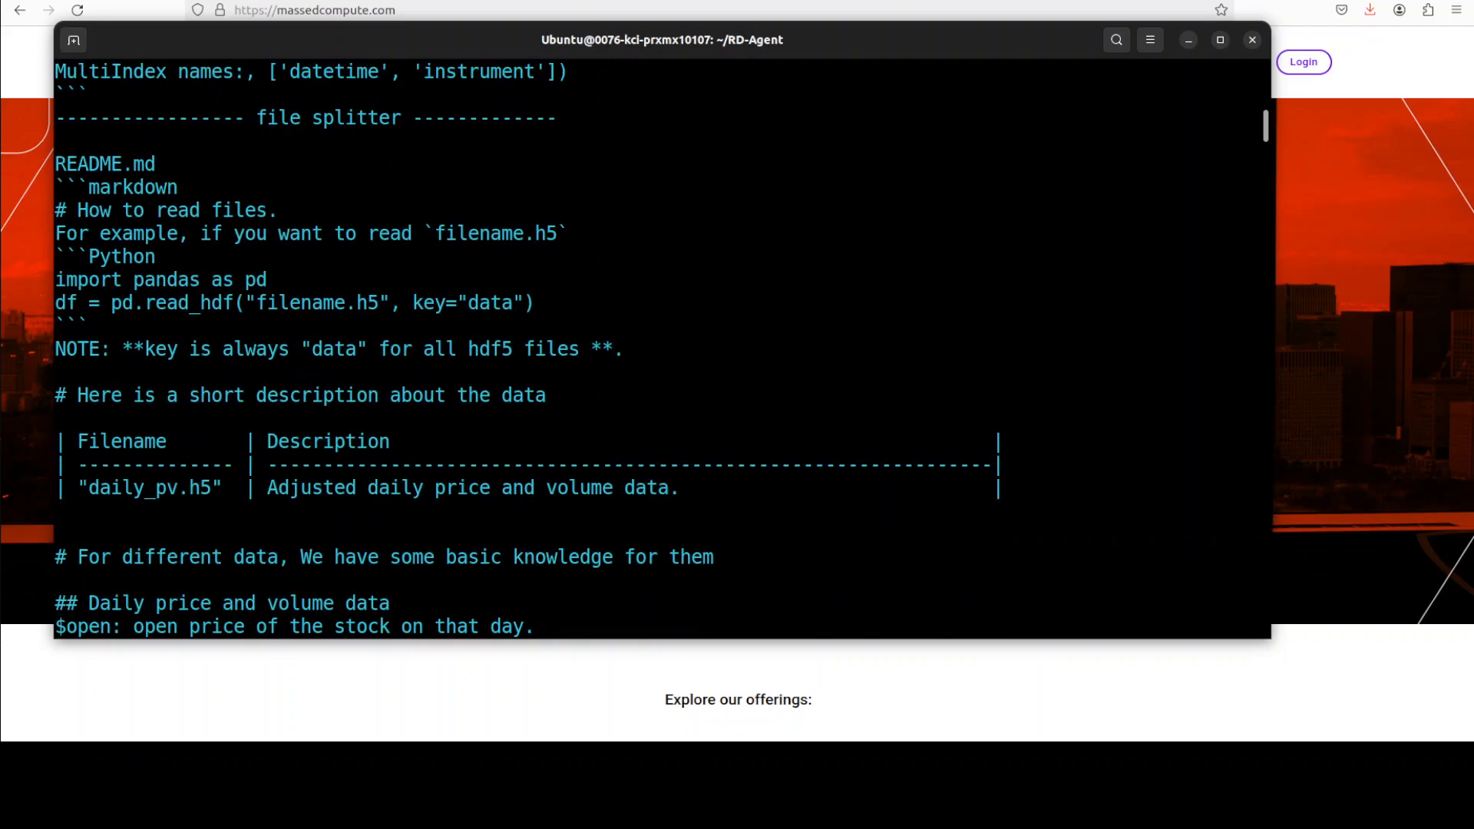
{"action": "scroll", "scroll_direction": "down", "scroll_amount": 3}
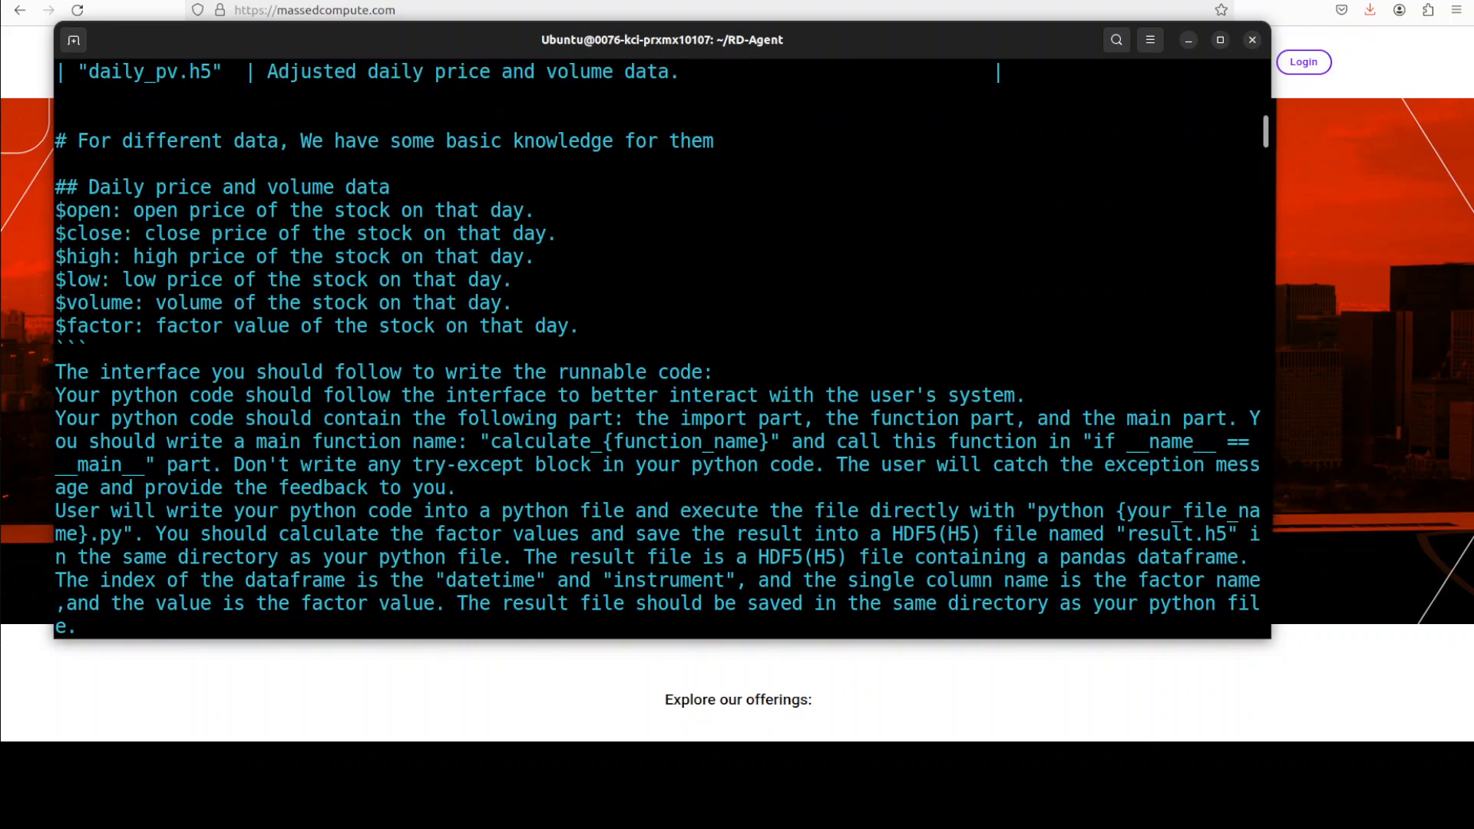
{"action": "scroll", "scroll_direction": "down", "scroll_amount": 3}
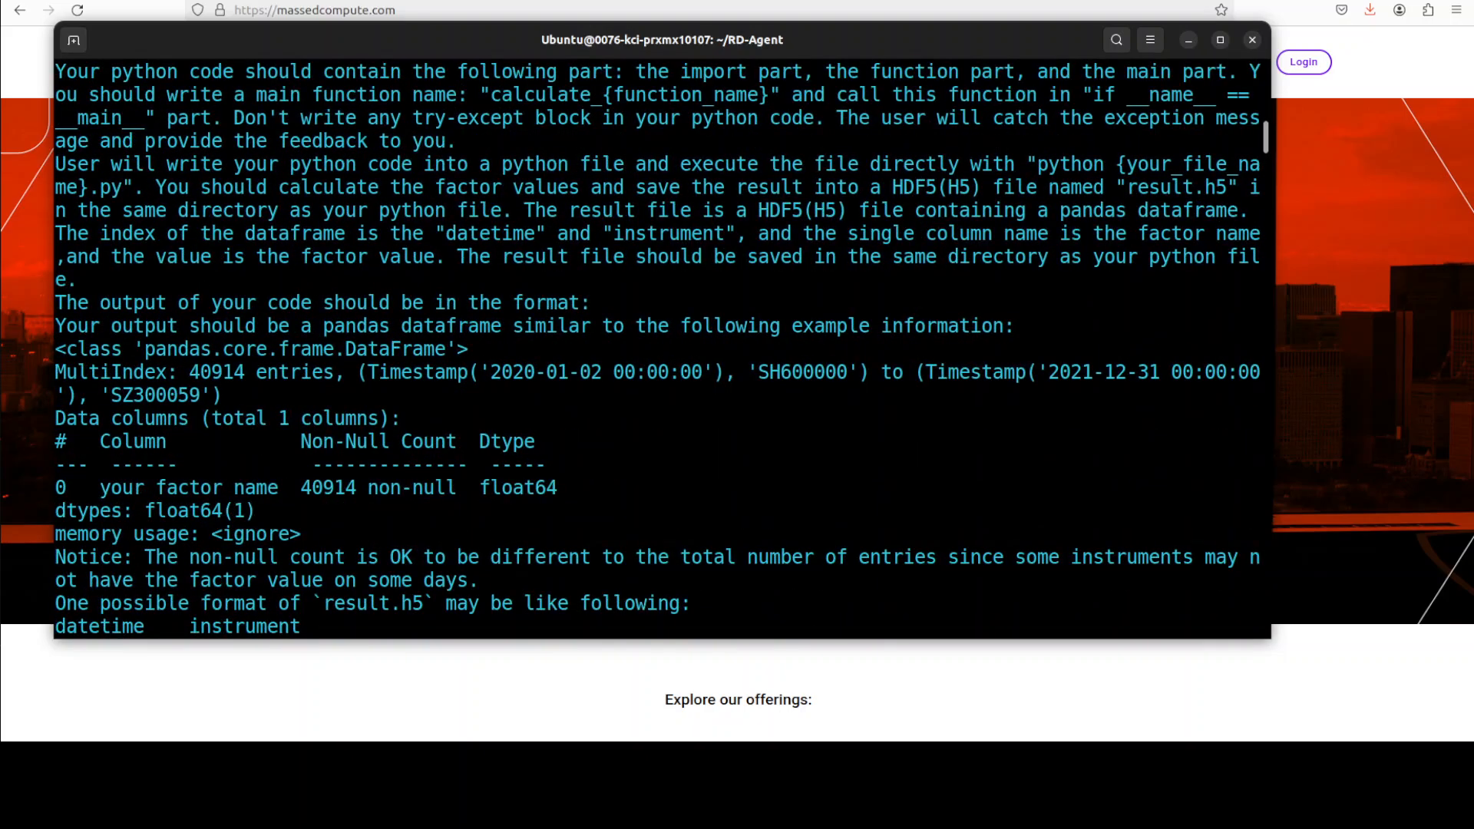
{"action": "scroll", "scroll_direction": "down", "scroll_amount": 3}
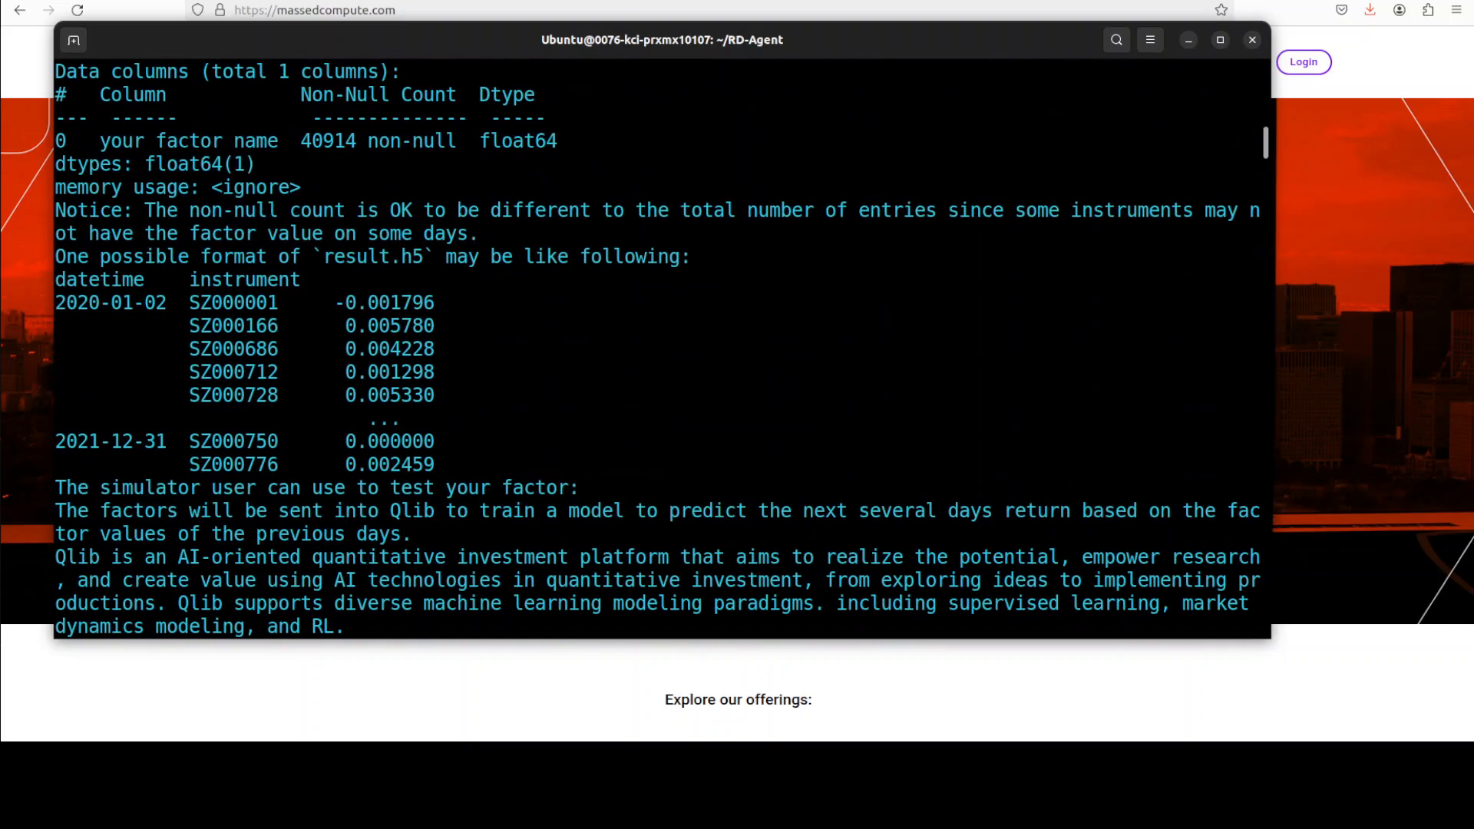
{"action": "scroll", "scroll_direction": "down", "scroll_amount": 3}
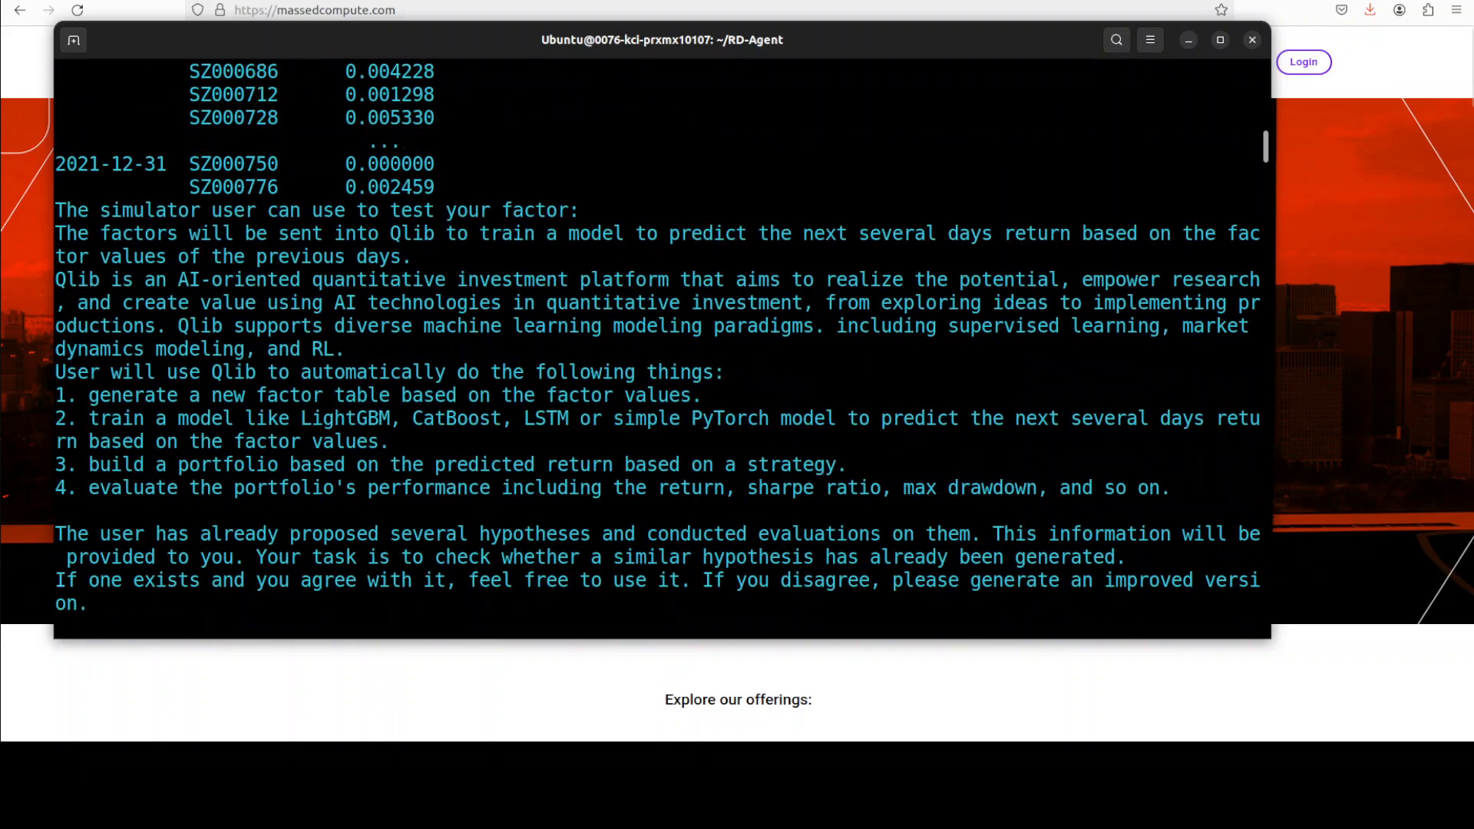
{"action": "scroll", "scroll_direction": "down", "scroll_amount": 3}
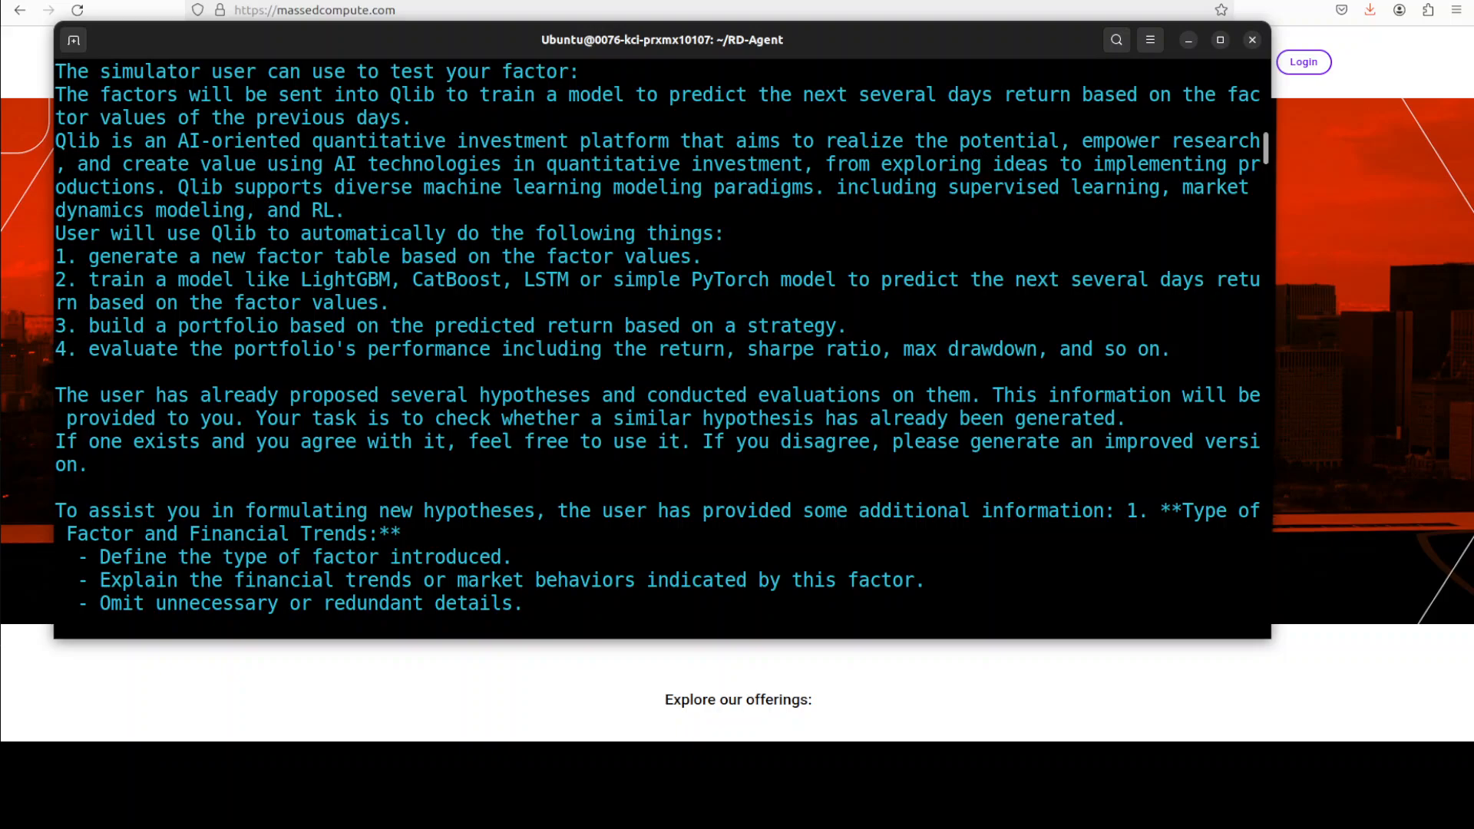
{"action": "scroll", "scroll_direction": "down", "scroll_amount": 3}
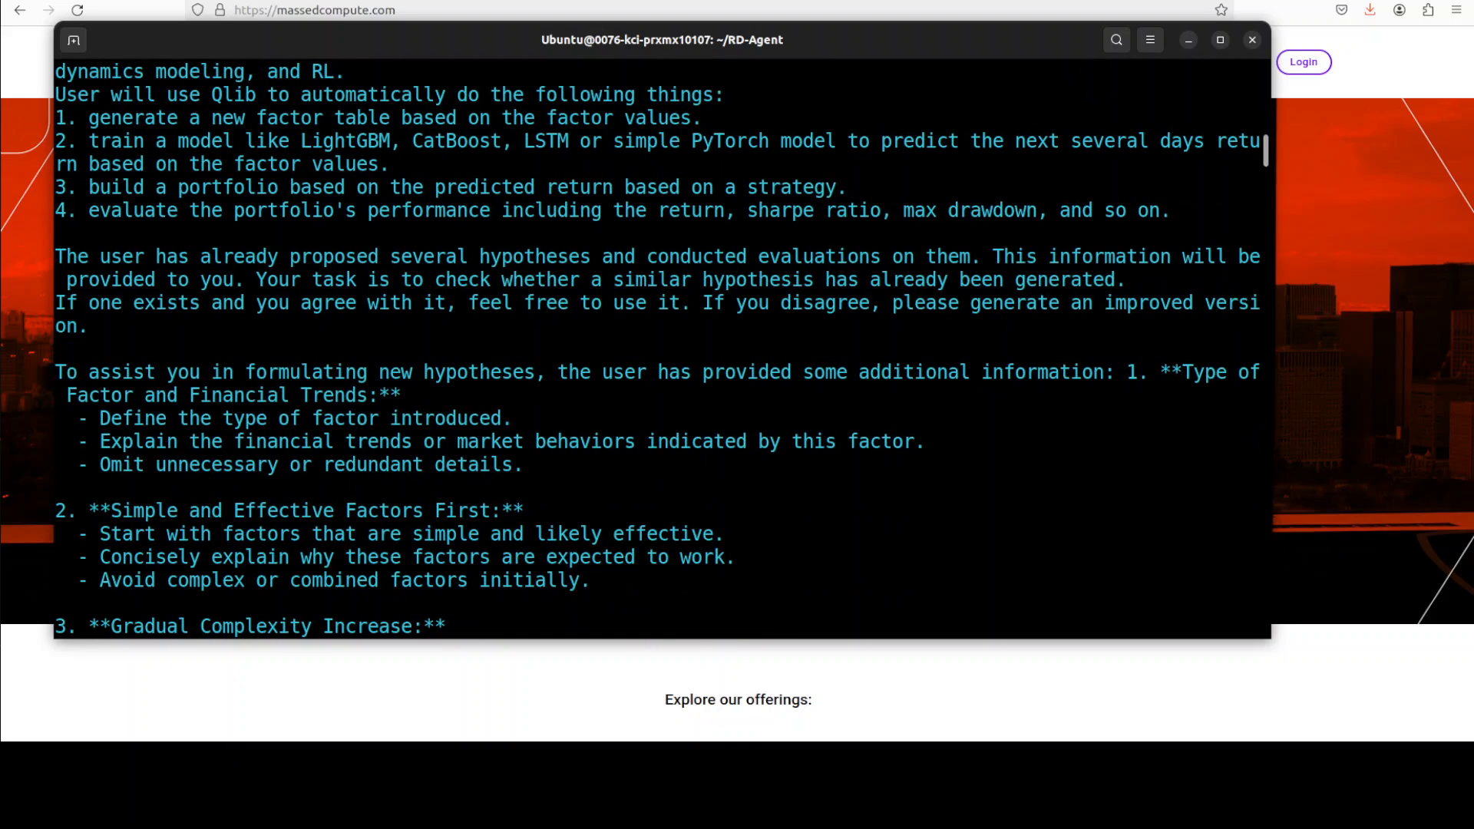
{"action": "scroll", "scroll_direction": "down", "scroll_amount": 3}
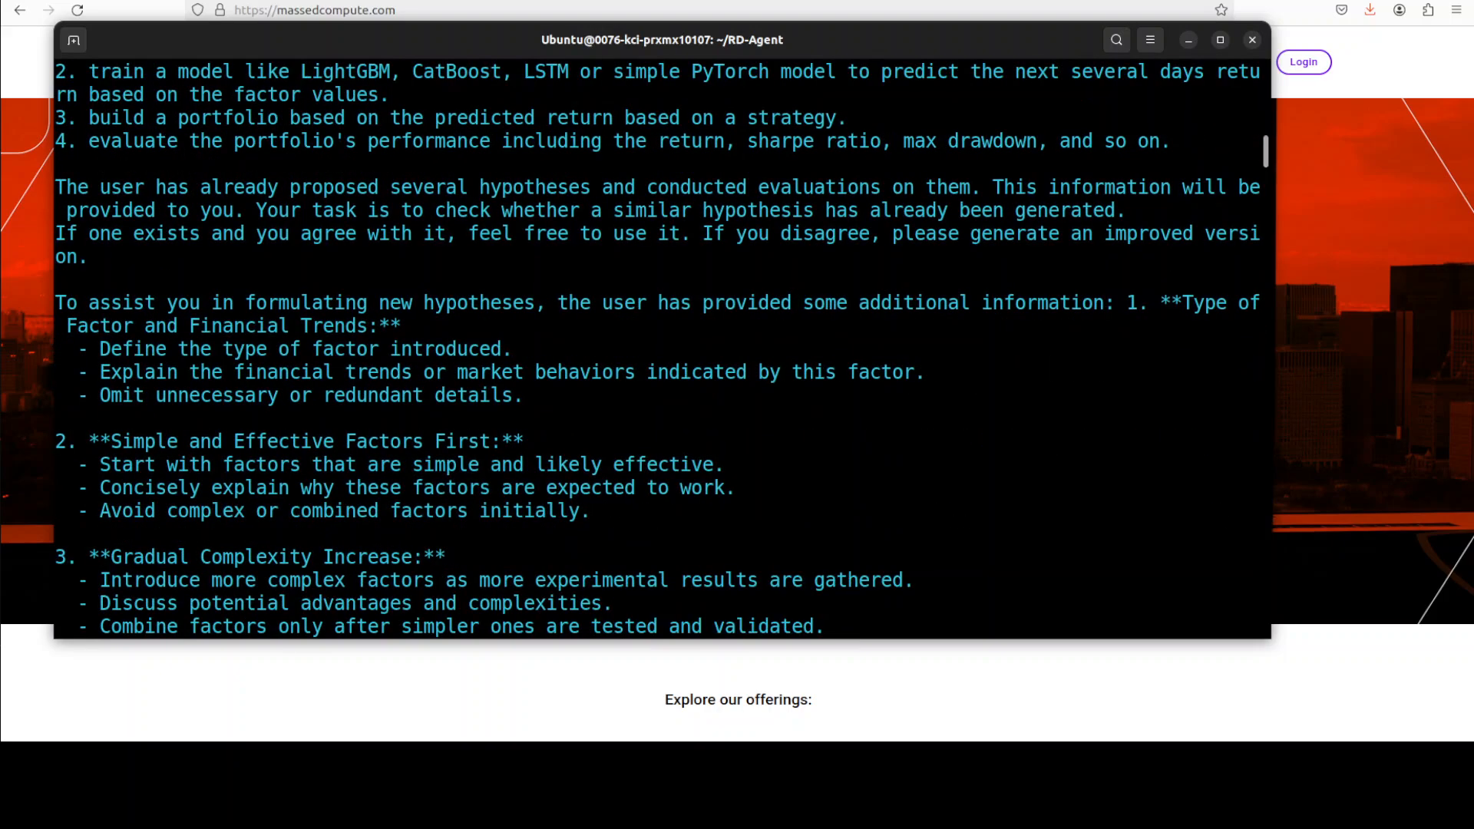
{"action": "scroll", "scroll_direction": "down", "scroll_amount": 3}
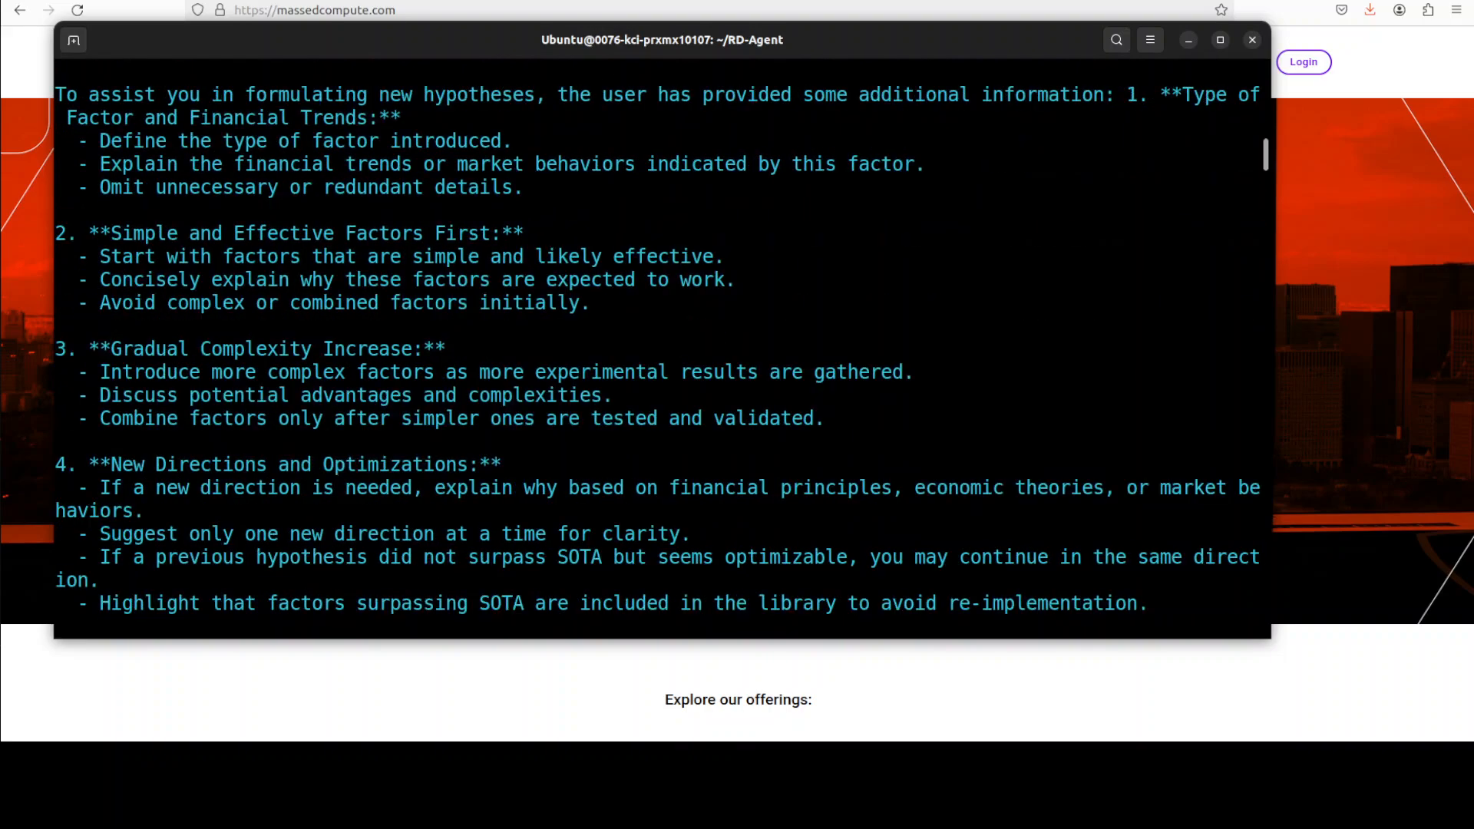
{"action": "scroll", "scroll_direction": "down", "scroll_amount": 3}
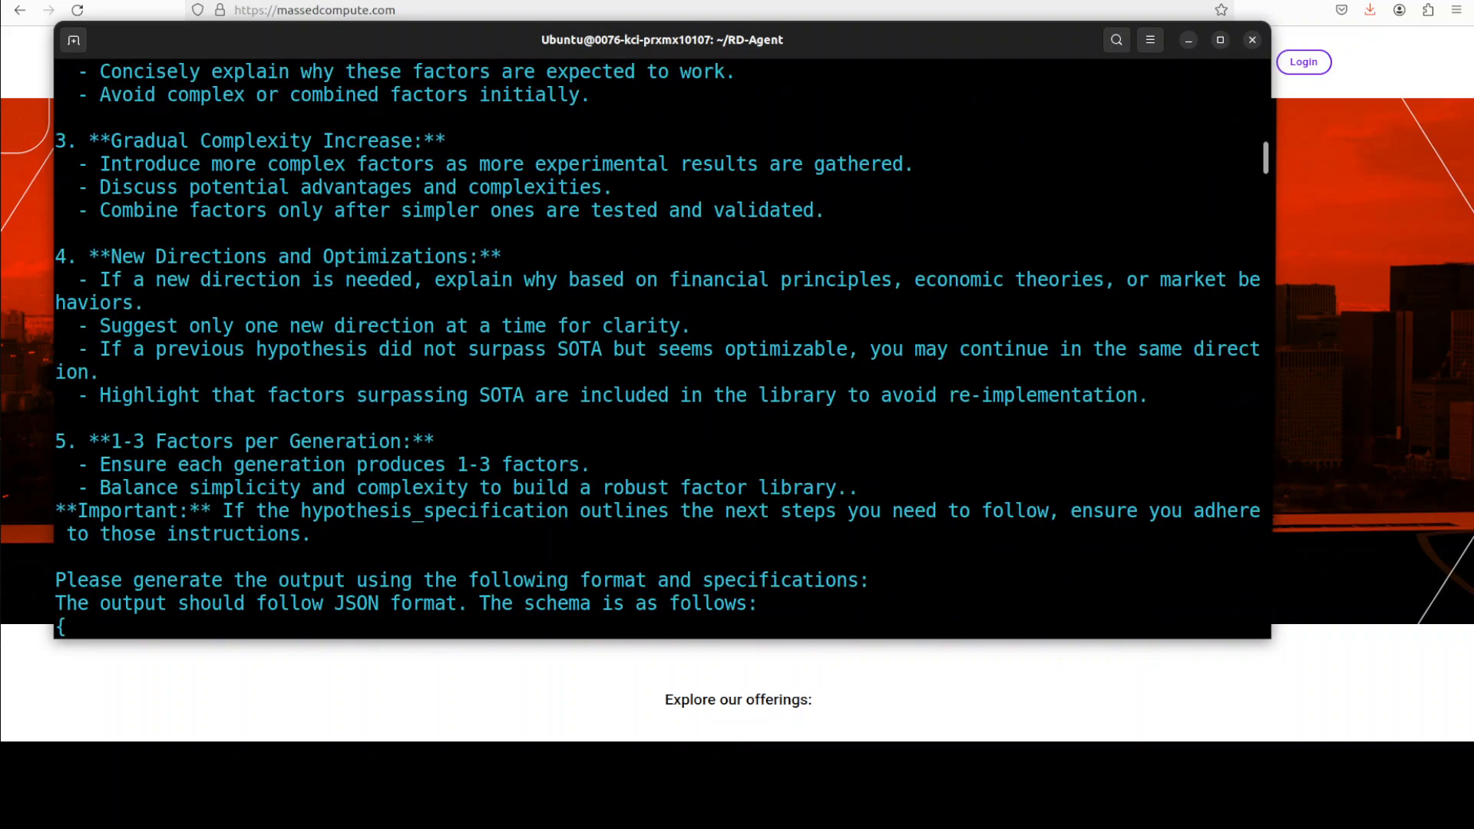
{"action": "scroll", "scroll_direction": "down", "scroll_amount": 3}
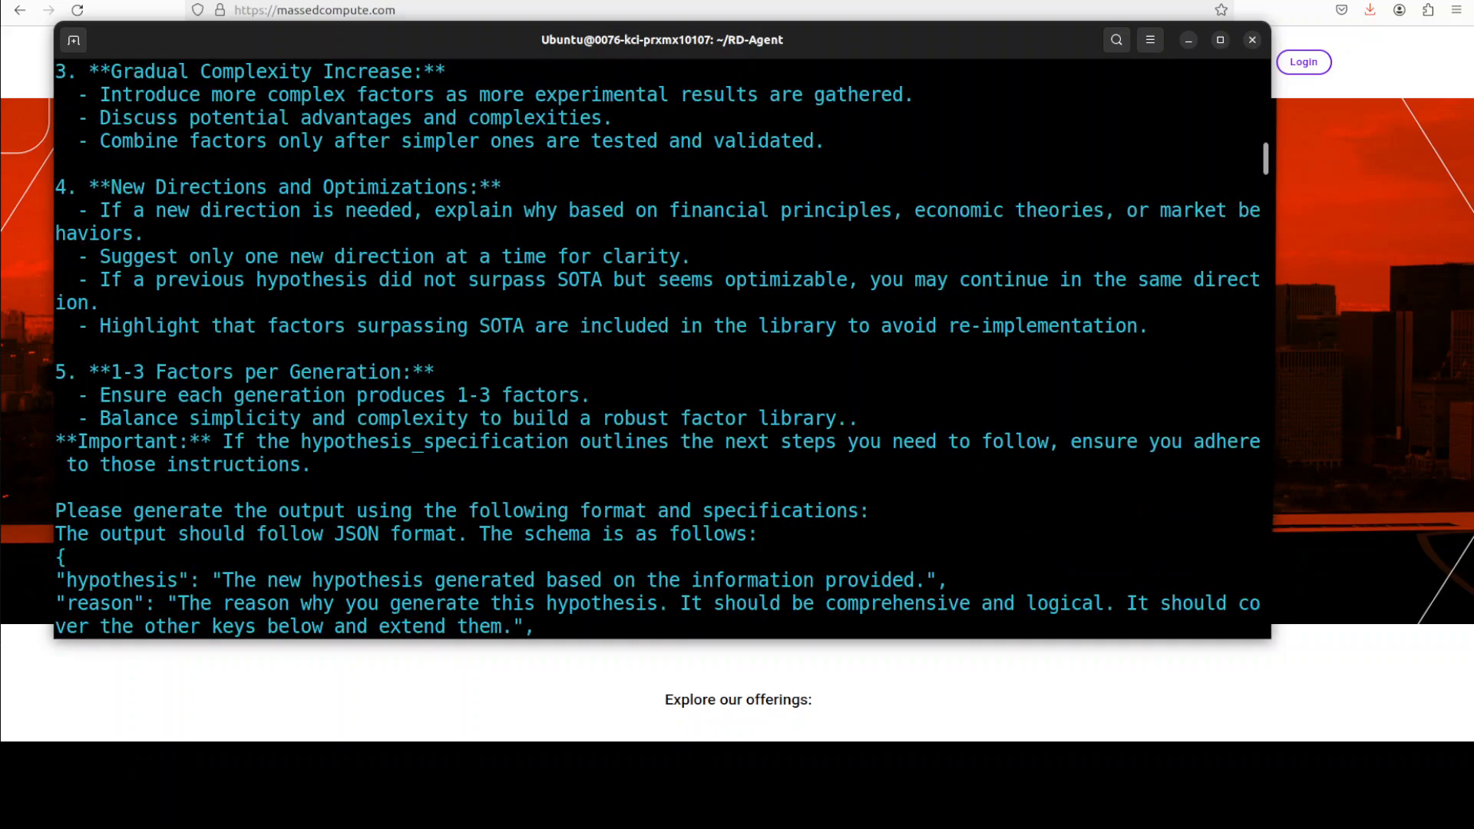
{"action": "scroll", "scroll_direction": "down", "scroll_amount": 3}
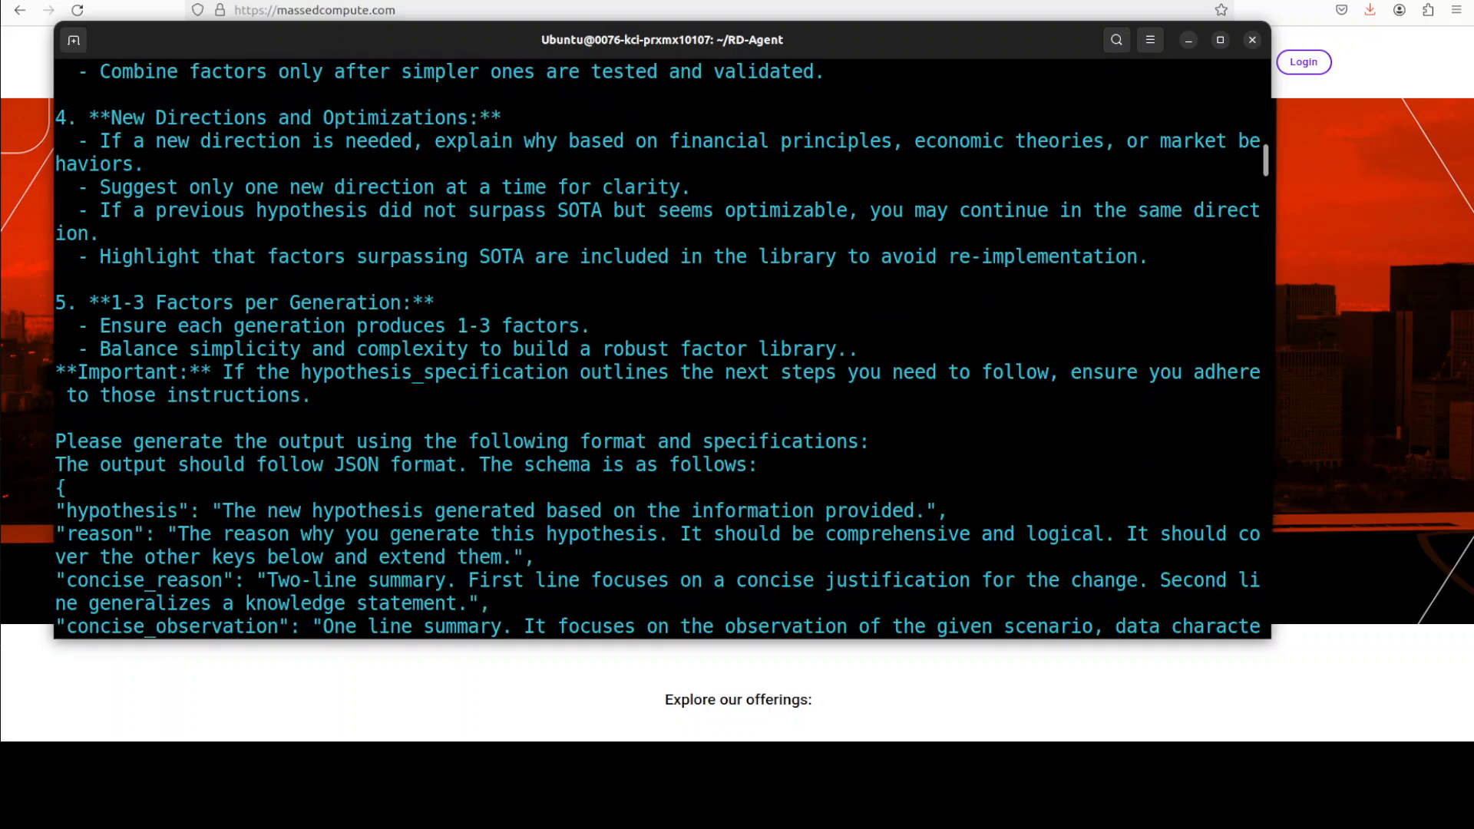
{"action": "scroll", "scroll_direction": "down", "scroll_amount": 3}
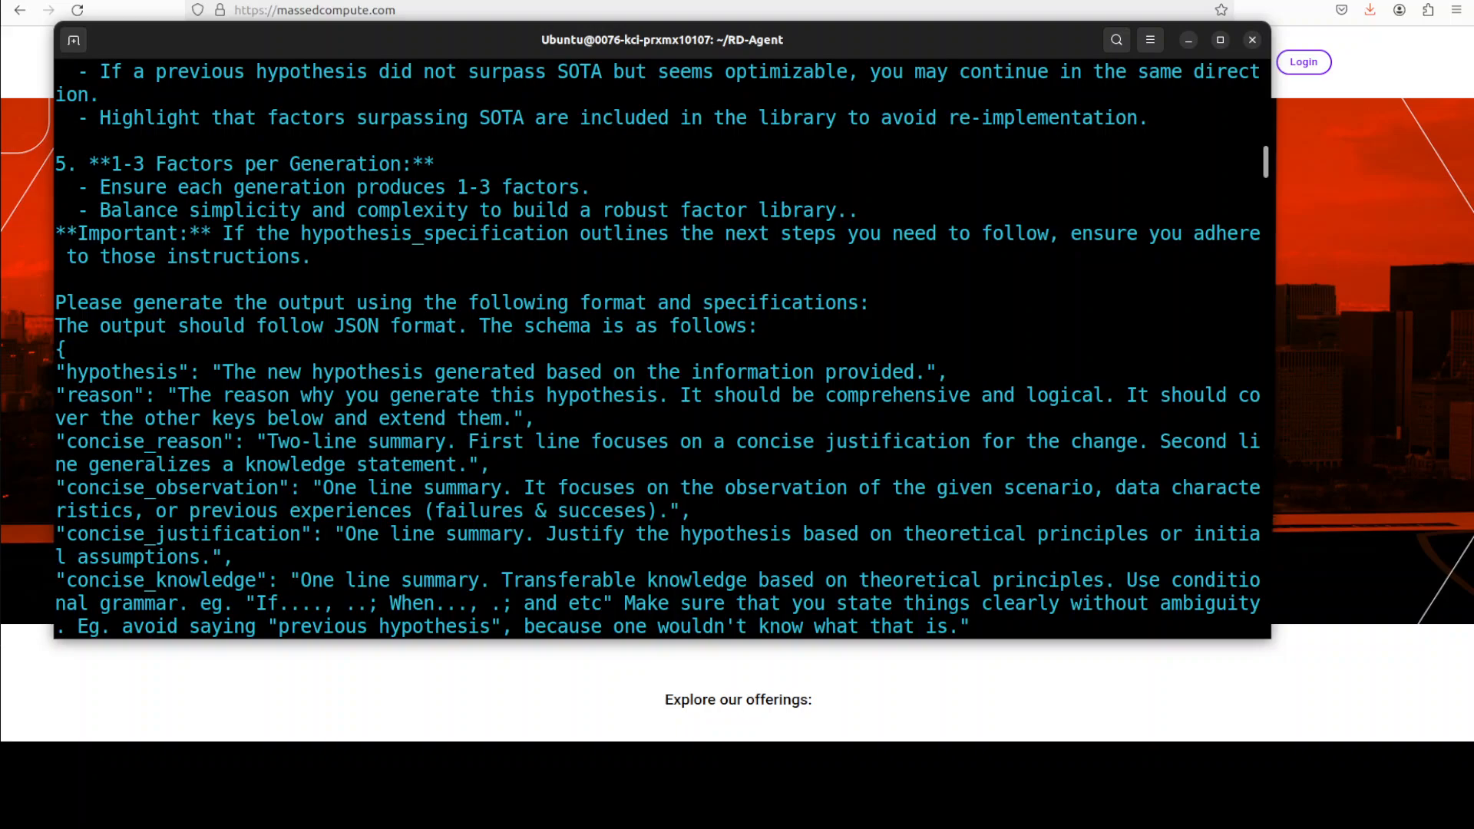
{"action": "scroll", "scroll_direction": "down", "scroll_amount": 3}
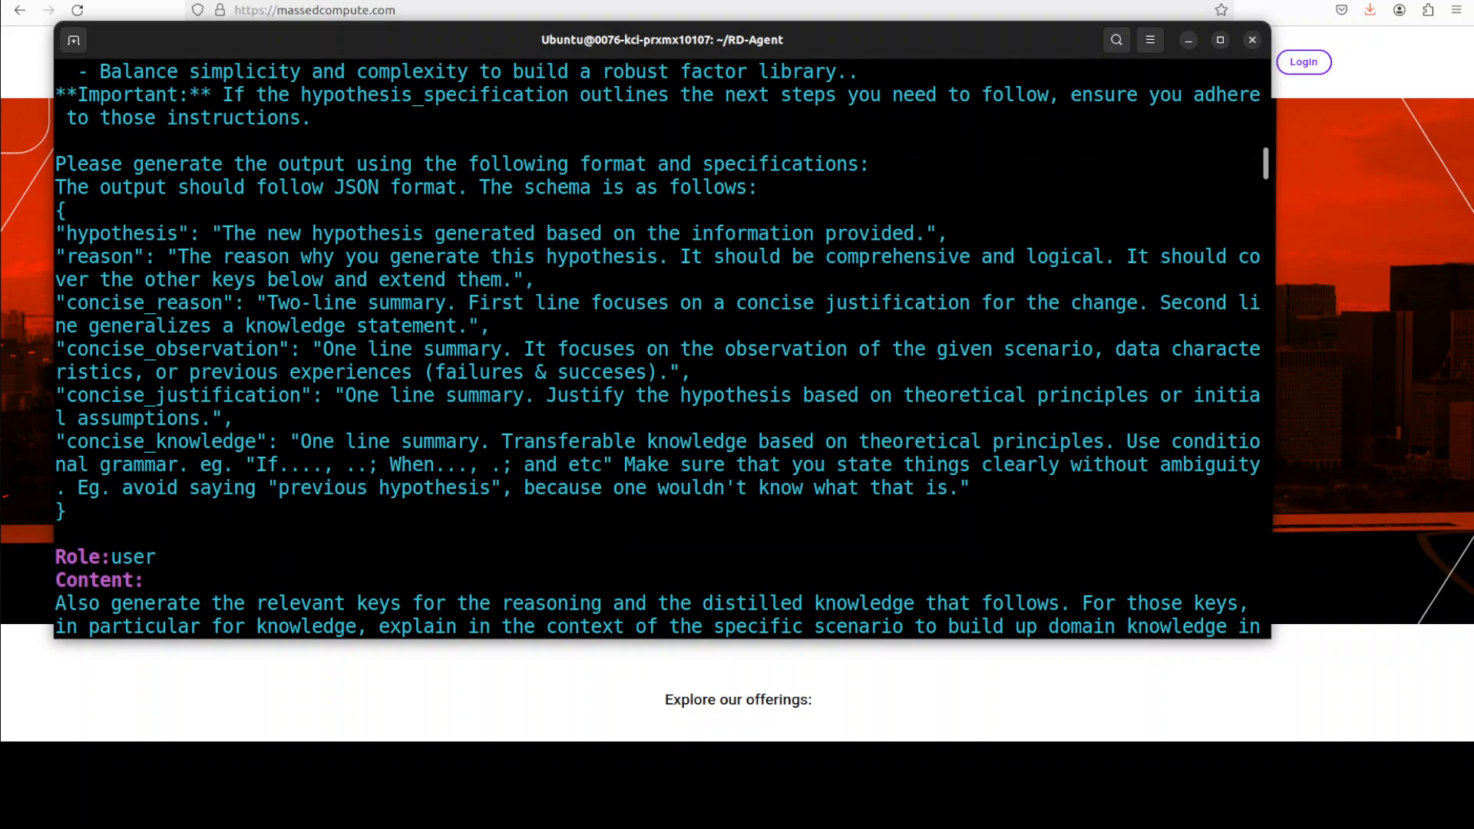
{"action": "scroll", "scroll_direction": "down", "scroll_amount": 3}
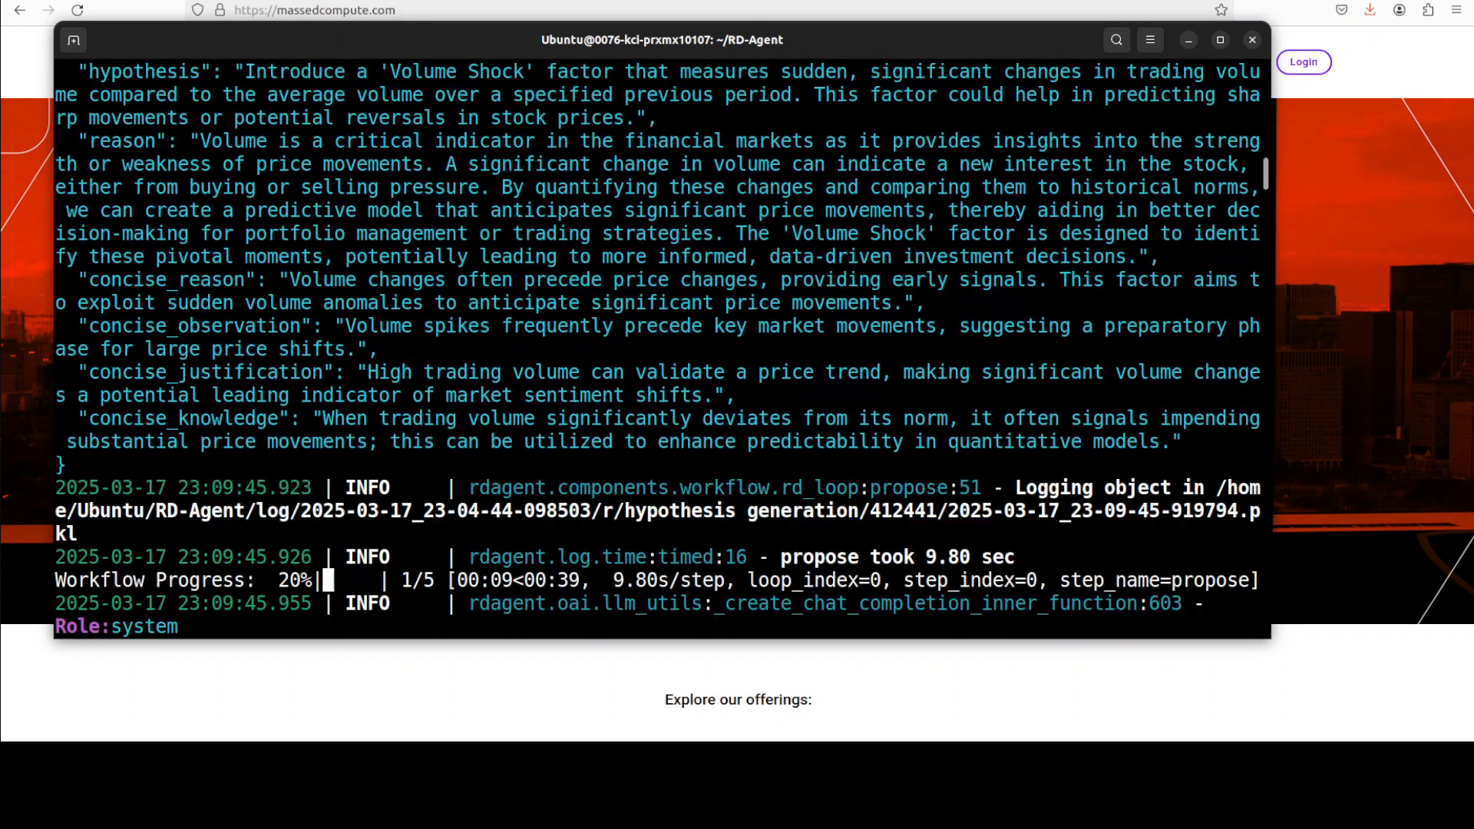
{"action": "scroll", "scroll_direction": "down", "scroll_amount": 3}
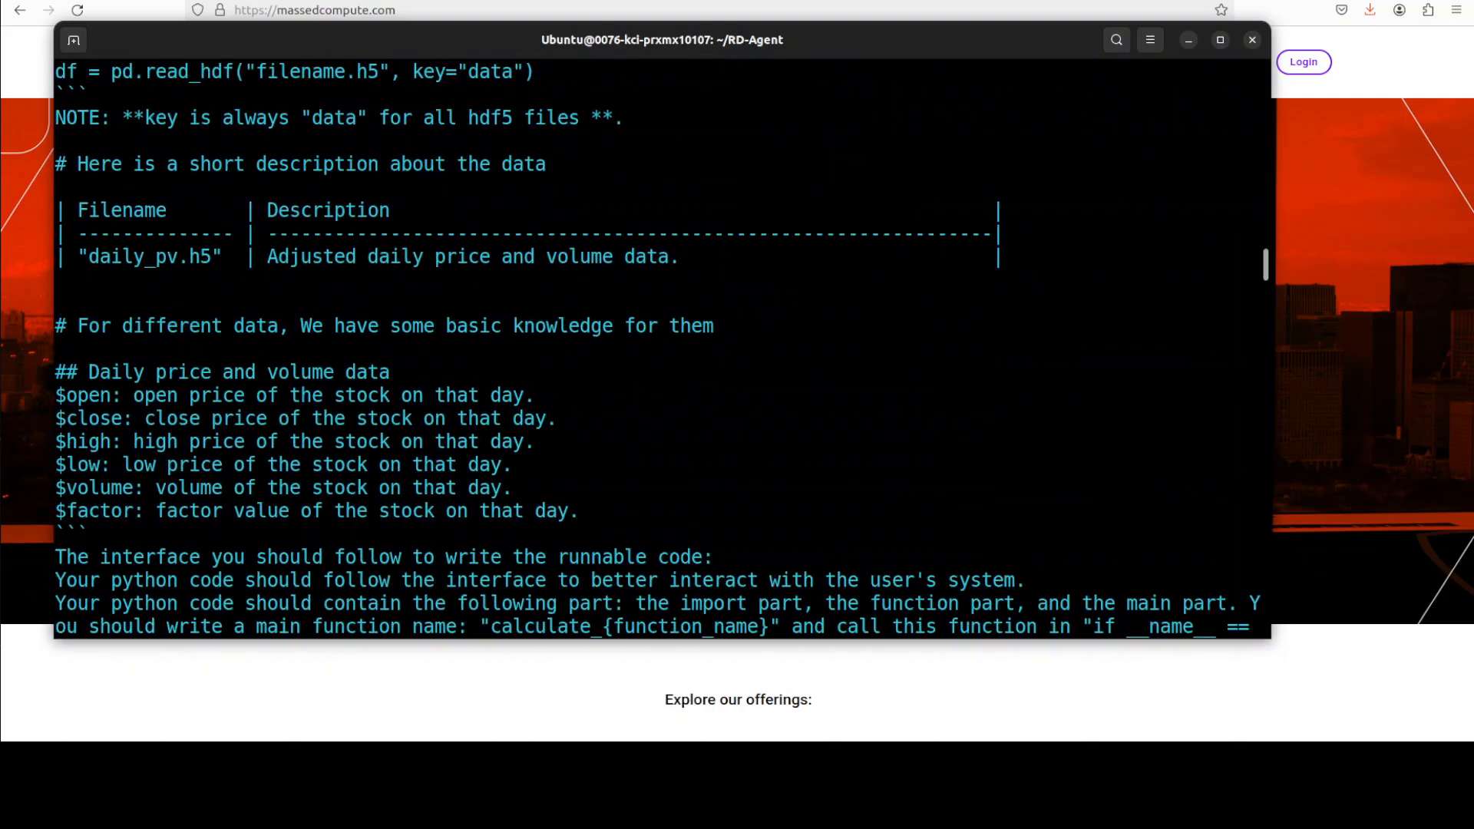
{"action": "scroll", "scroll_direction": "down", "scroll_amount": 3}
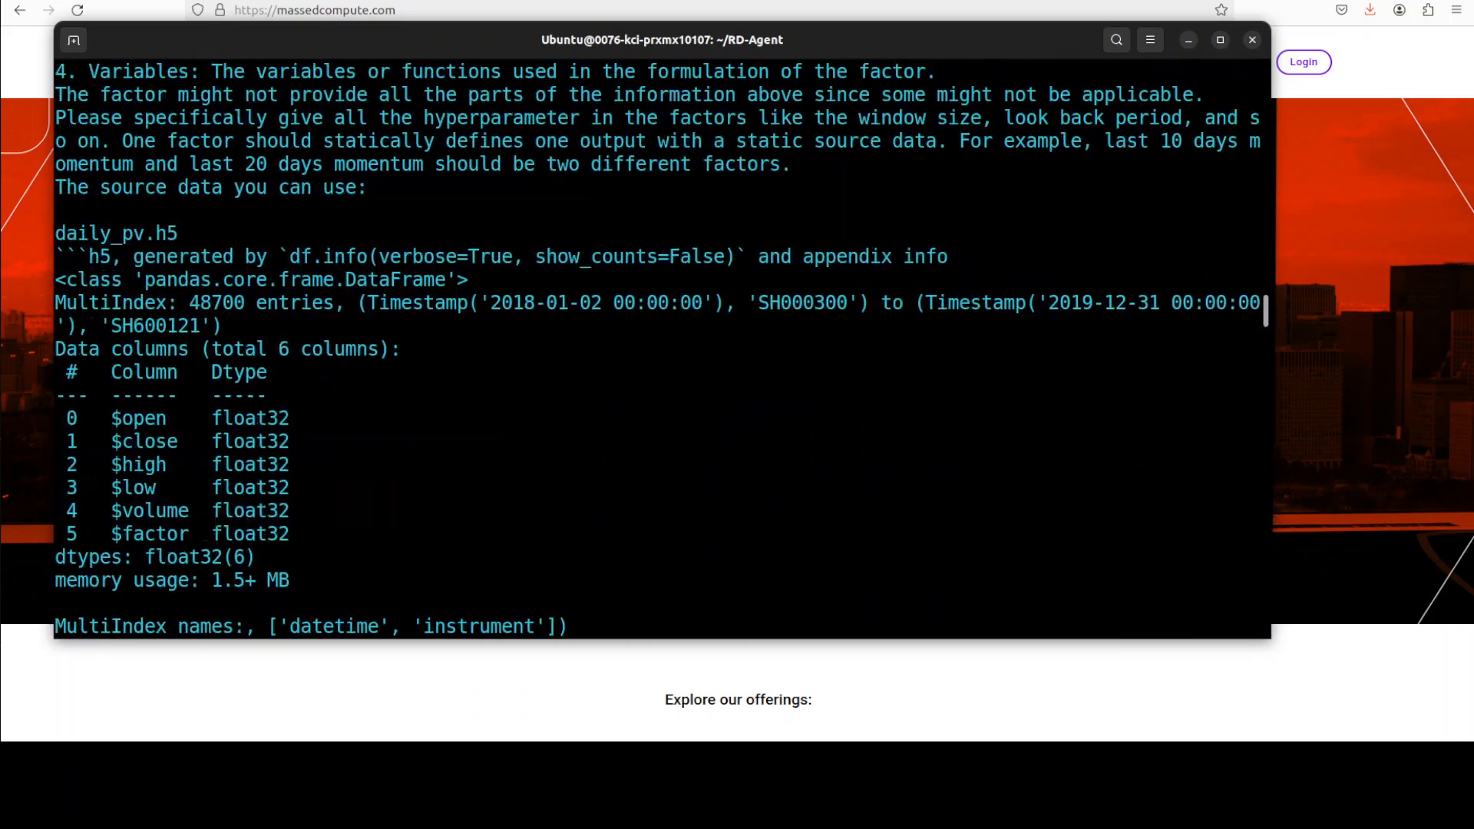
{"action": "scroll", "scroll_direction": "down", "scroll_amount": 3}
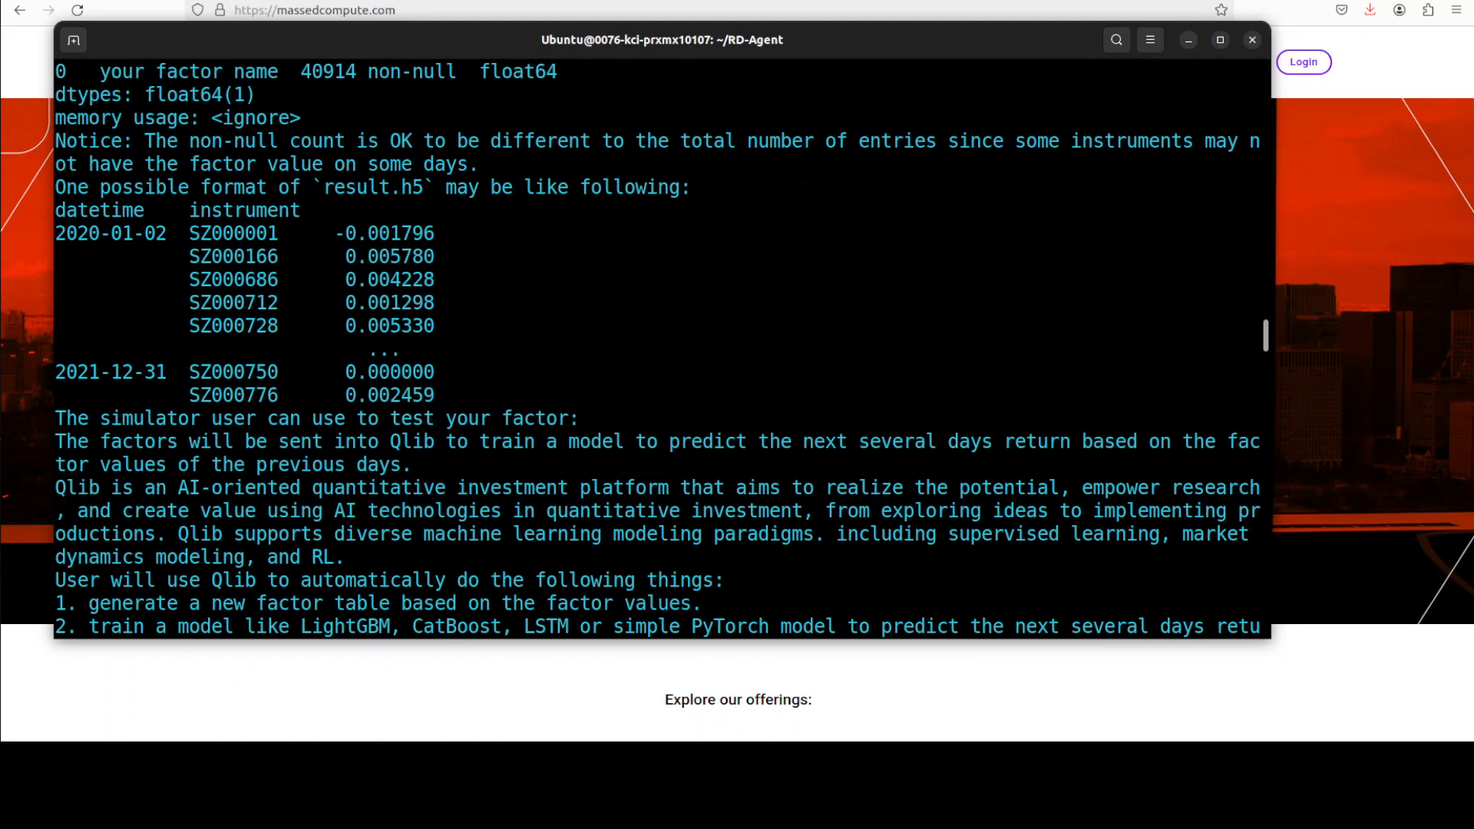
{"action": "scroll", "scroll_direction": "down", "scroll_amount": 3}
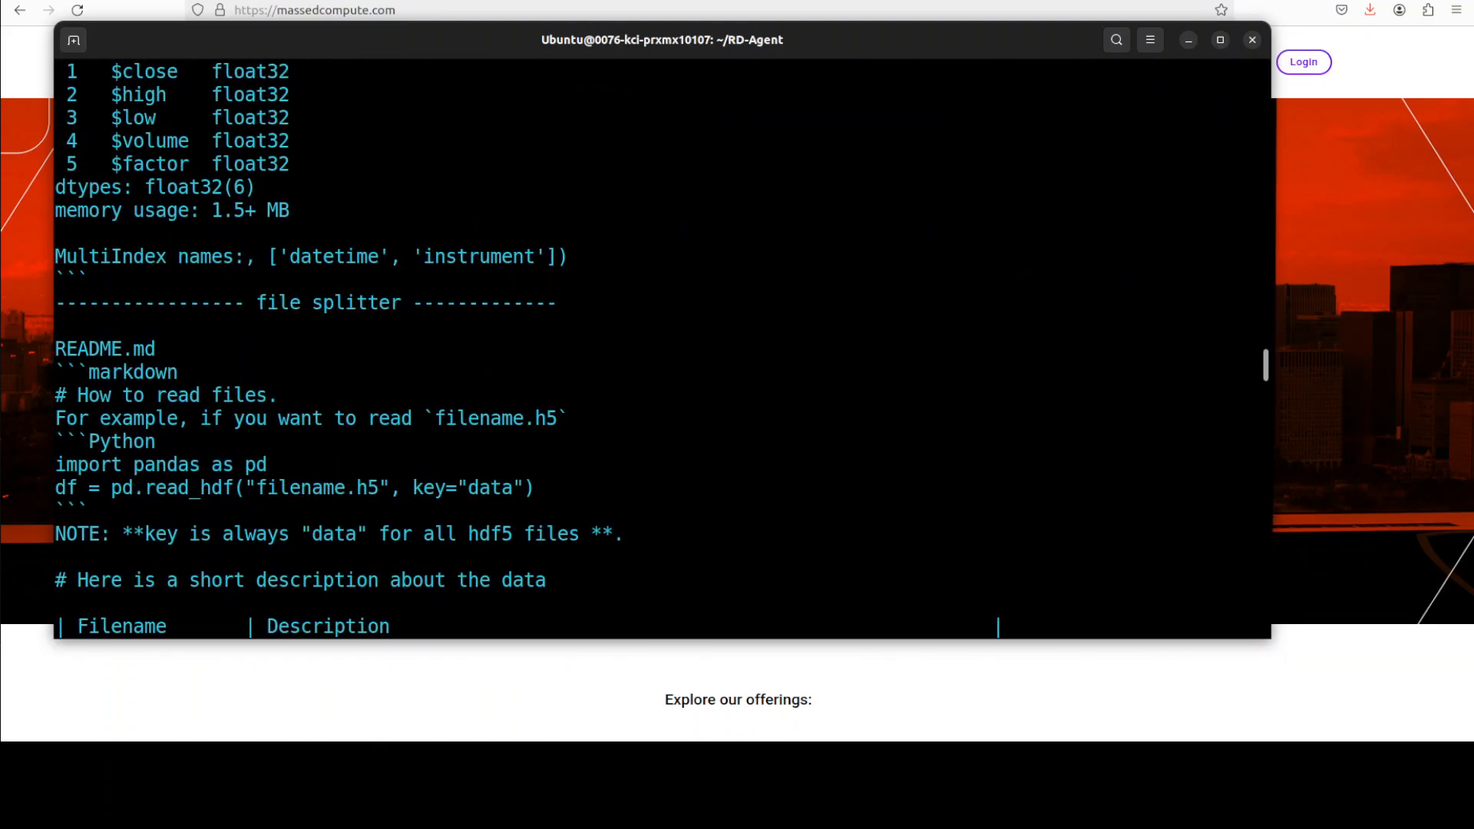
{"action": "scroll", "scroll_direction": "down", "scroll_amount": 3}
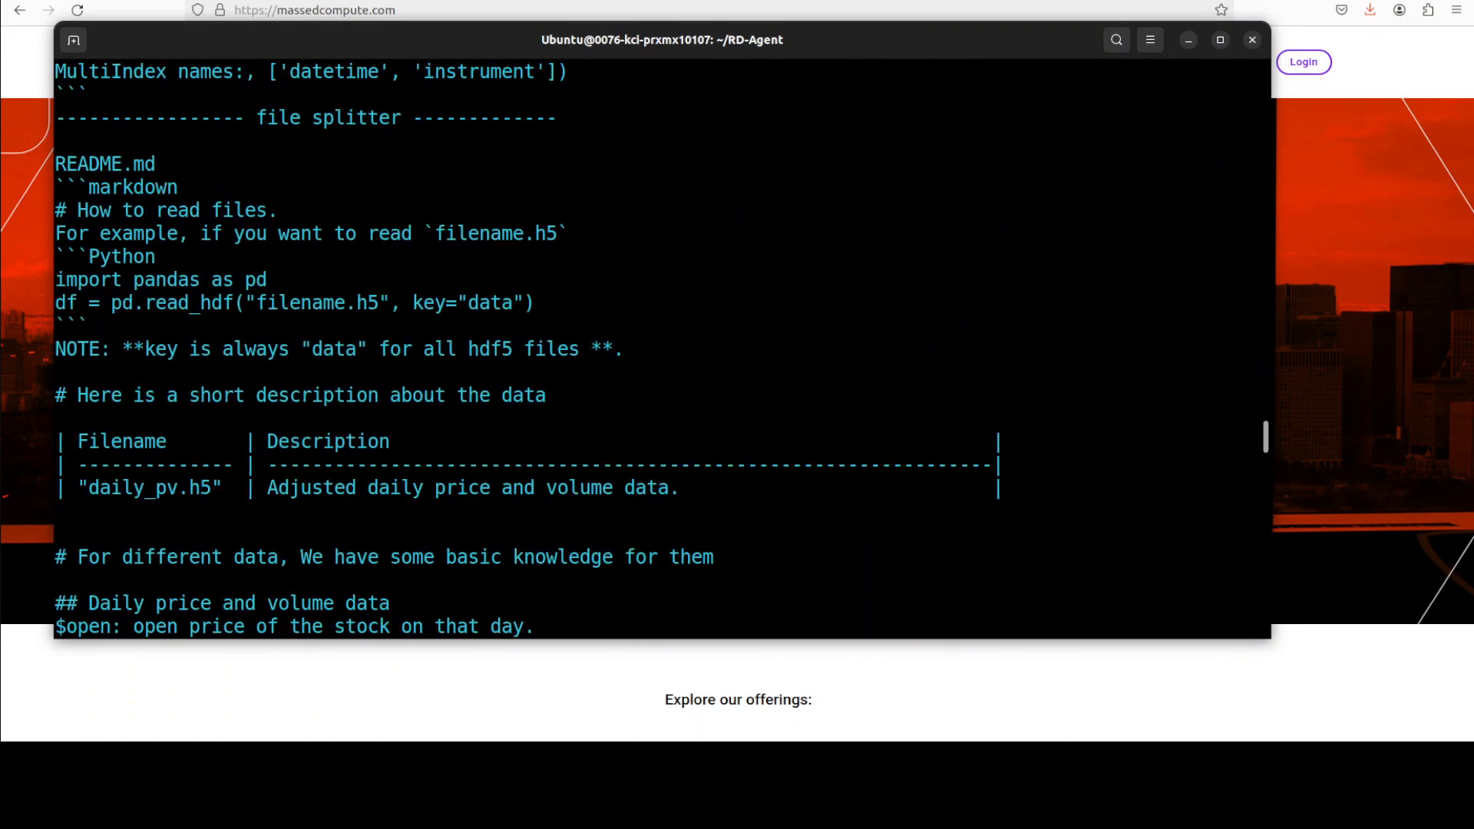
{"action": "scroll", "scroll_direction": "down", "scroll_amount": 3}
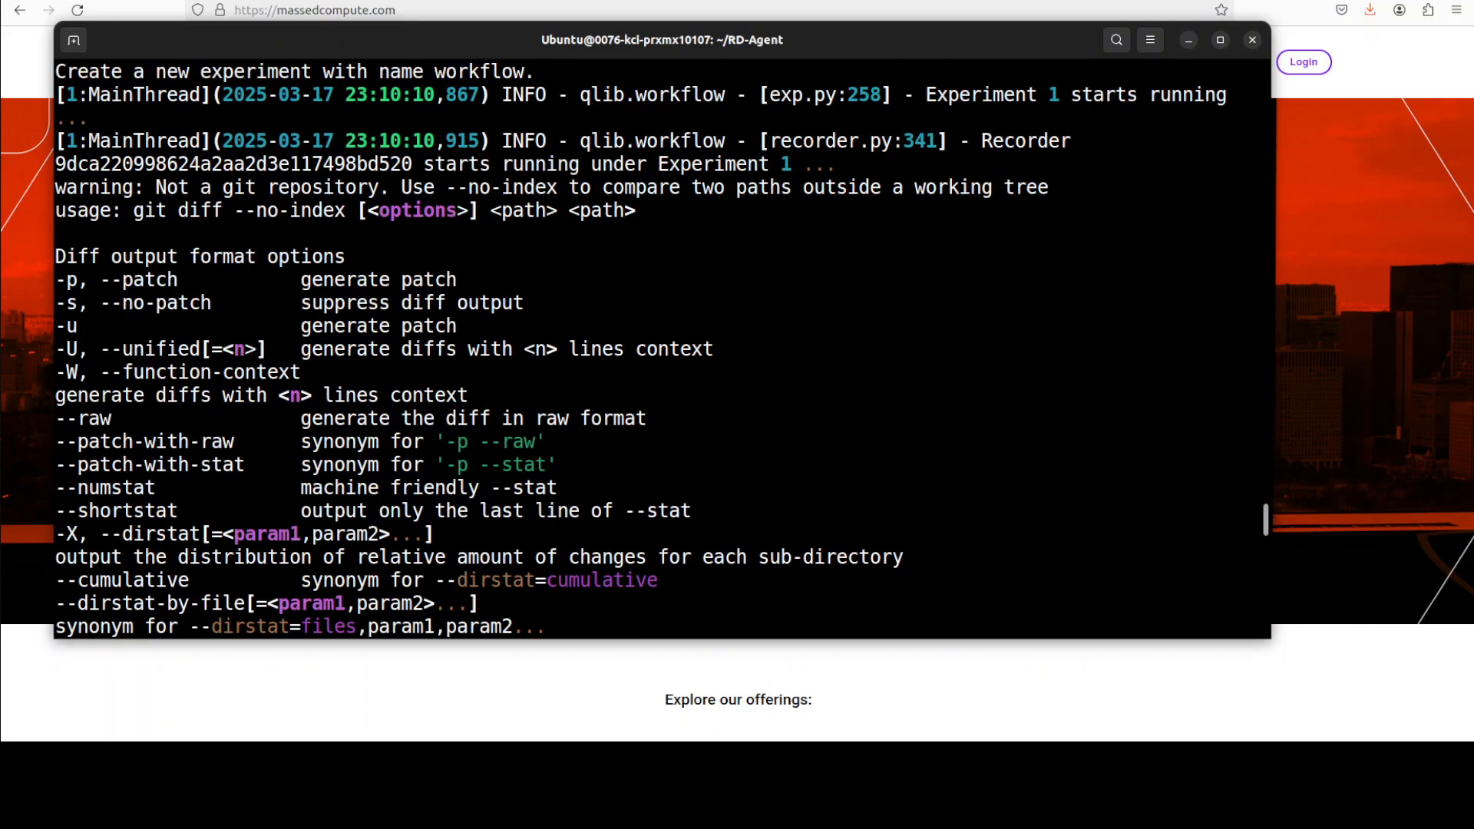
- Scroll through the Docker build, conf_combined.yaml Experiment 1 start, and git diff help output
{"action": "scroll", "scroll_direction": "down", "scroll_amount": 3}
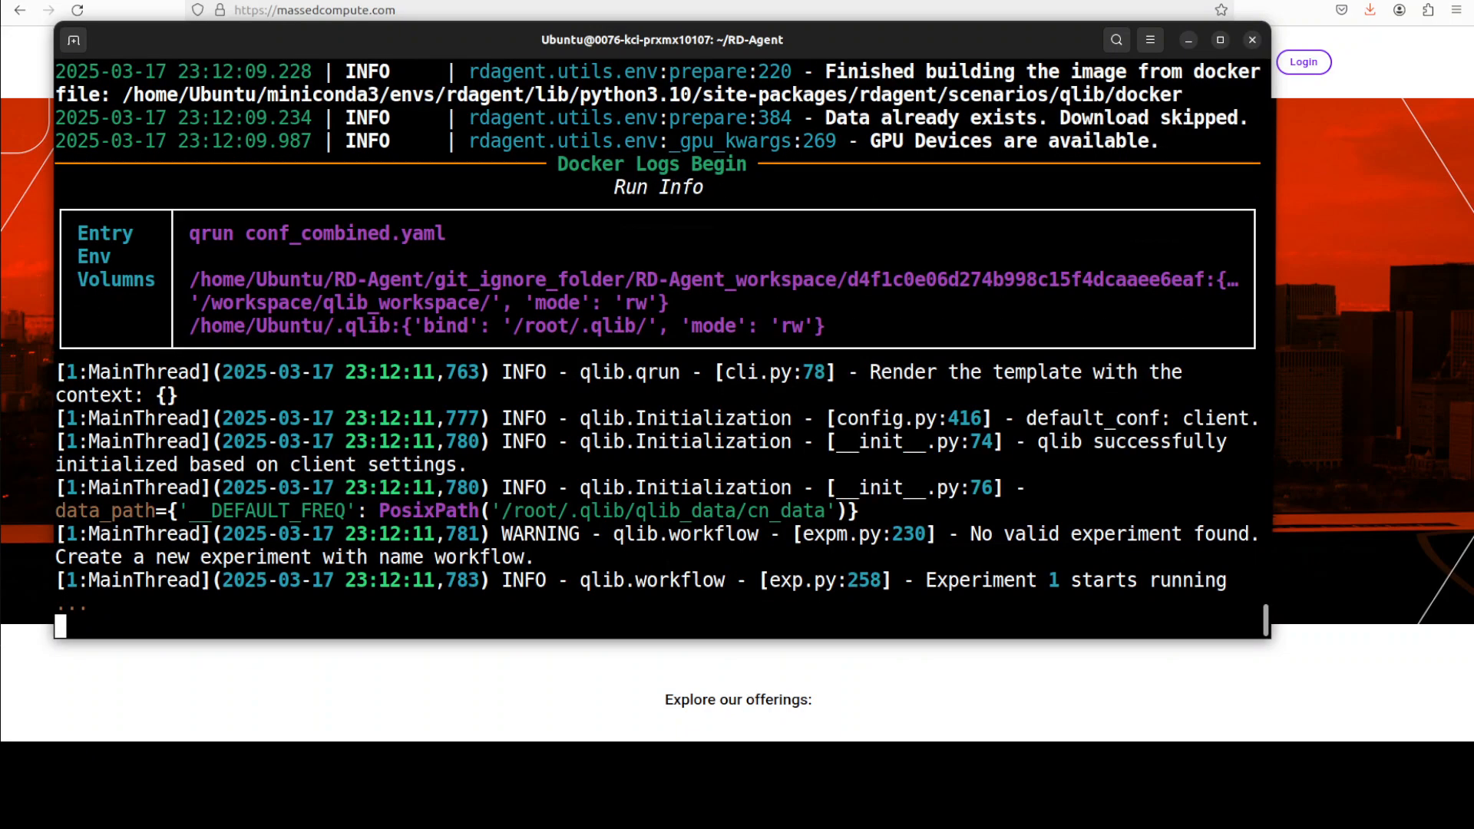
{"action": "scroll", "scroll_direction": "down", "scroll_amount": 3}
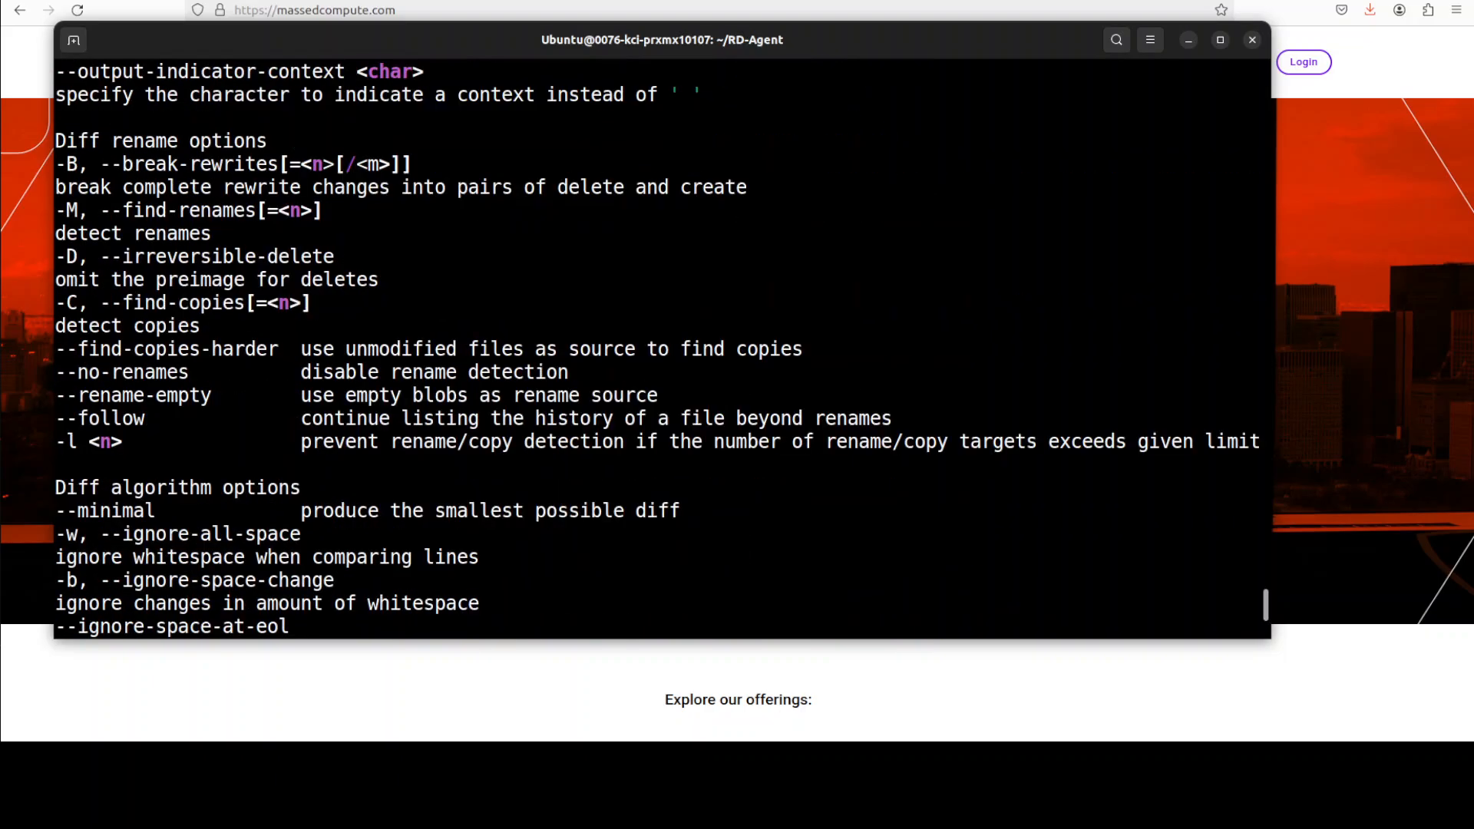
{"action": "scroll", "scroll_direction": "down", "scroll_amount": 3}
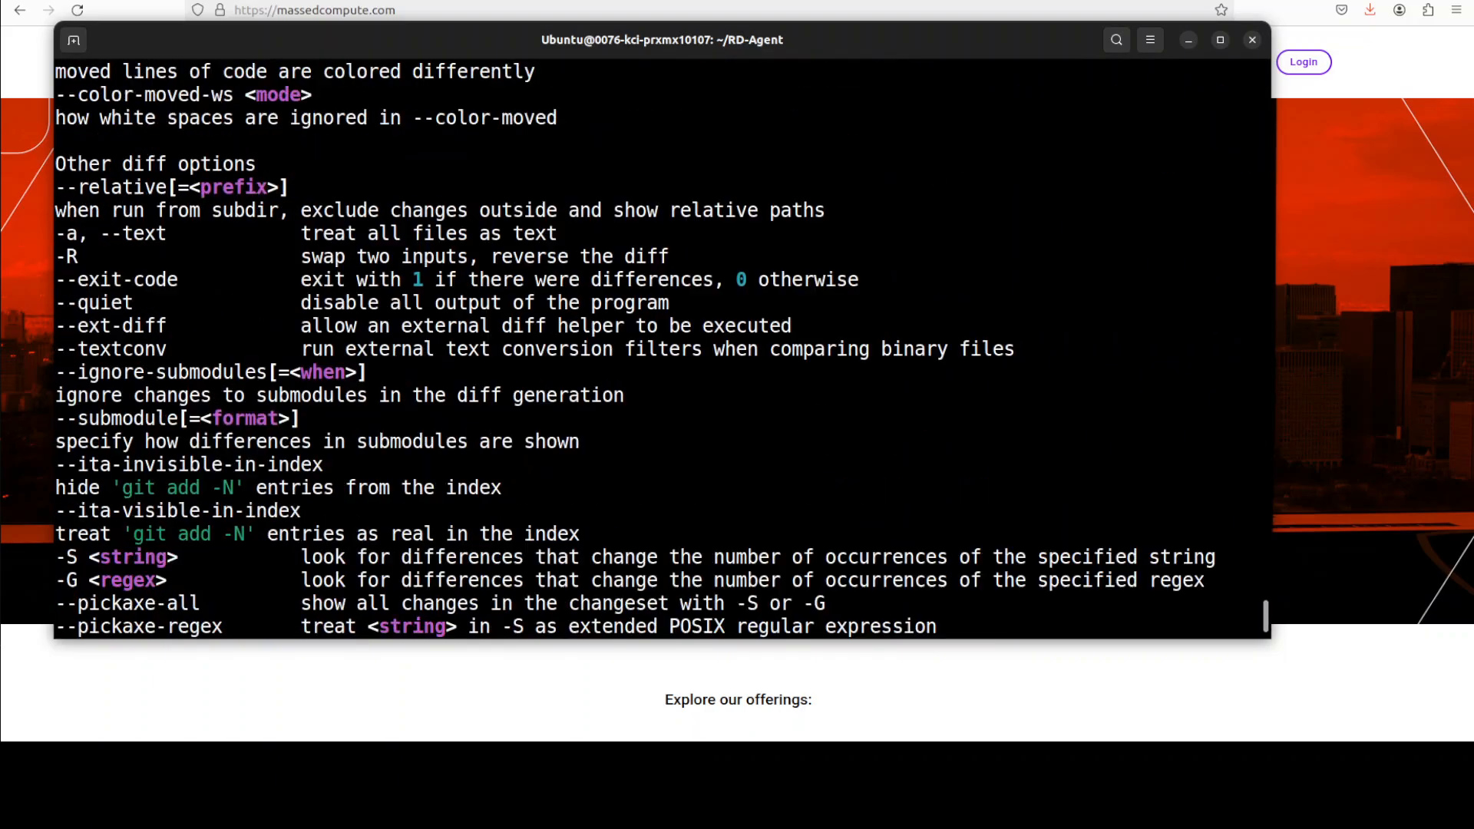
{"action": "scroll", "scroll_direction": "down", "scroll_amount": 3}
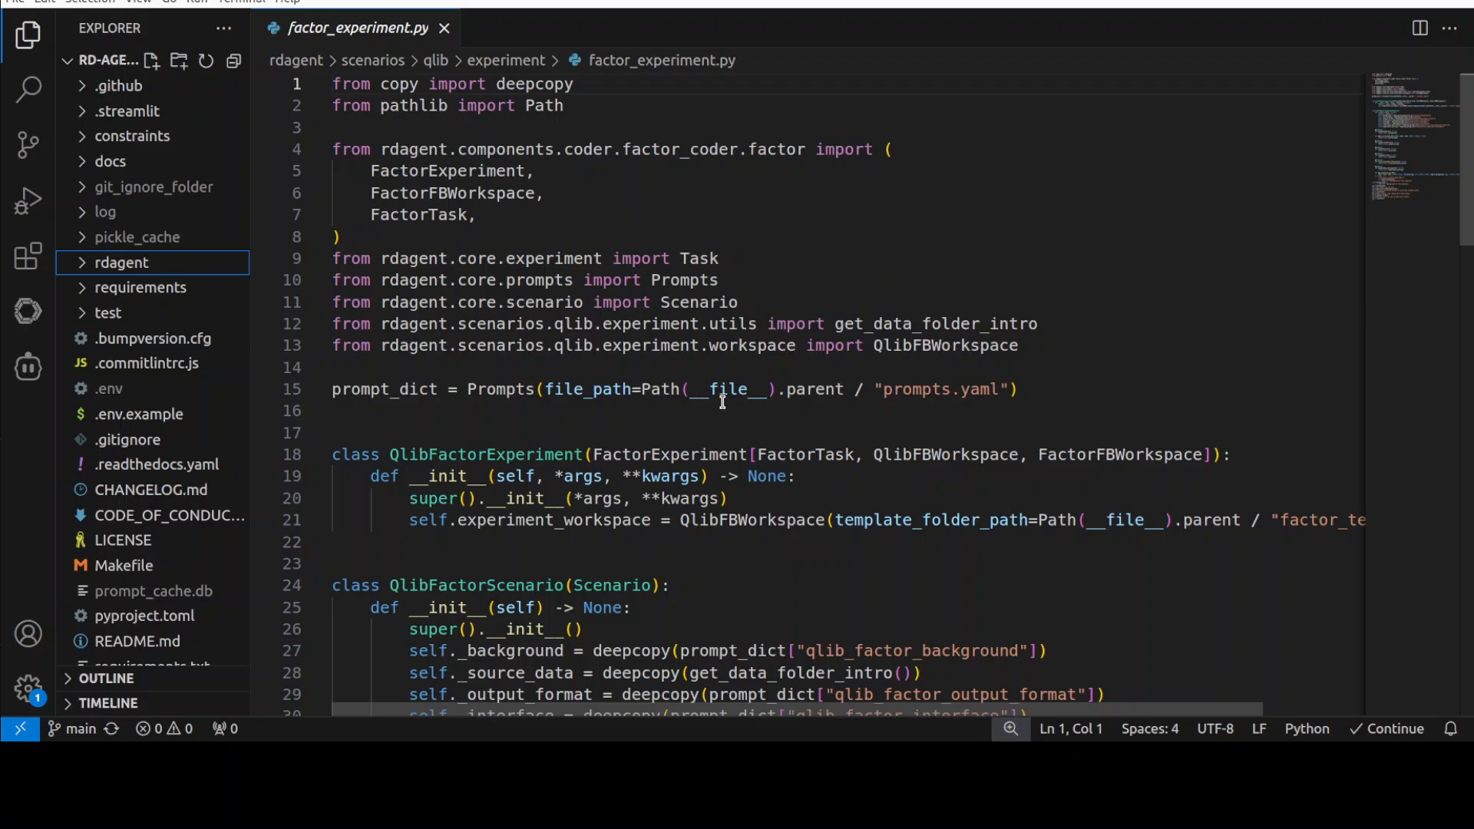
{"action": "mouse_move", "coordinate": [771, 370]}
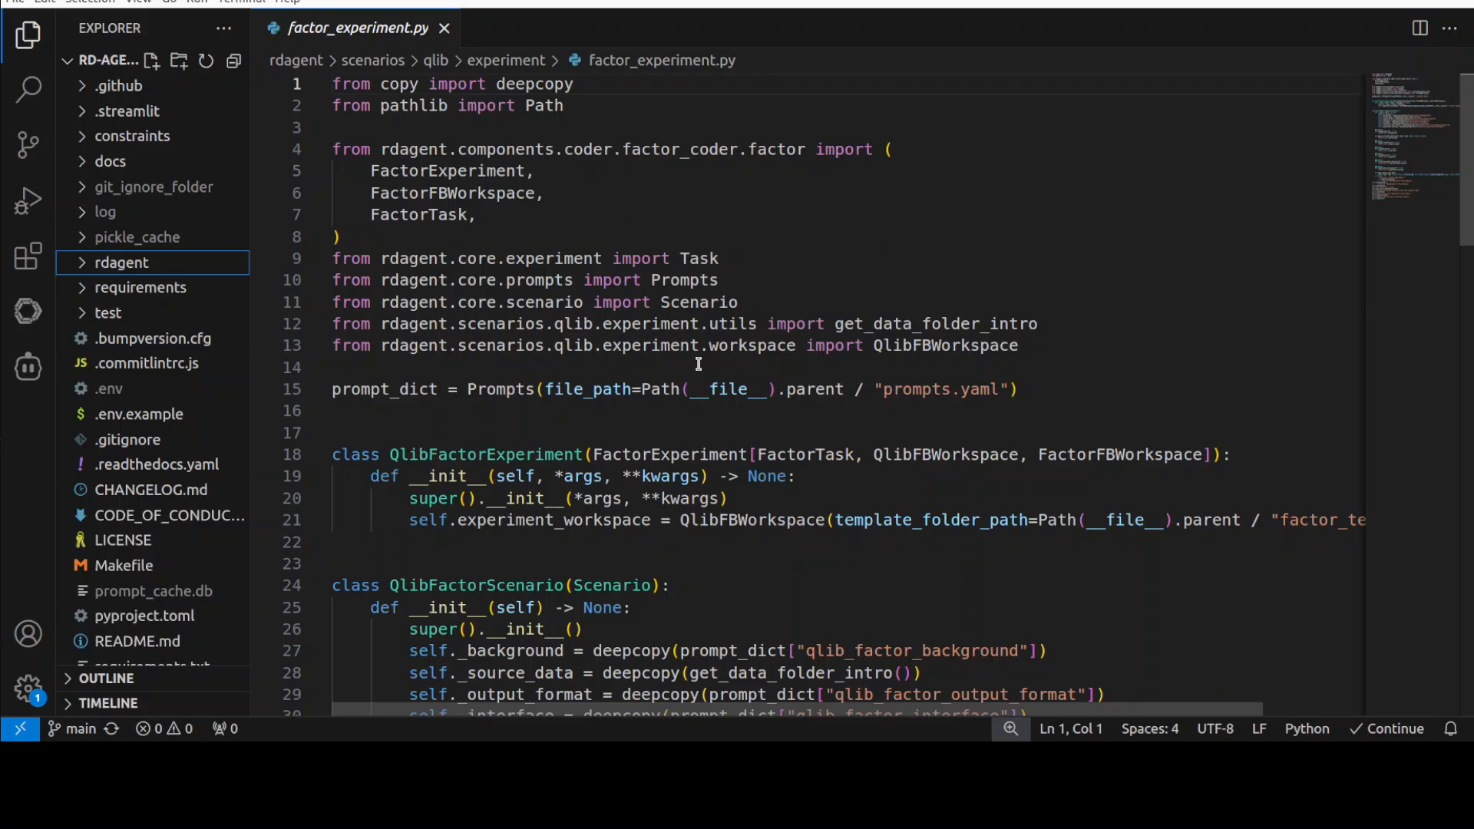
{"action": "mouse_move", "coordinate": [784, 280]}
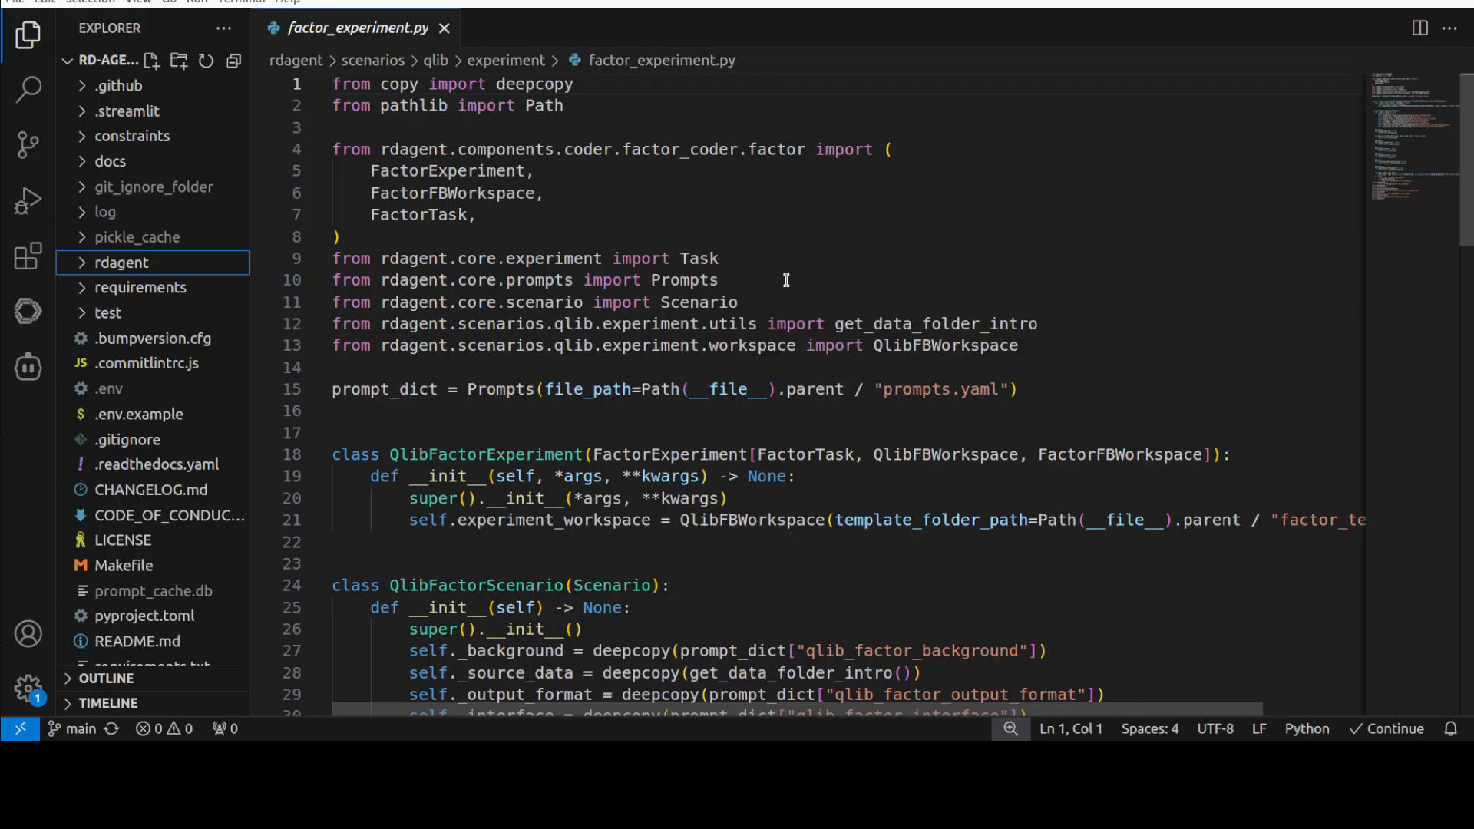
{"action": "mouse_move", "coordinate": [792, 271]}
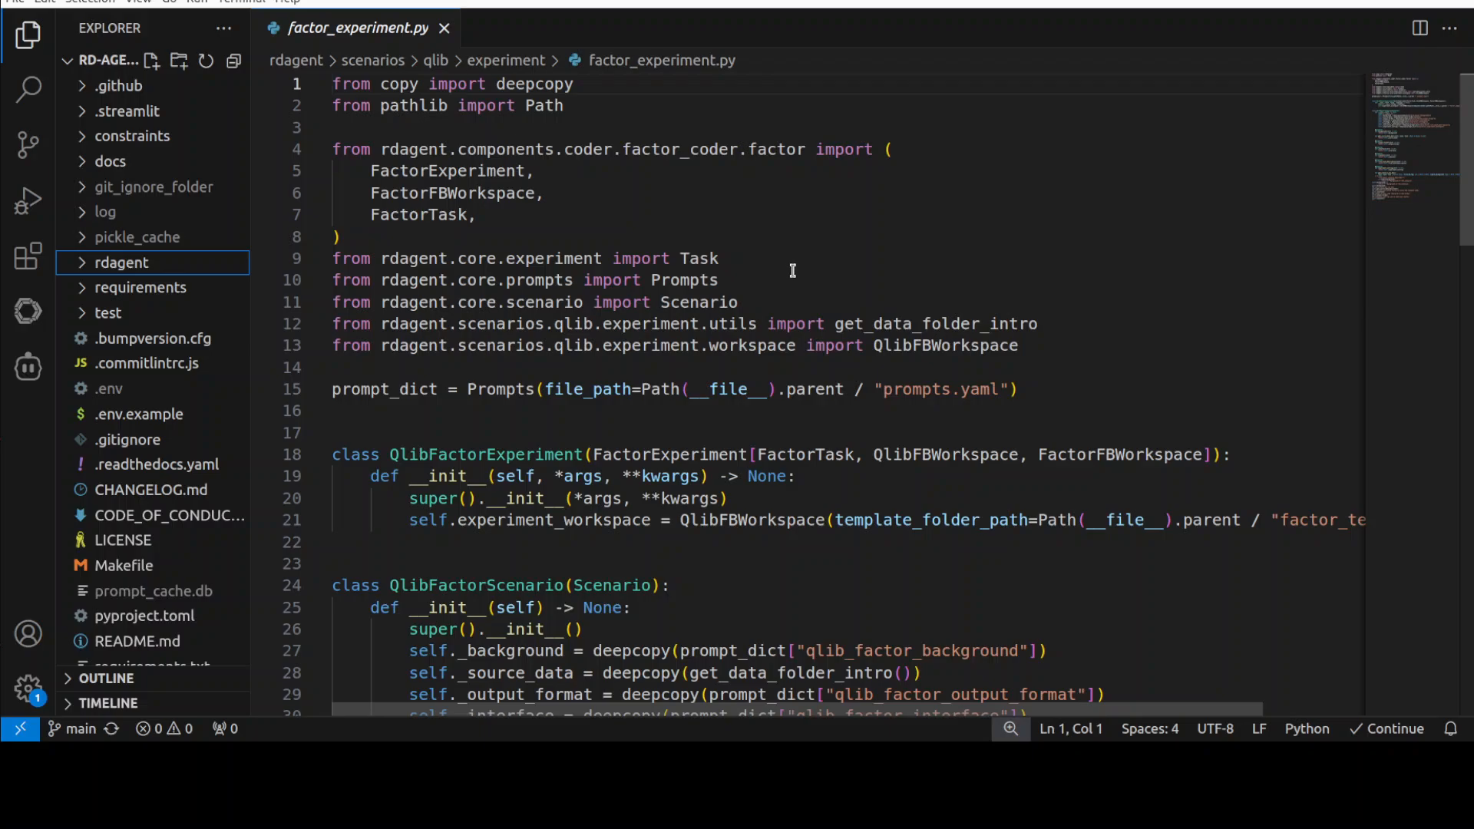
{"action": "mouse_move", "coordinate": [1181, 290]}
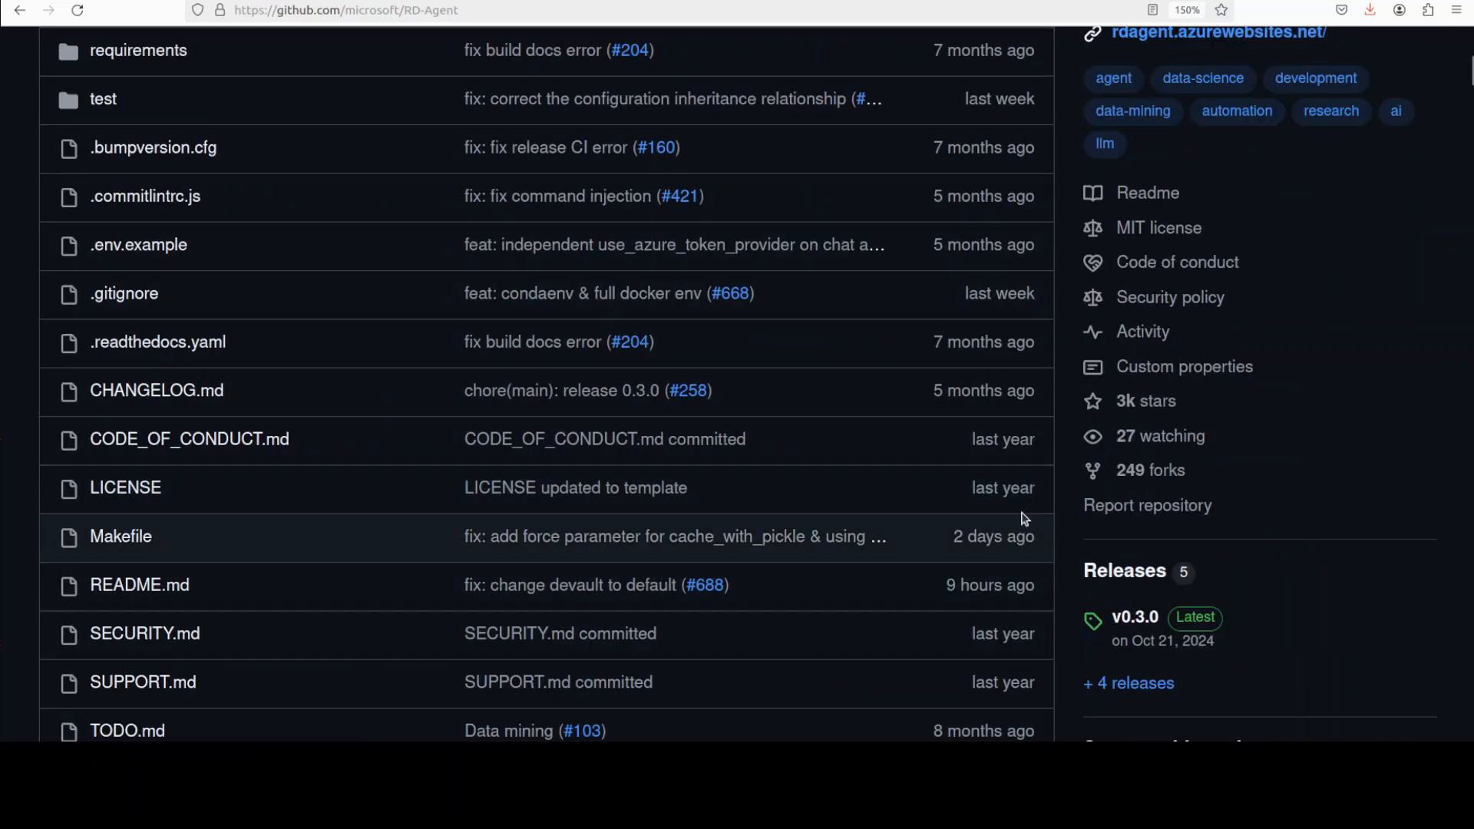
{"action": "mouse_move", "coordinate": [681, 470]}
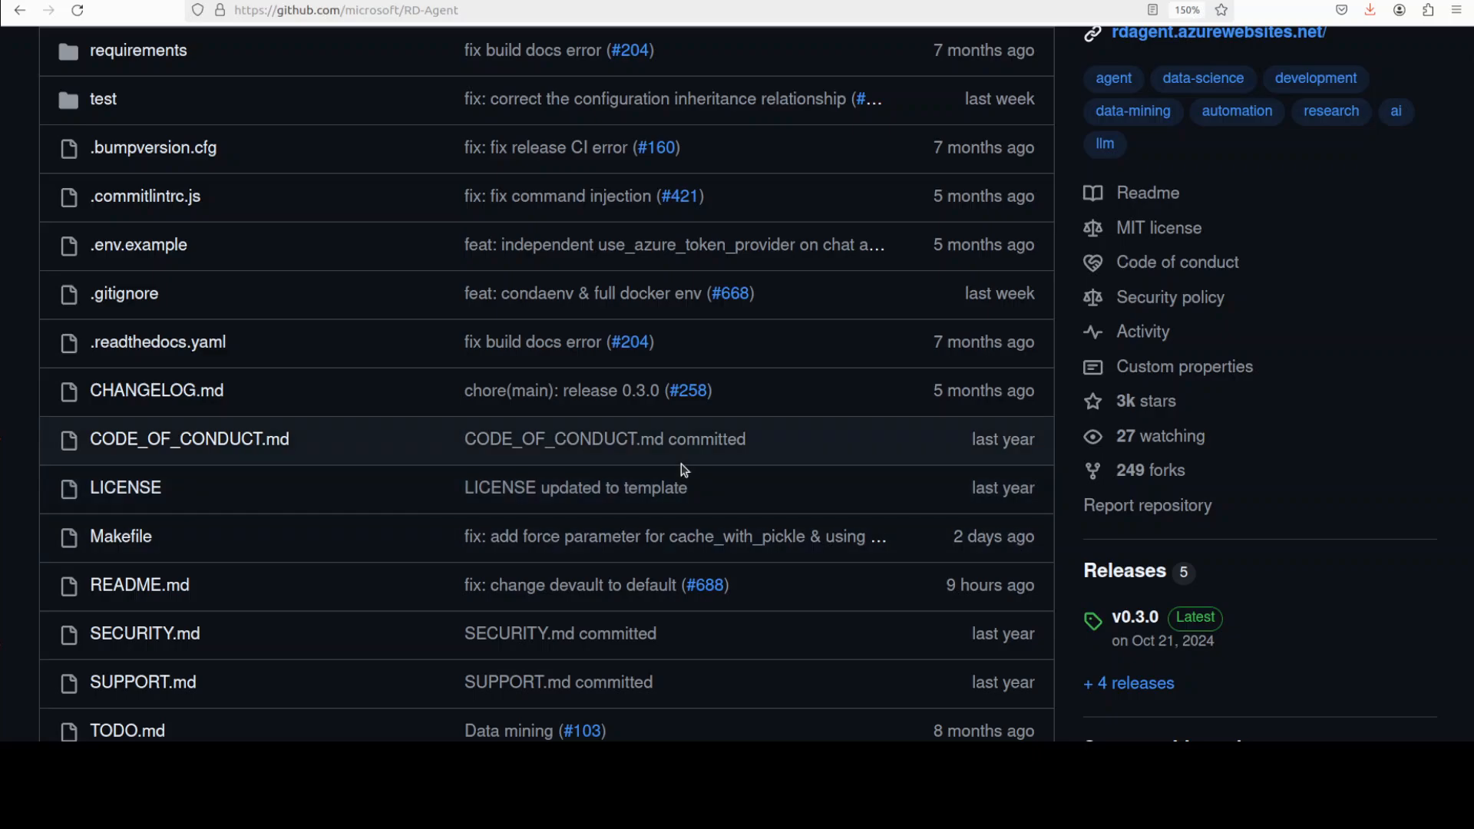
- Scroll the microsoft/RD-Agent GitHub page down to the README logo and badges
{"action": "scroll", "scroll_direction": "down", "scroll_amount": 3}
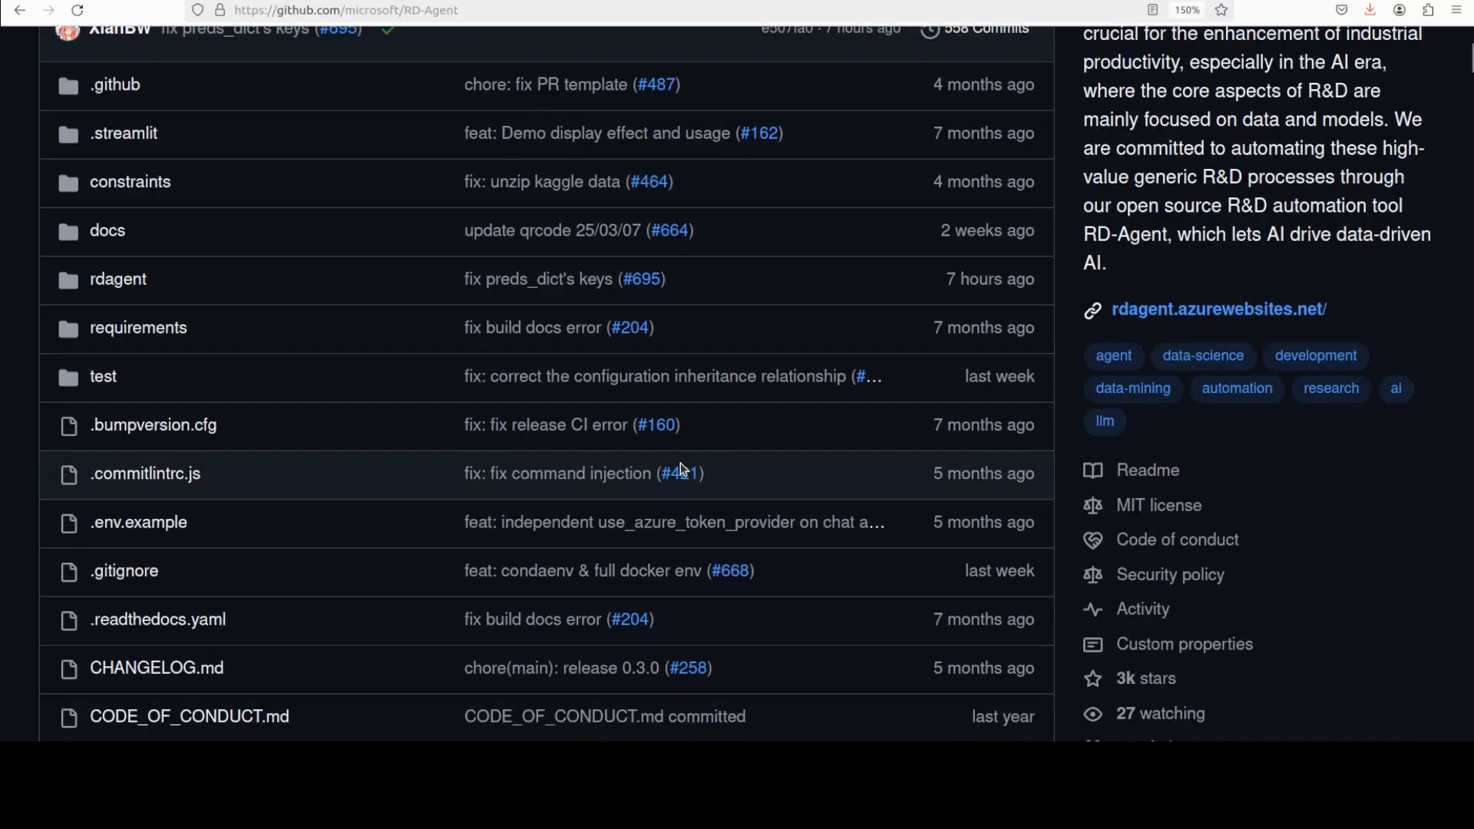
{"action": "scroll", "scroll_direction": "down", "scroll_amount": 3}
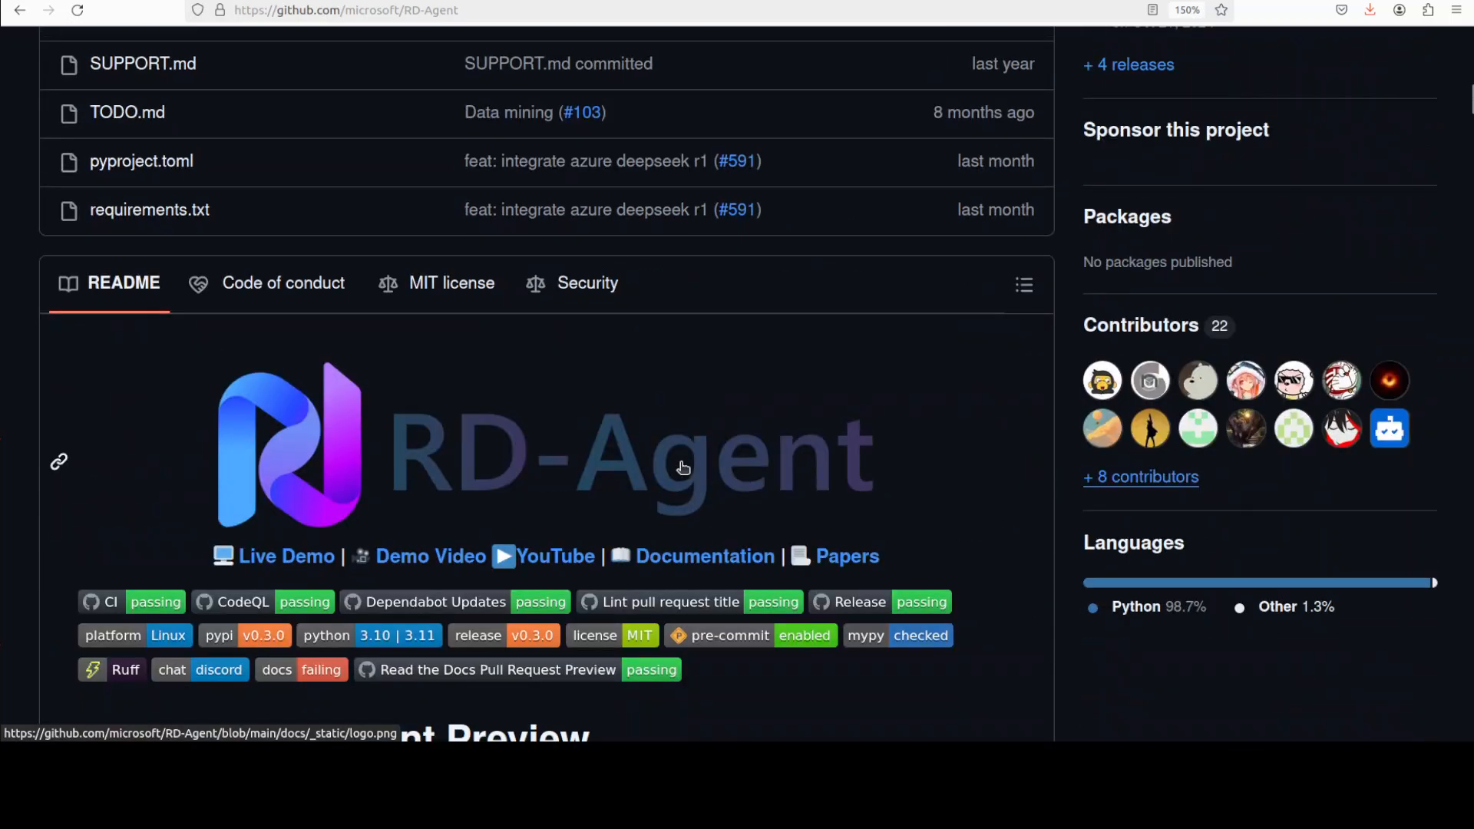
{"action": "scroll", "scroll_direction": "down", "scroll_amount": 3}
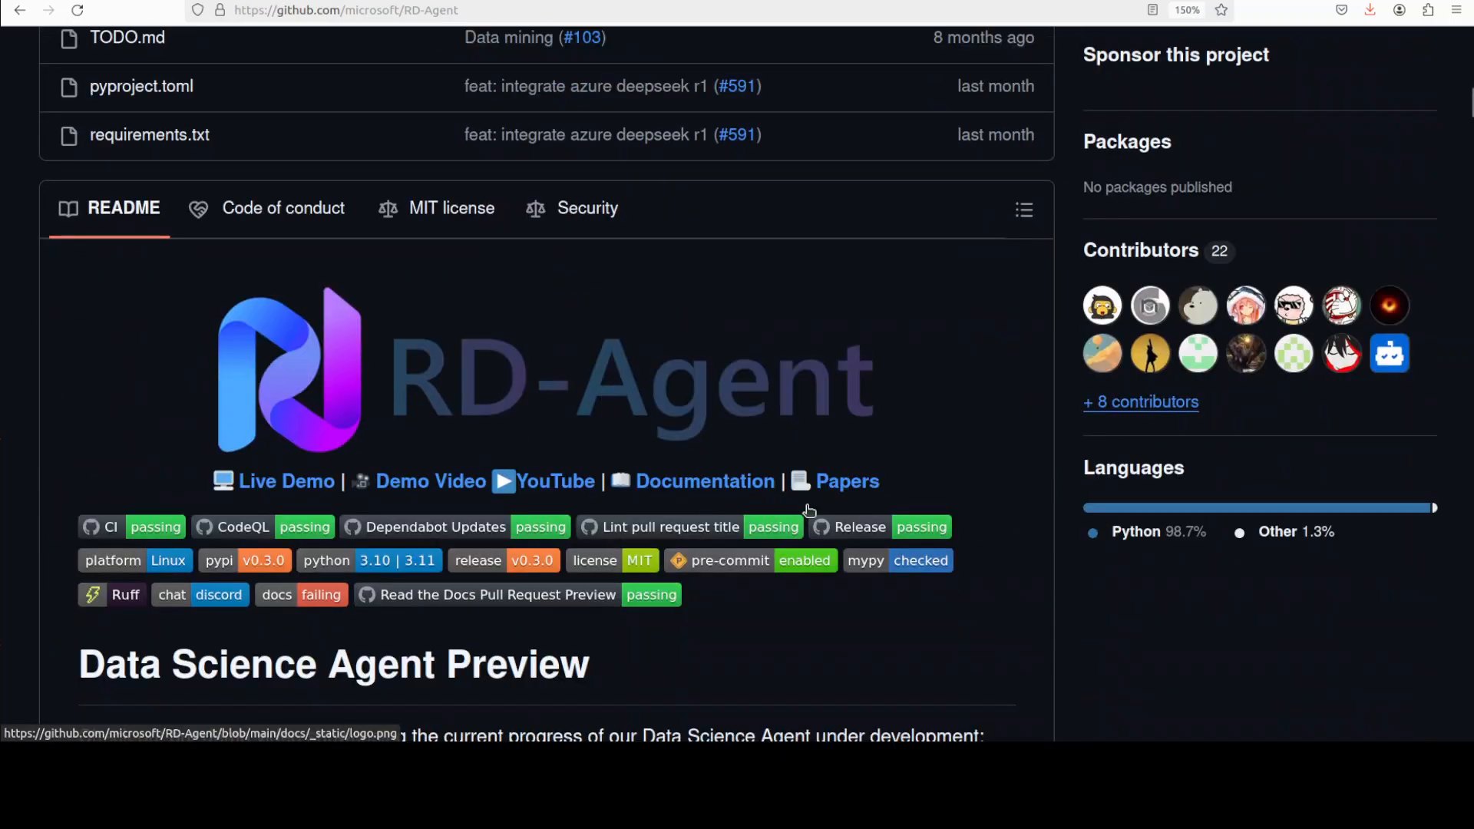
{"action": "mouse_move", "coordinate": [935, 560]}
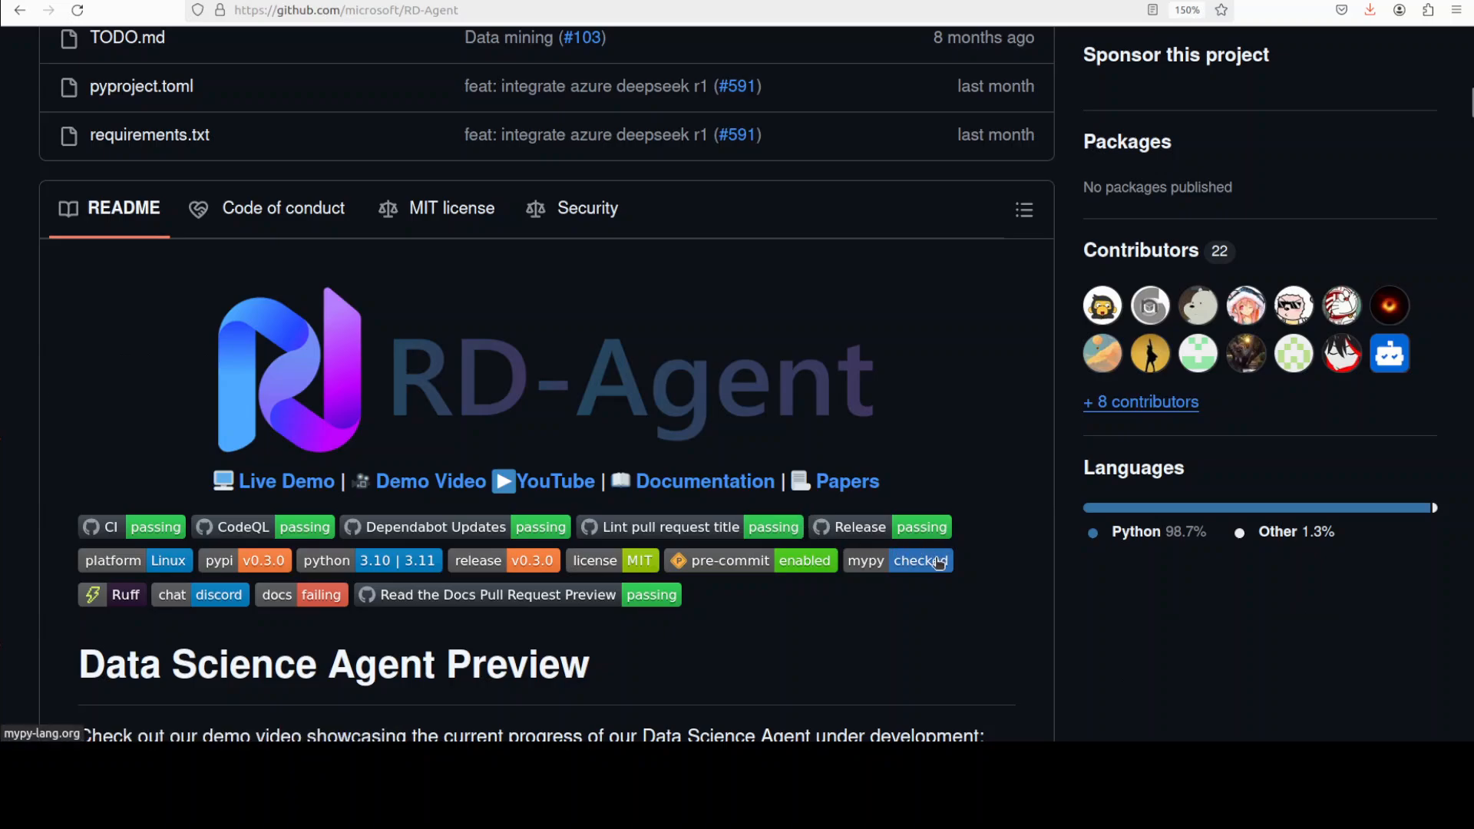
{"action": "mouse_move", "coordinate": [707, 660]}
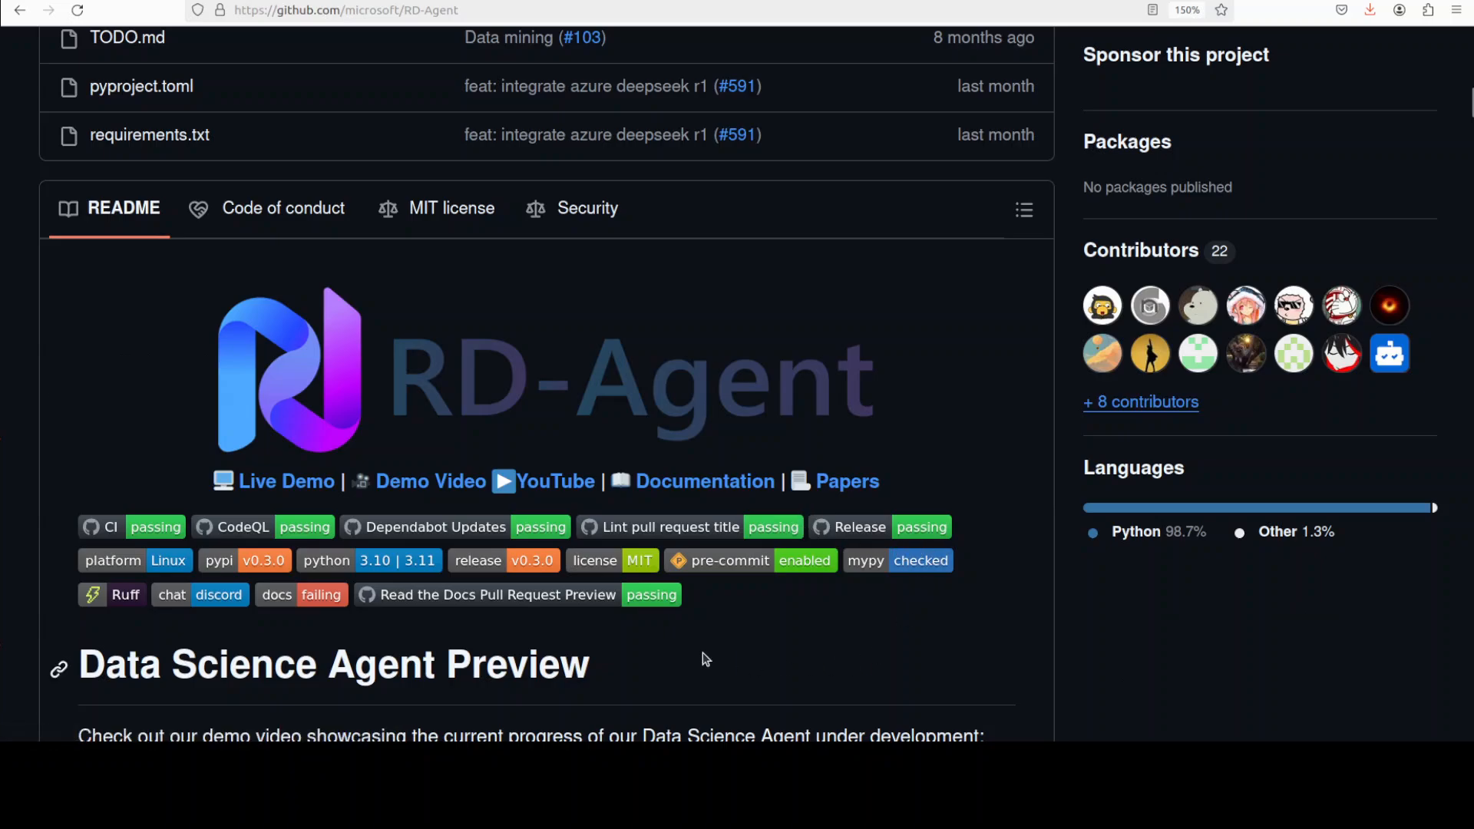
{"action": "mouse_move", "coordinate": [711, 655]}
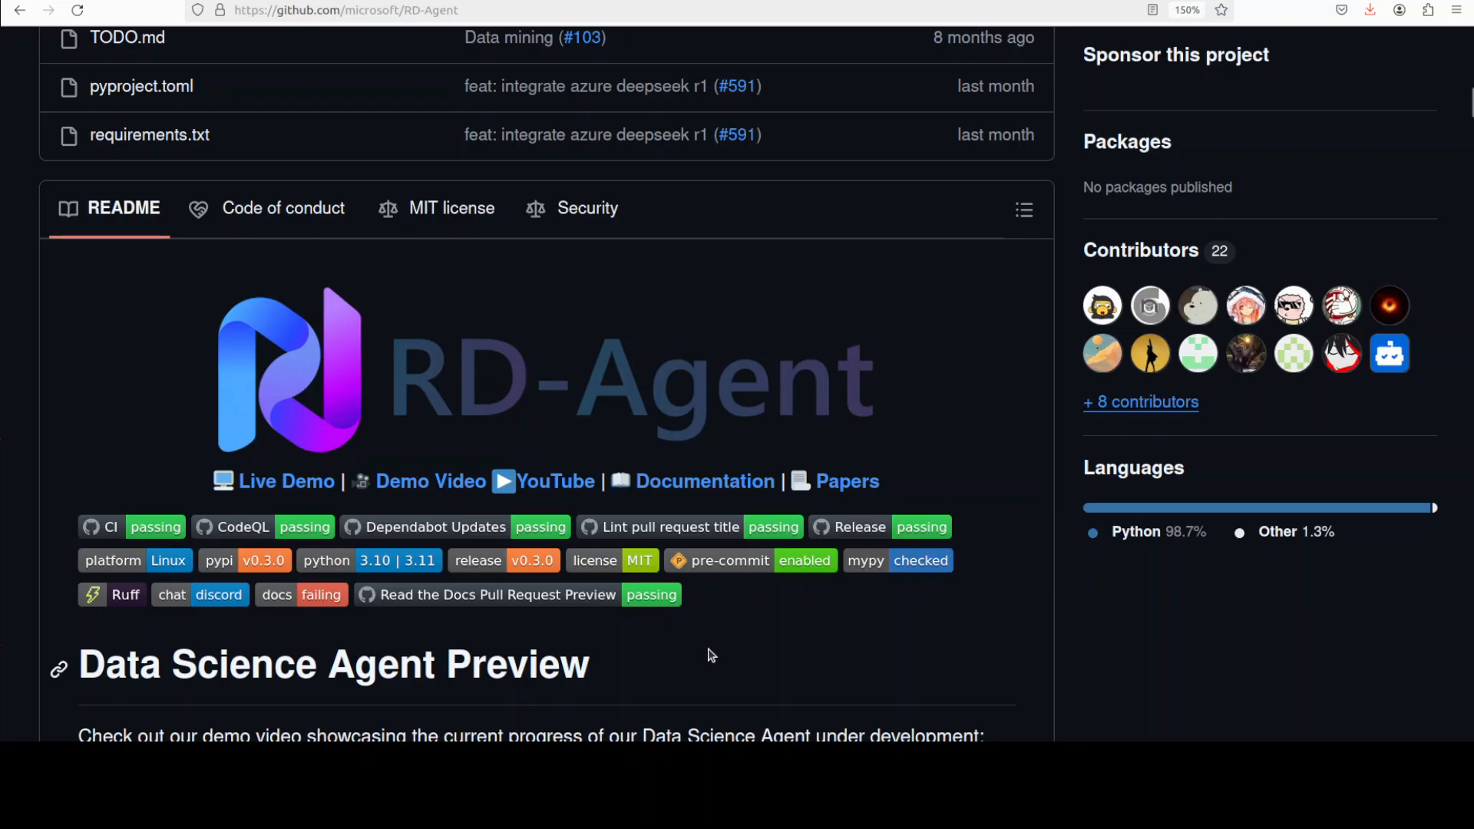
{"action": "mouse_move", "coordinate": [724, 667]}
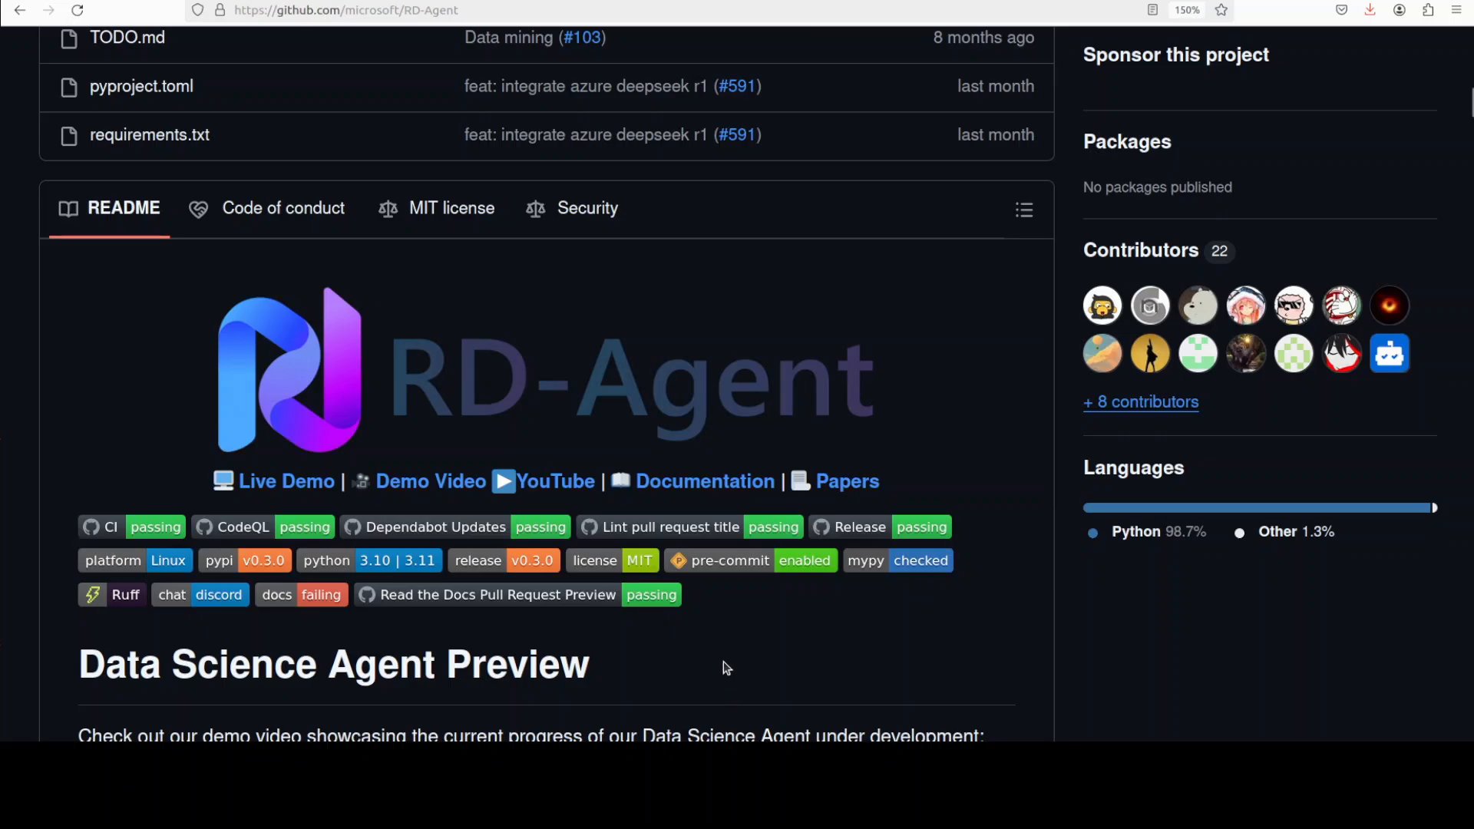
{"action": "mouse_move", "coordinate": [723, 673]}
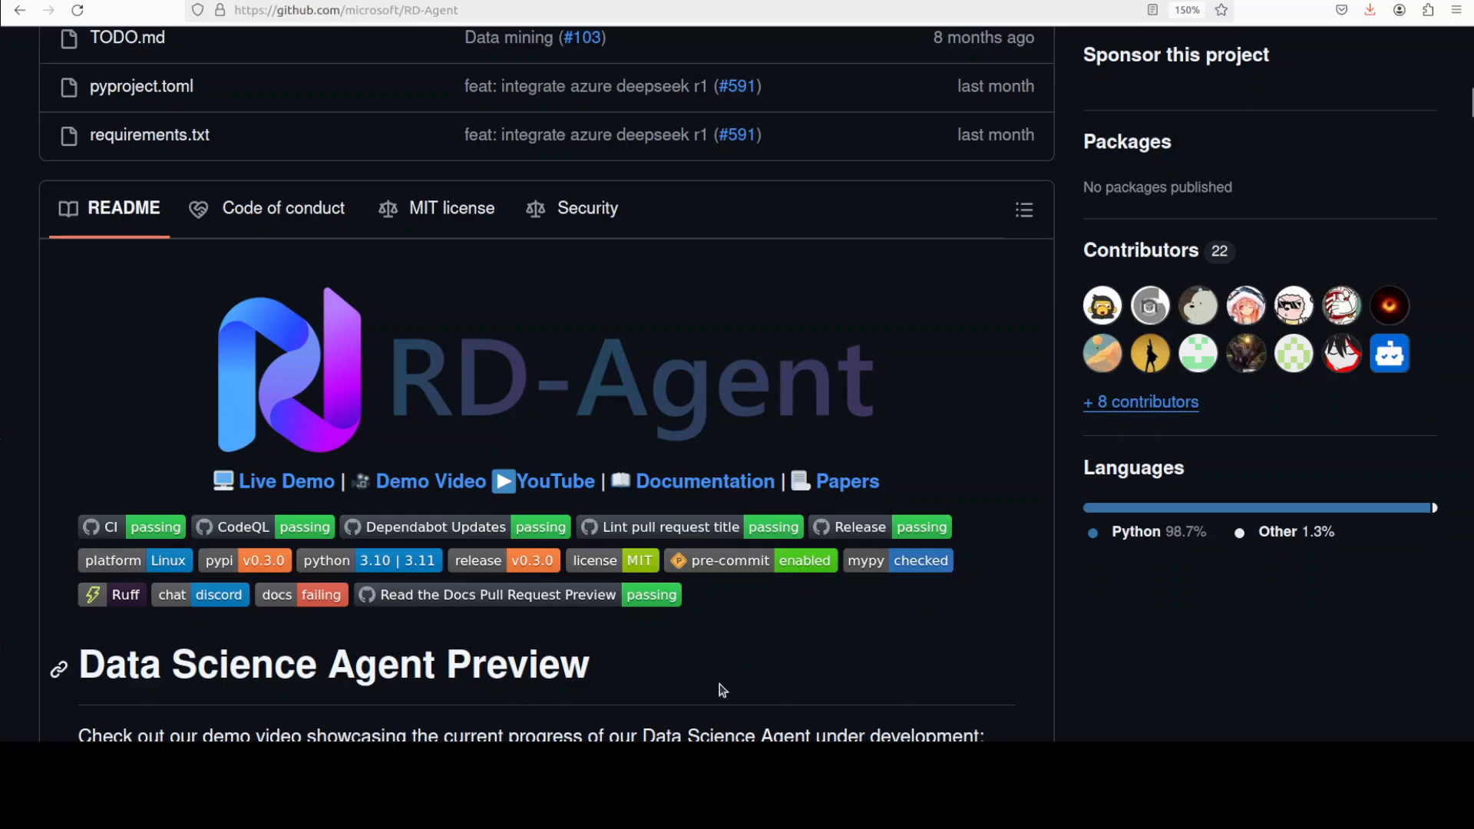
{"action": "mouse_move", "coordinate": [724, 648]}
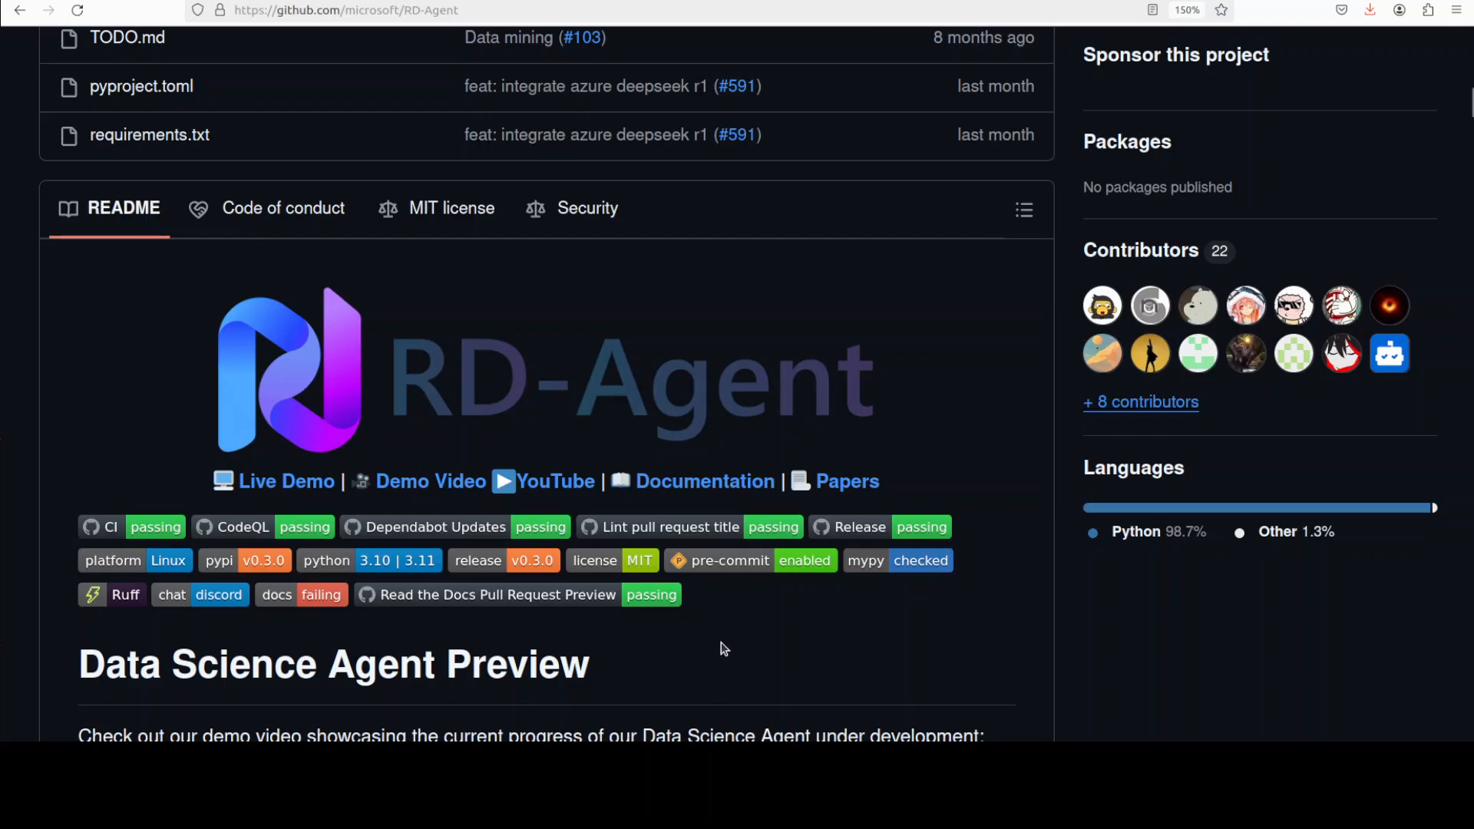
{"action": "mouse_move", "coordinate": [709, 644]}
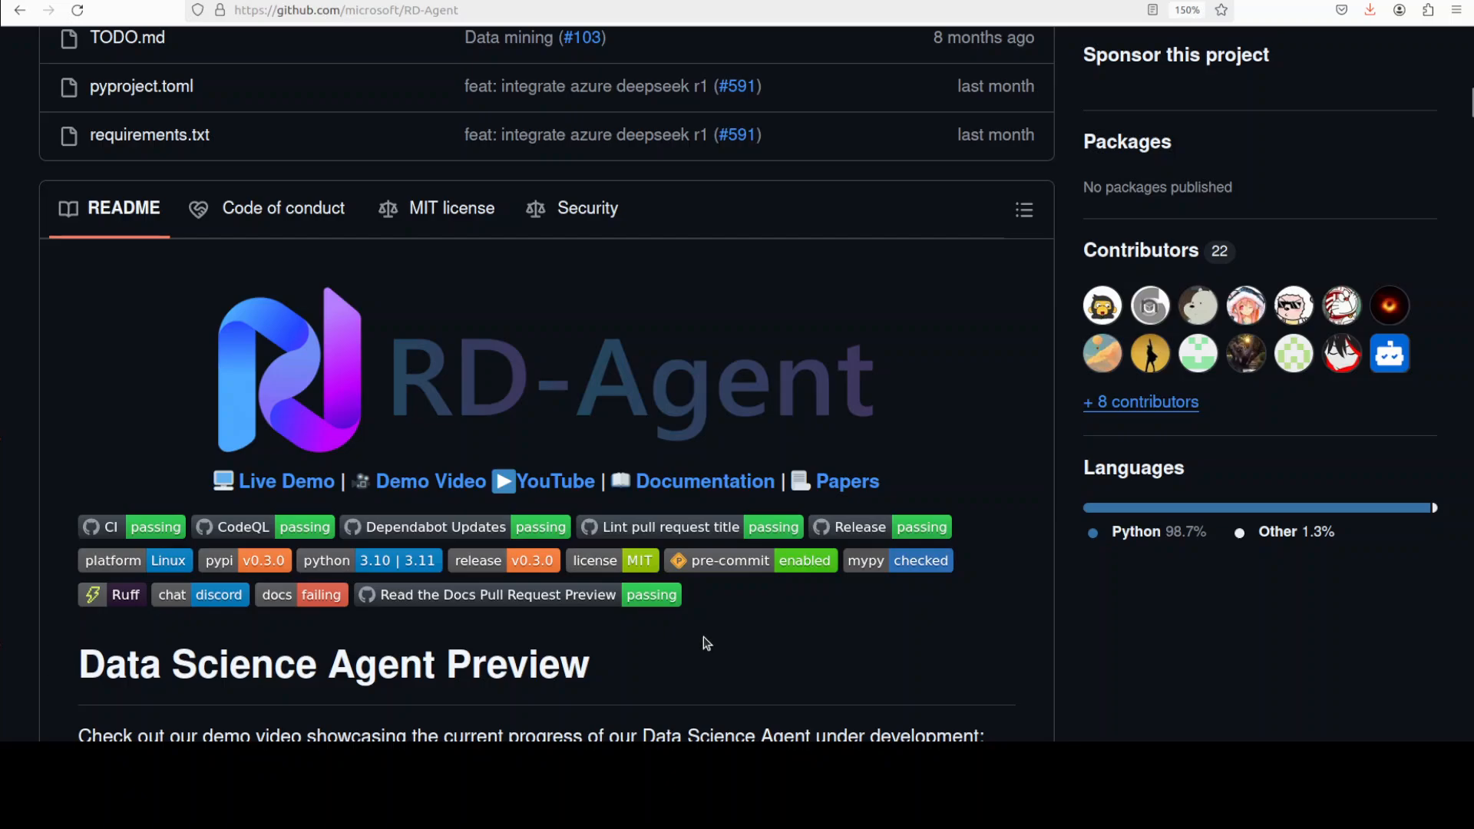
{"action": "mouse_move", "coordinate": [703, 633]}
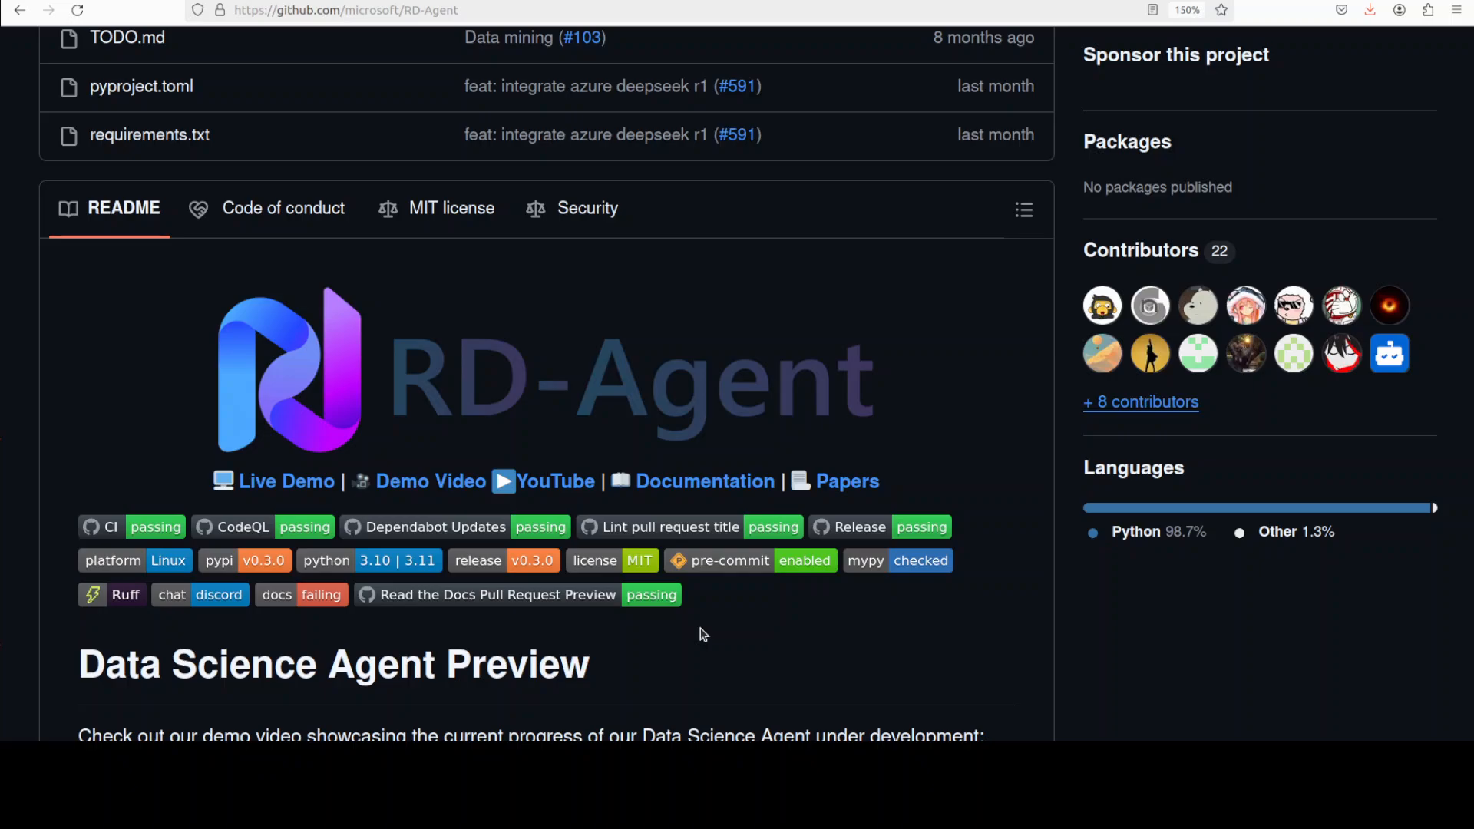
{"action": "mouse_move", "coordinate": [713, 626]}
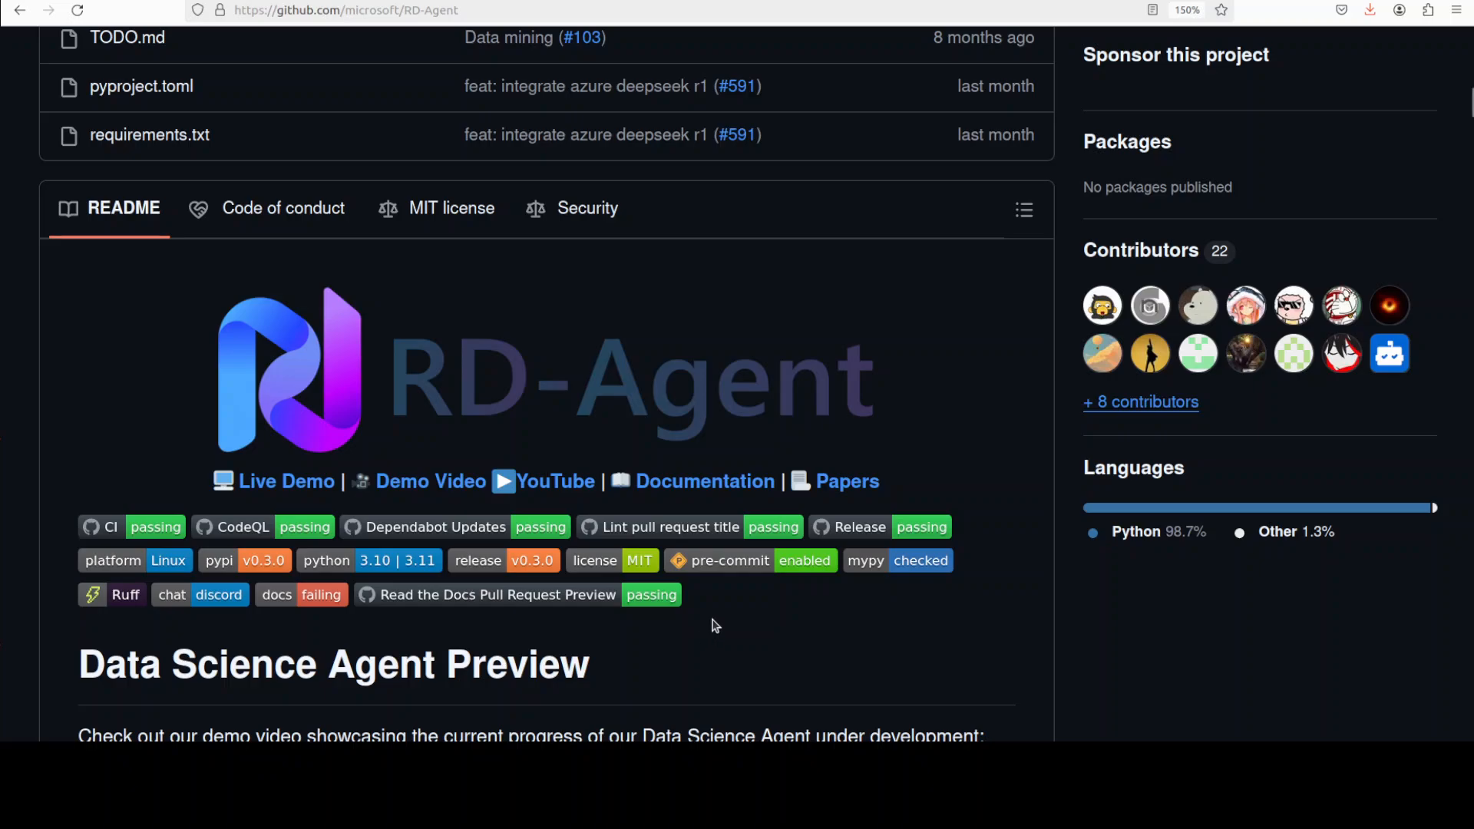